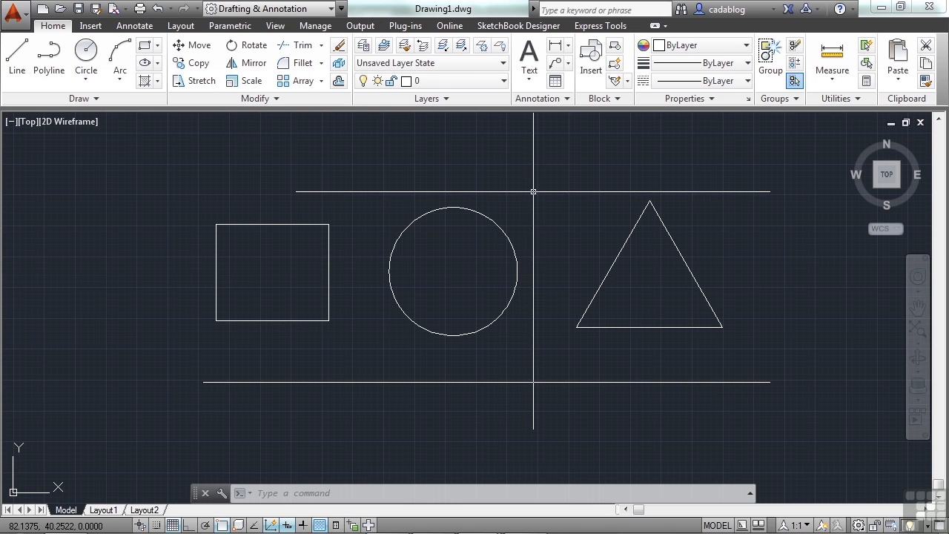
mouse_move(537, 189)
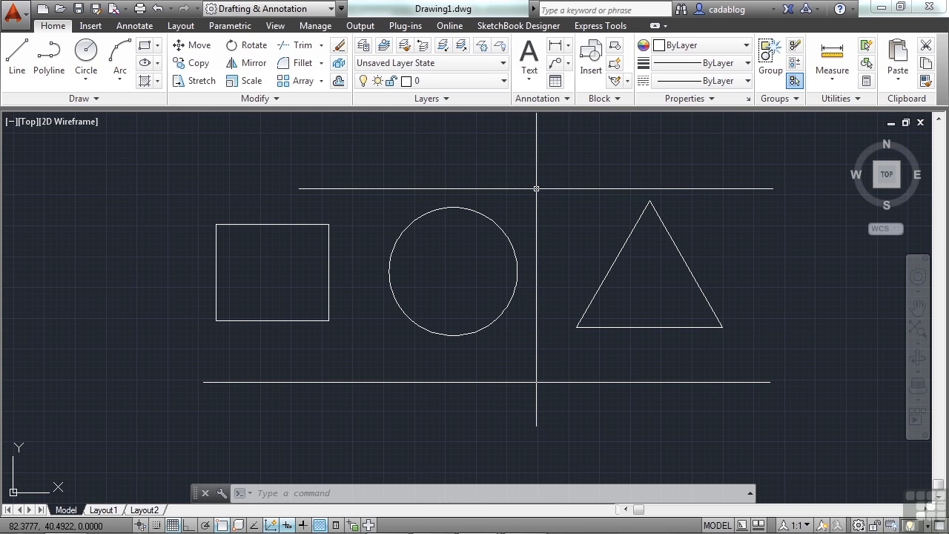
mouse_move(444, 175)
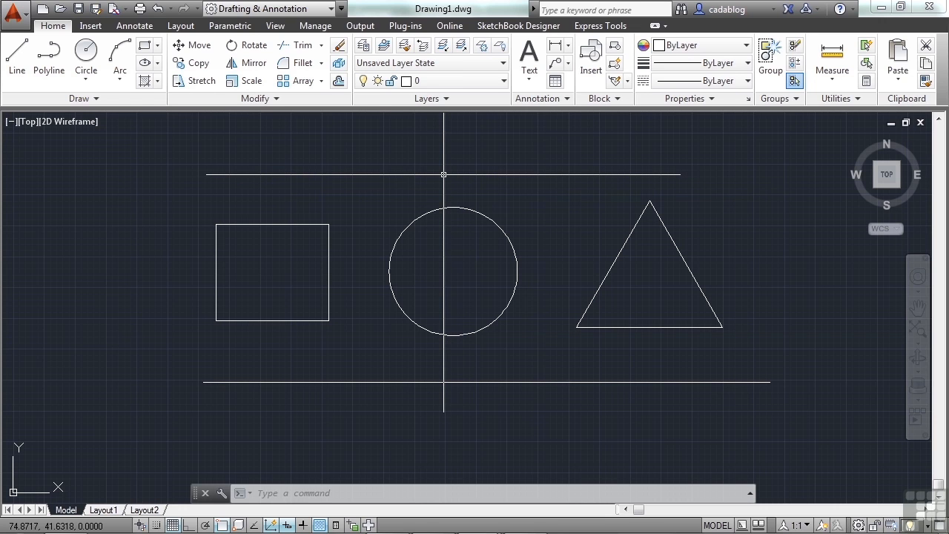
mouse_move(453, 181)
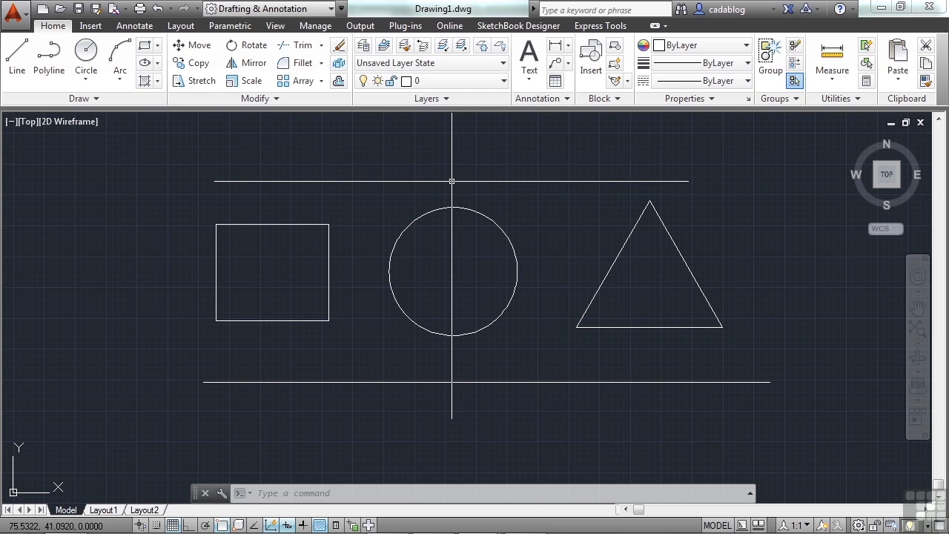
mouse_move(344, 121)
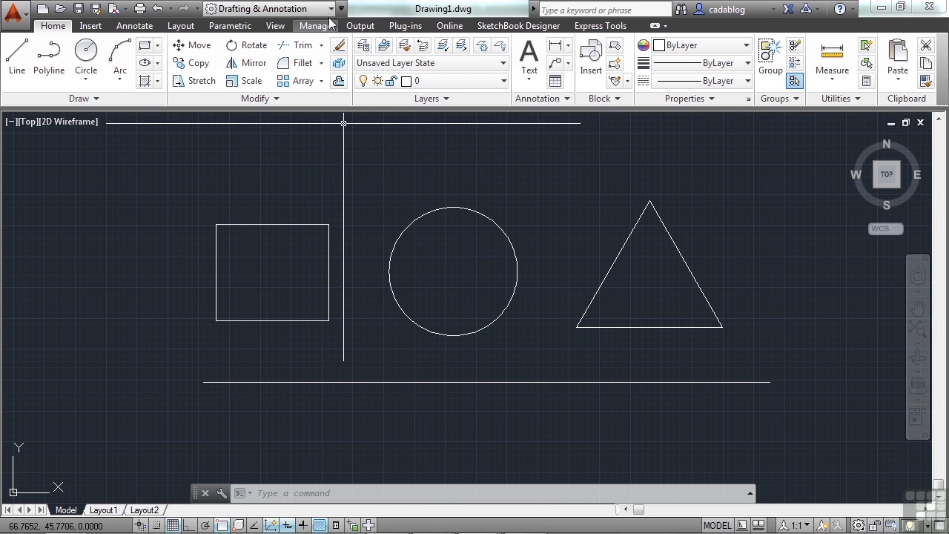
Step: Show the workspace list from the Quick Access toolbar dropdown
left_click(341, 9)
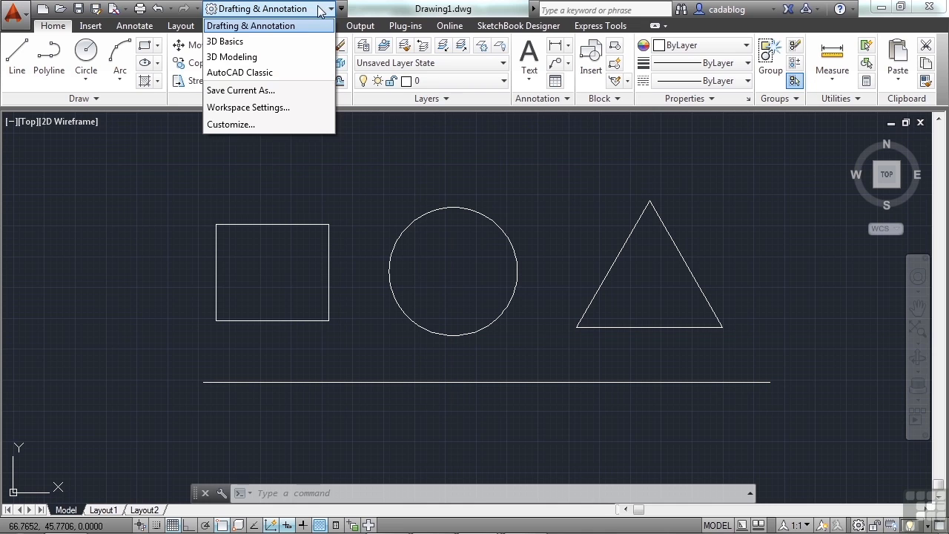
mouse_move(270, 42)
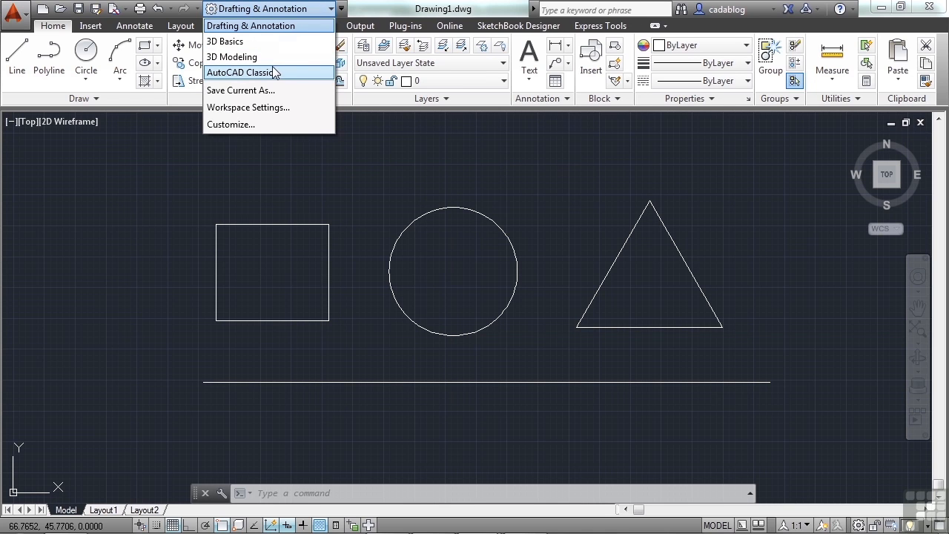
mouse_move(324, 26)
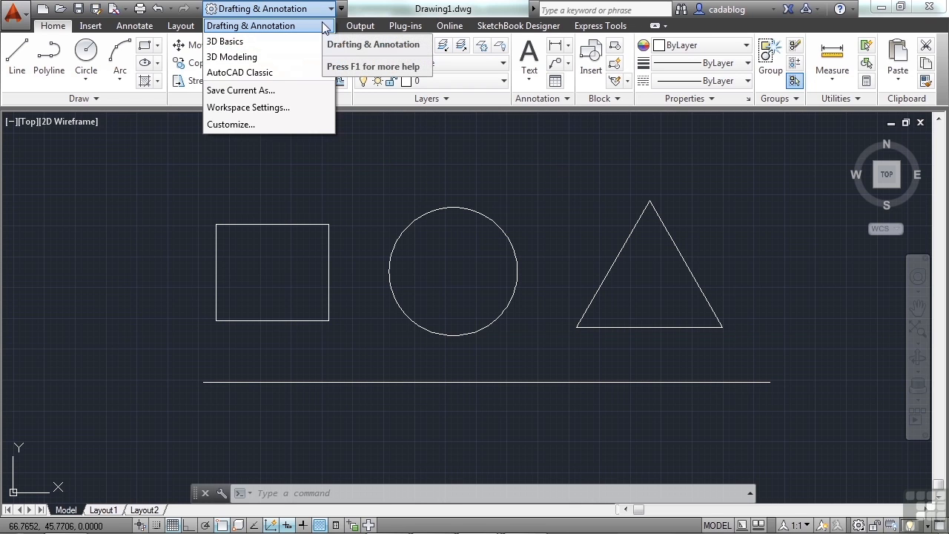
mouse_move(304, 33)
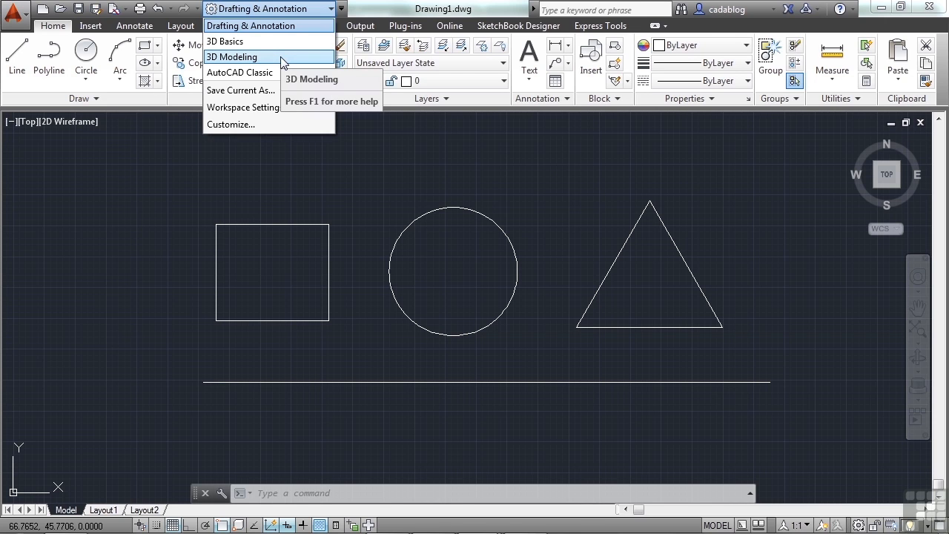
mouse_move(239, 71)
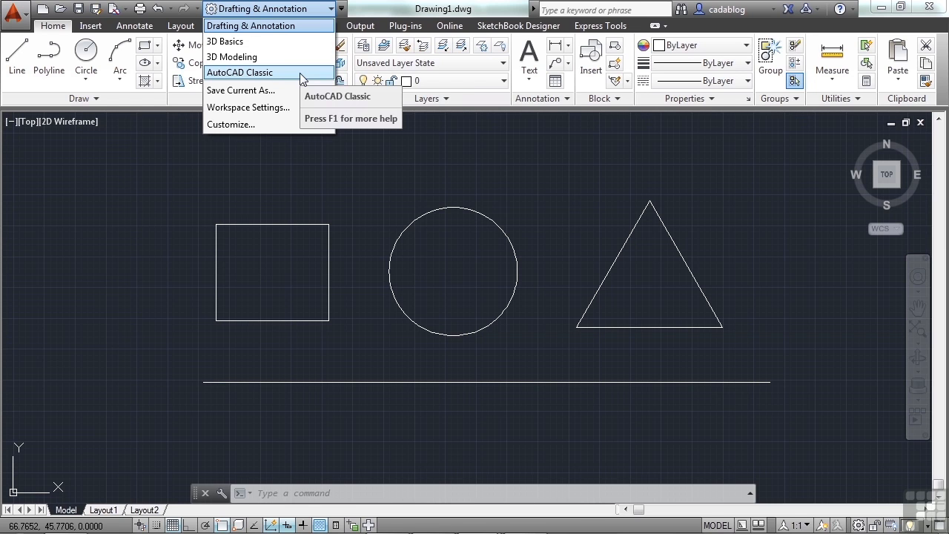
mouse_move(318, 34)
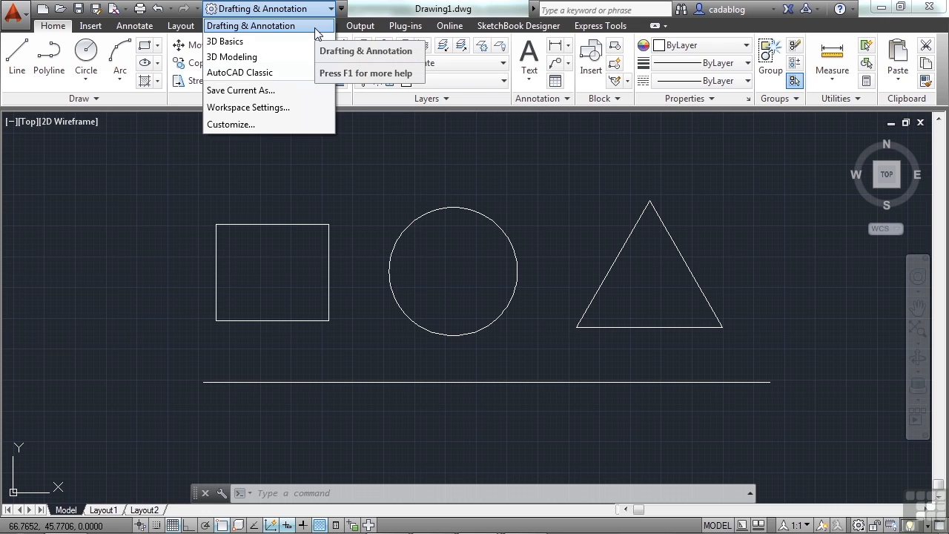
mouse_move(231, 56)
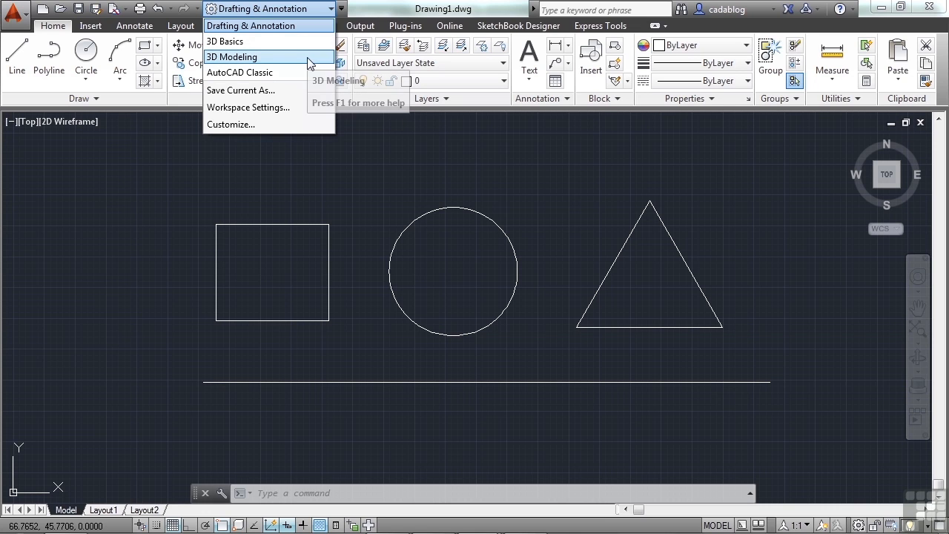
mouse_move(232, 57)
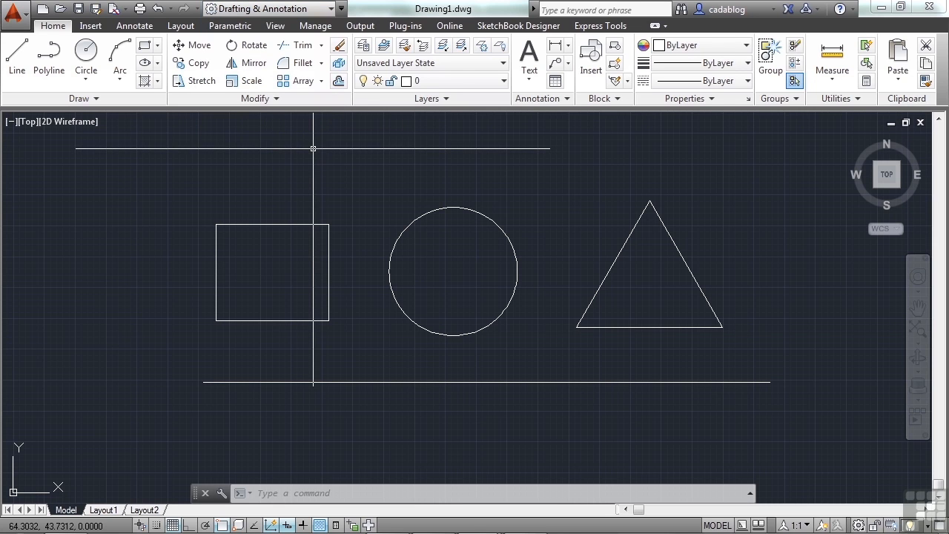
mouse_move(311, 151)
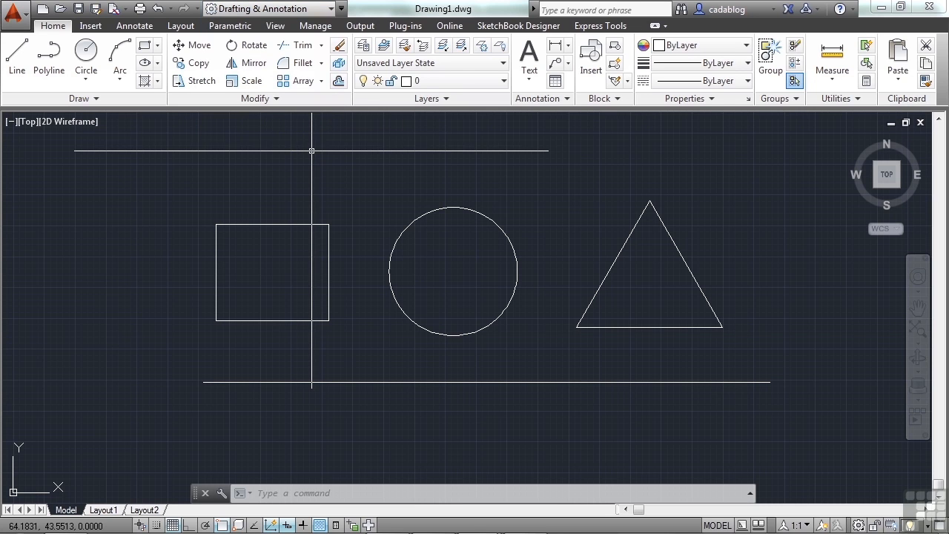
mouse_move(312, 153)
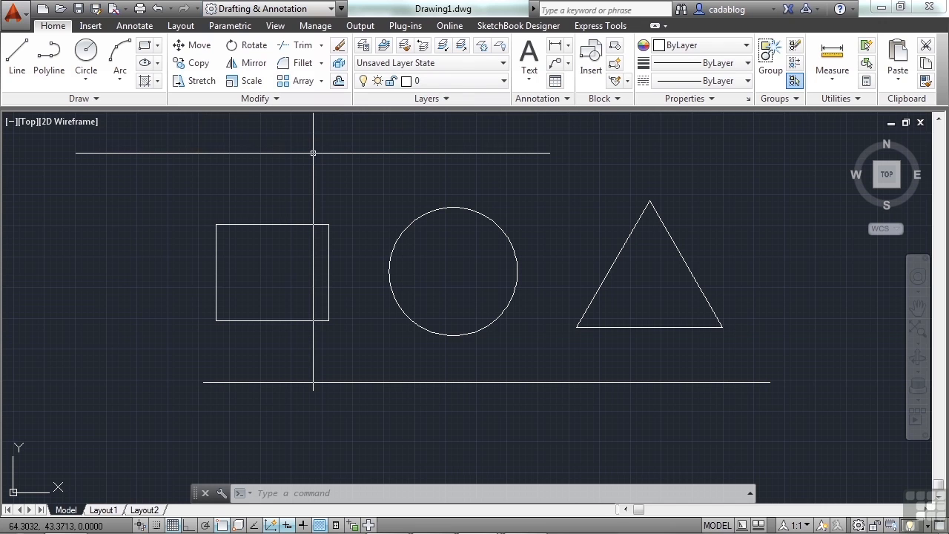
mouse_move(297, 116)
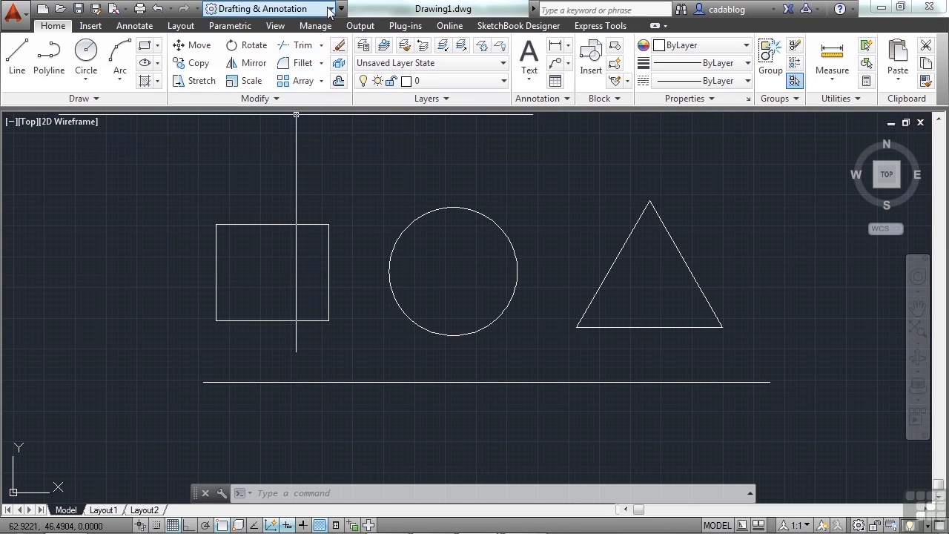
left_click(330, 9)
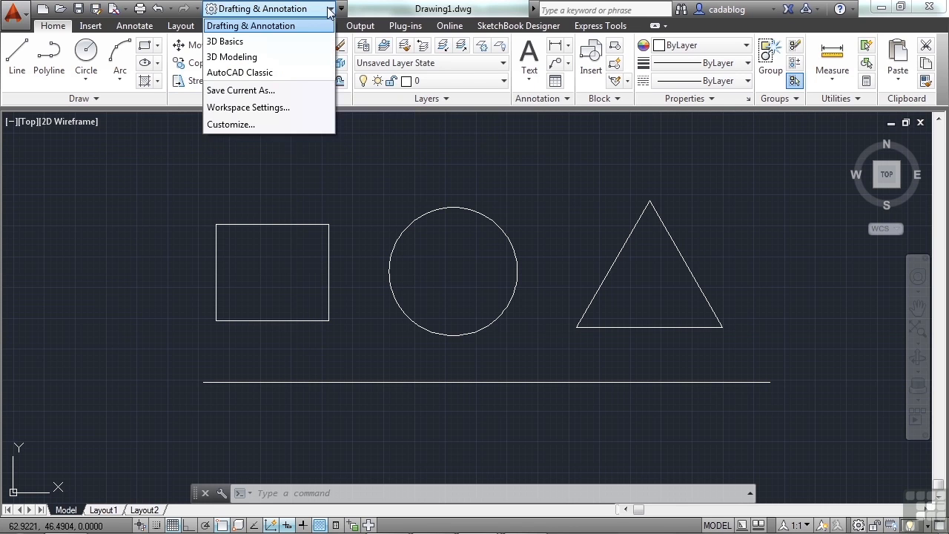
Step: Dismiss the dropdown and show the workspaces via the status-bar Workspace Switching button
left_click(567, 285)
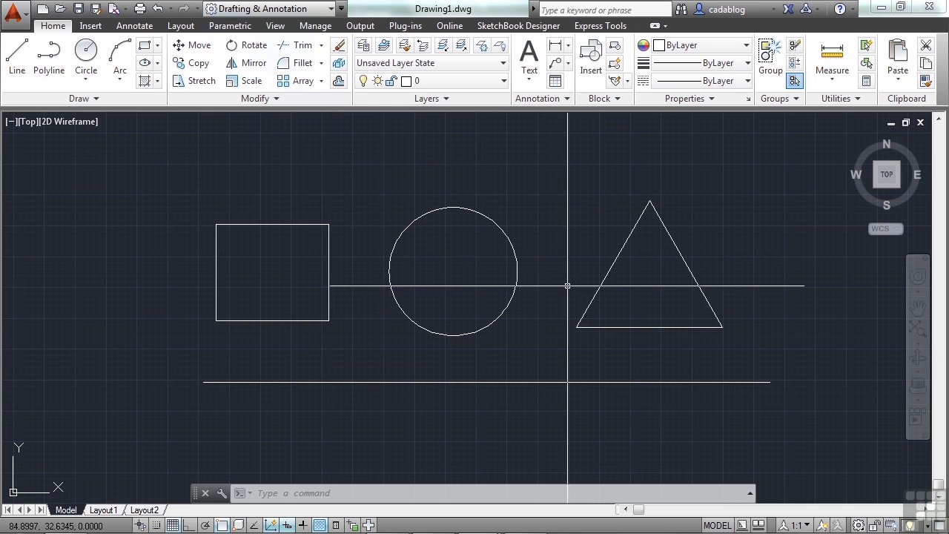
mouse_move(848, 486)
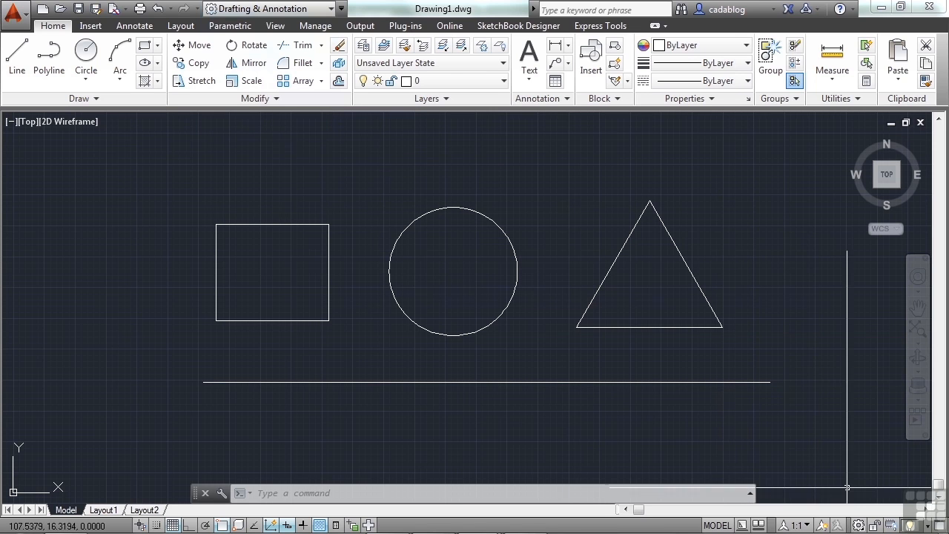
mouse_move(861, 525)
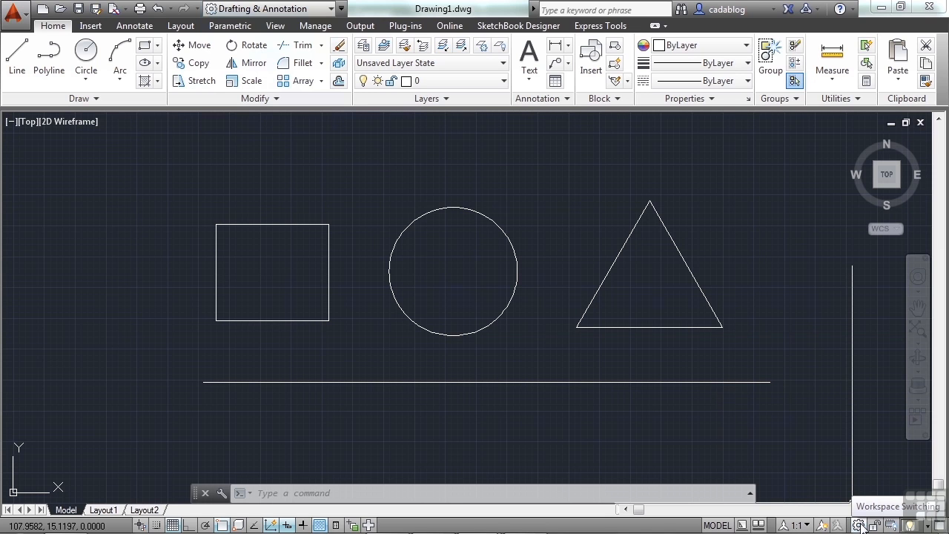
left_click(857, 525)
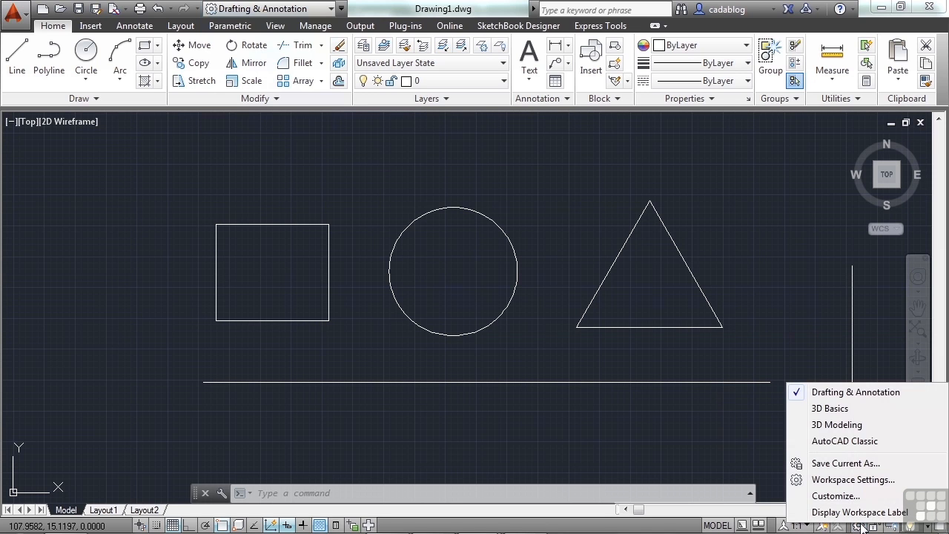
mouse_move(852, 480)
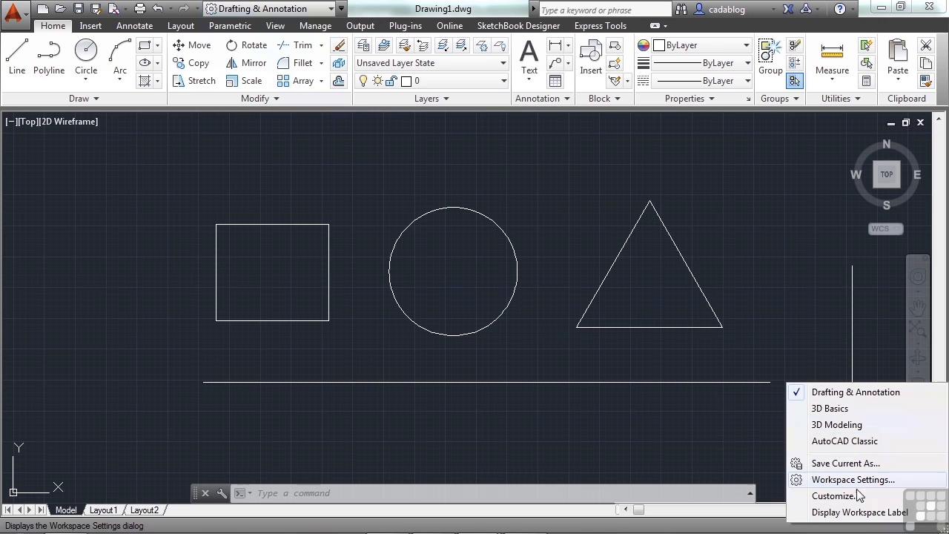
mouse_move(883, 392)
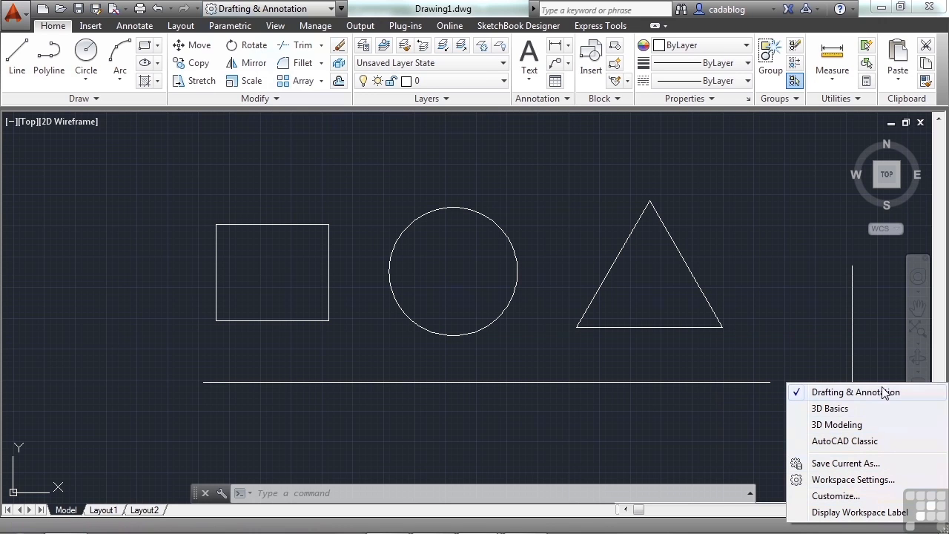
mouse_move(804, 399)
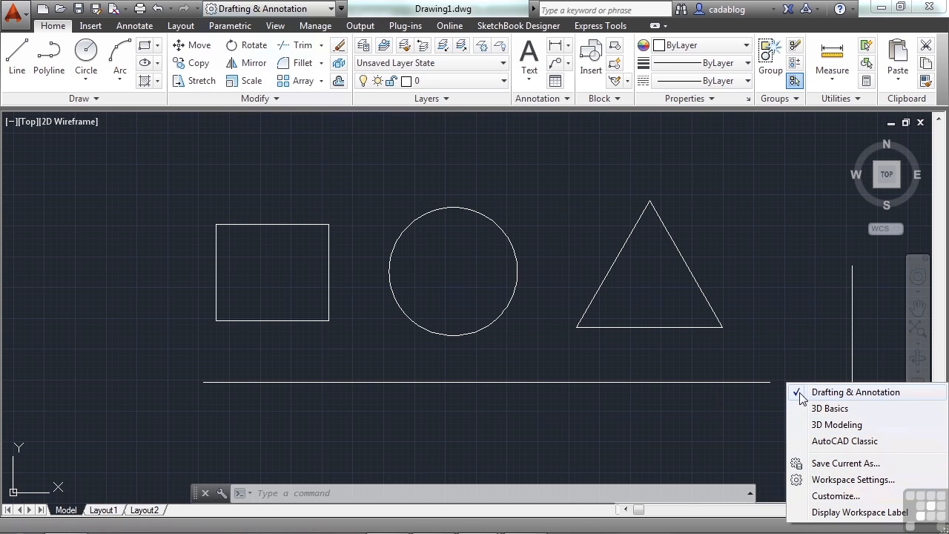
mouse_move(857, 399)
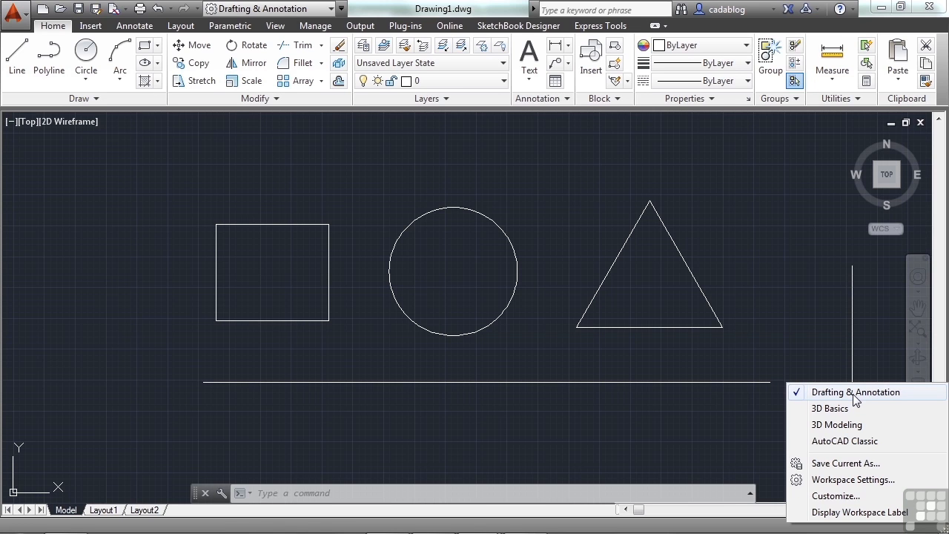
mouse_move(837, 424)
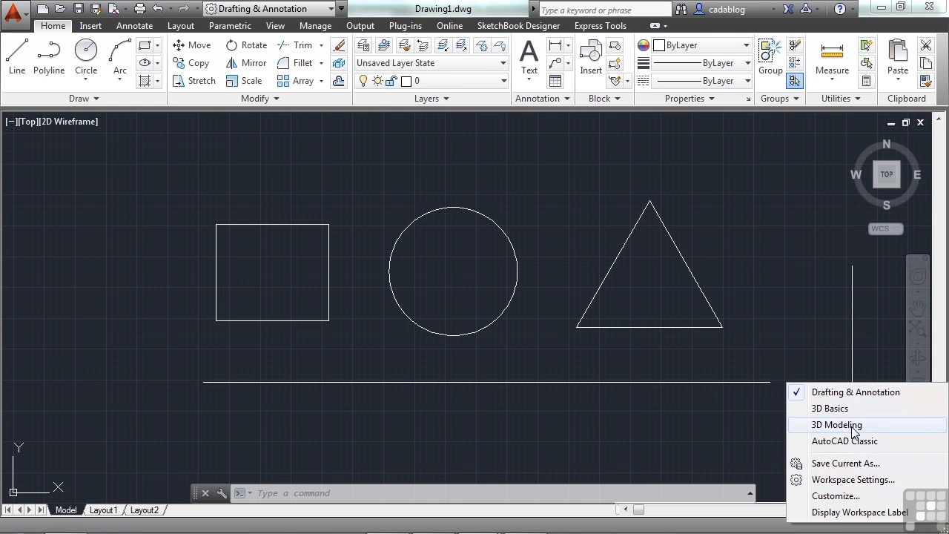
mouse_move(845, 440)
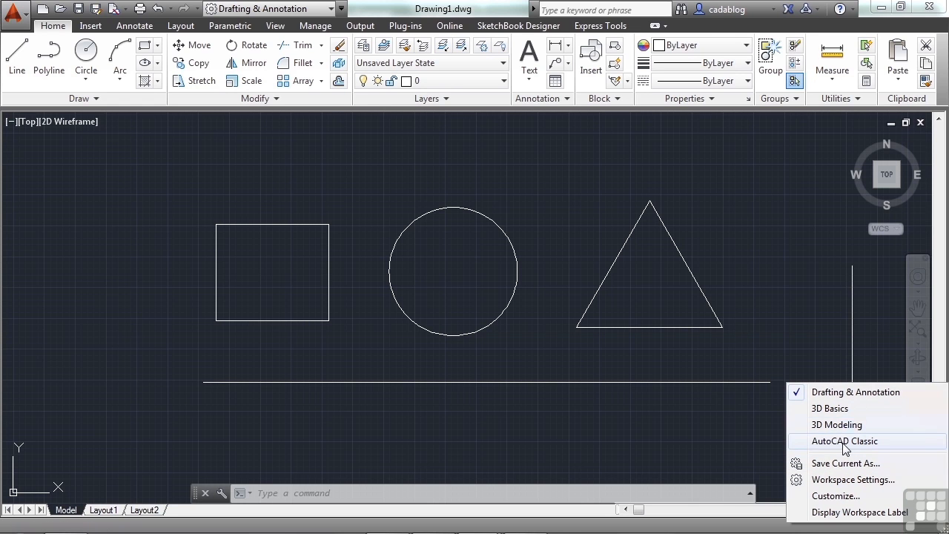
Step: Switch to AutoCAD Classic, then return to Drafting & Annotation
left_click(846, 440)
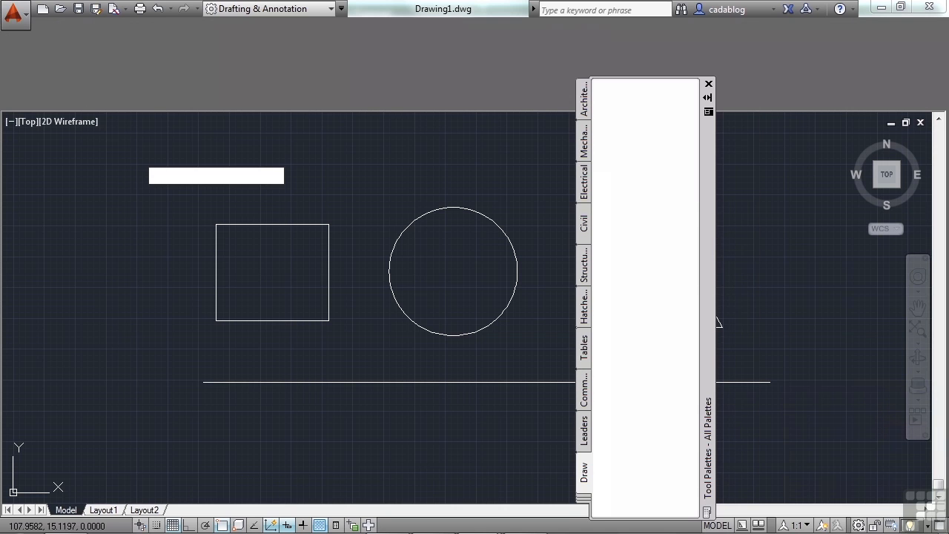
left_click(340, 9)
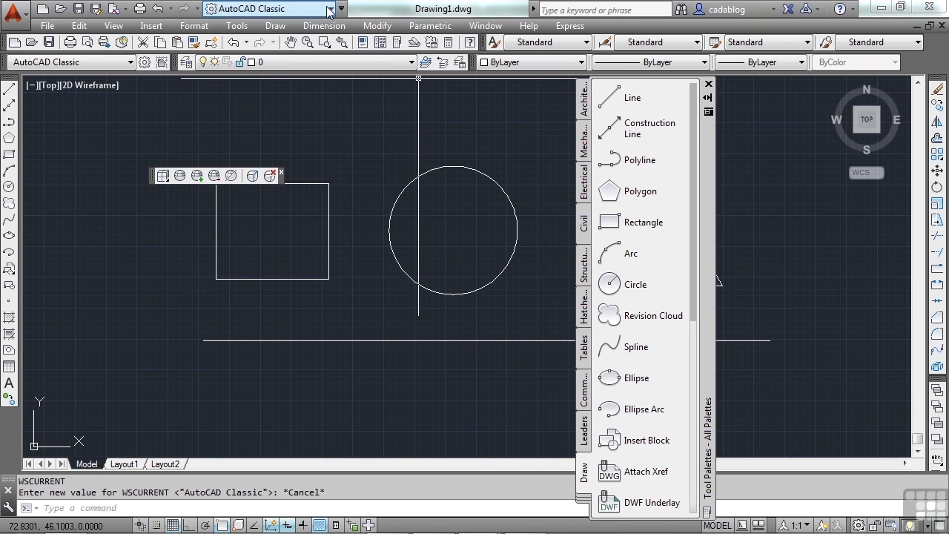
left_click(331, 9)
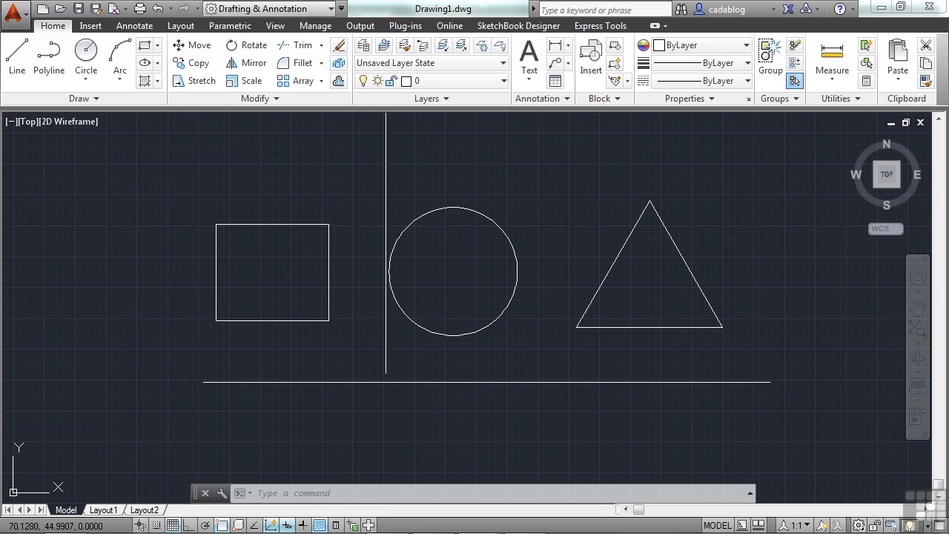
mouse_move(368, 158)
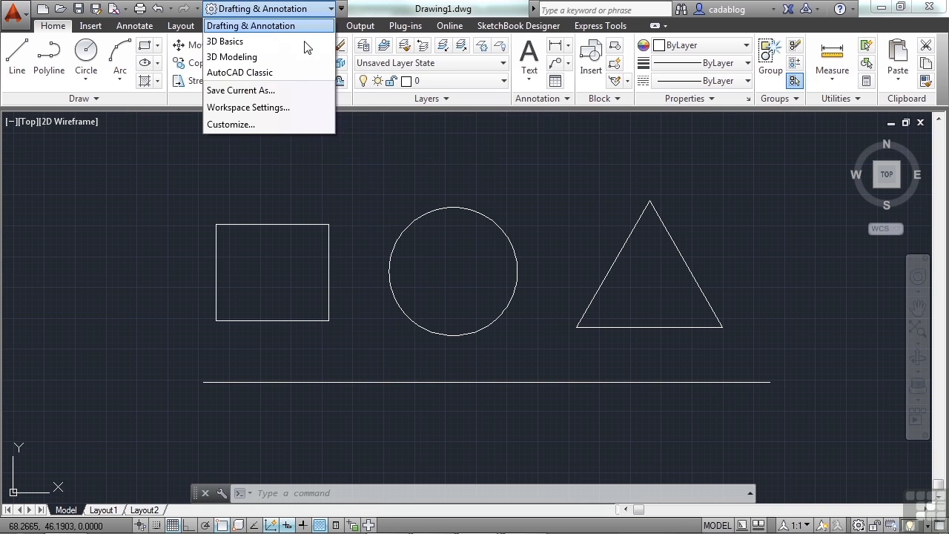
mouse_move(268, 107)
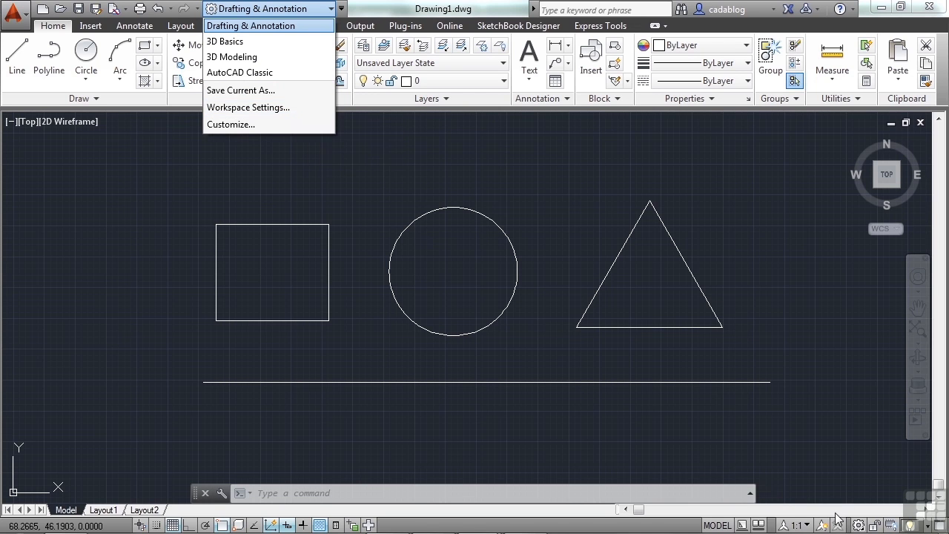
Step: Reopen the workspace switching list with its save and settings options
left_click(258, 25)
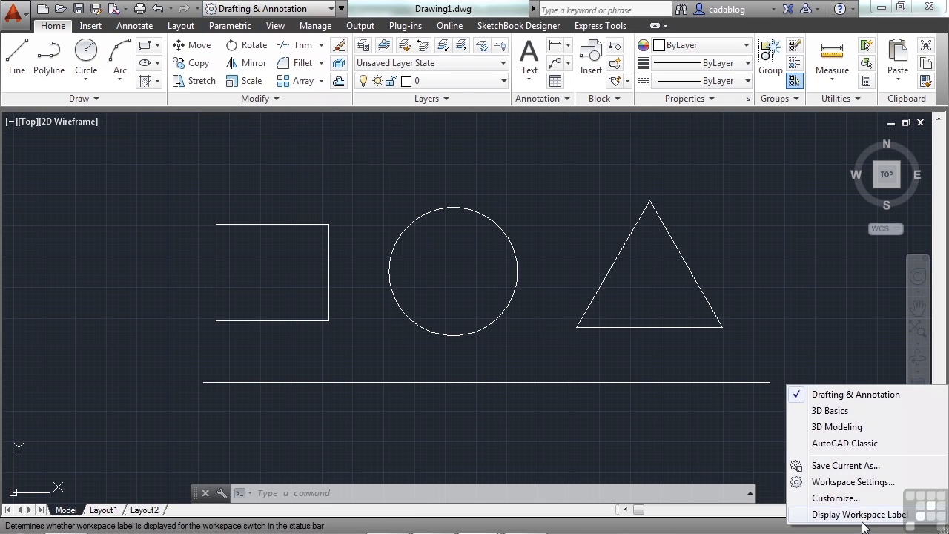
Step: Review Workspace Settings, leaving changes not saved when switching workspaces
left_click(853, 481)
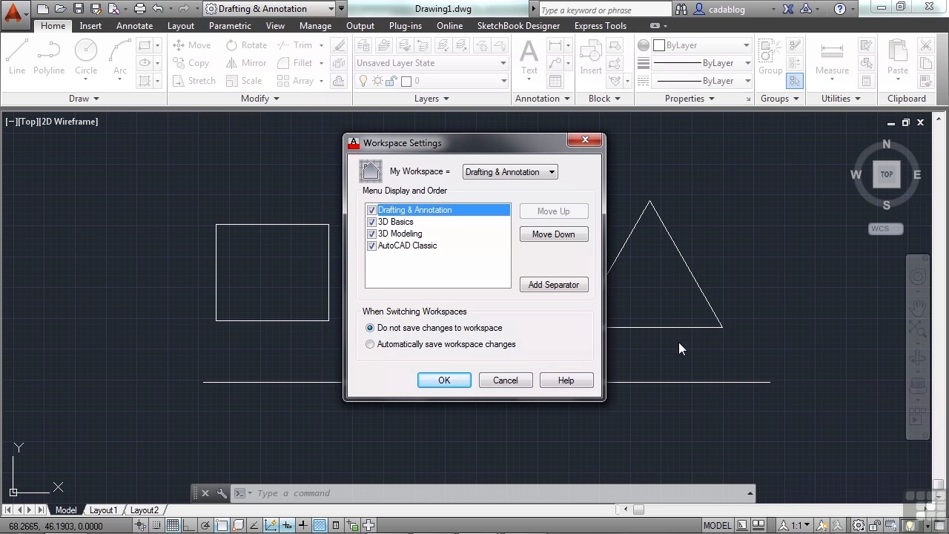
mouse_move(467, 344)
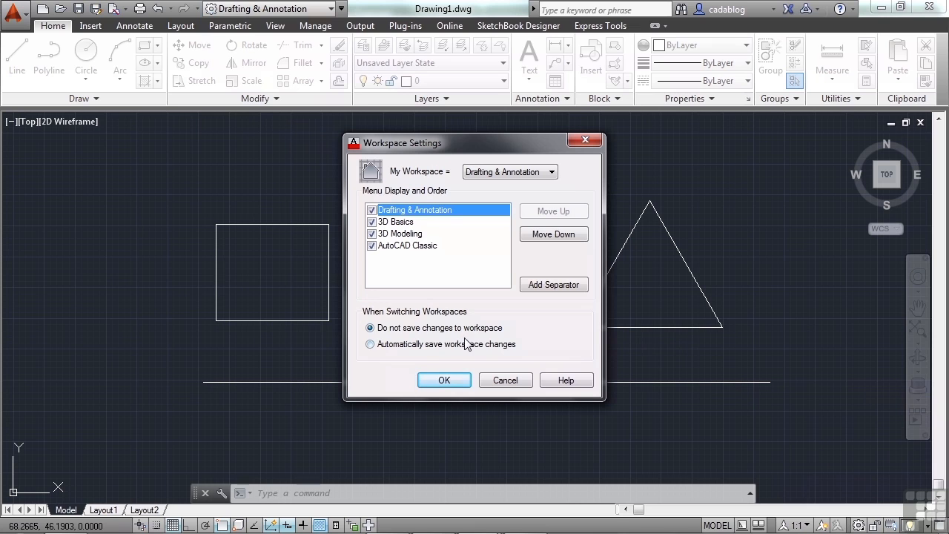
left_click(369, 344)
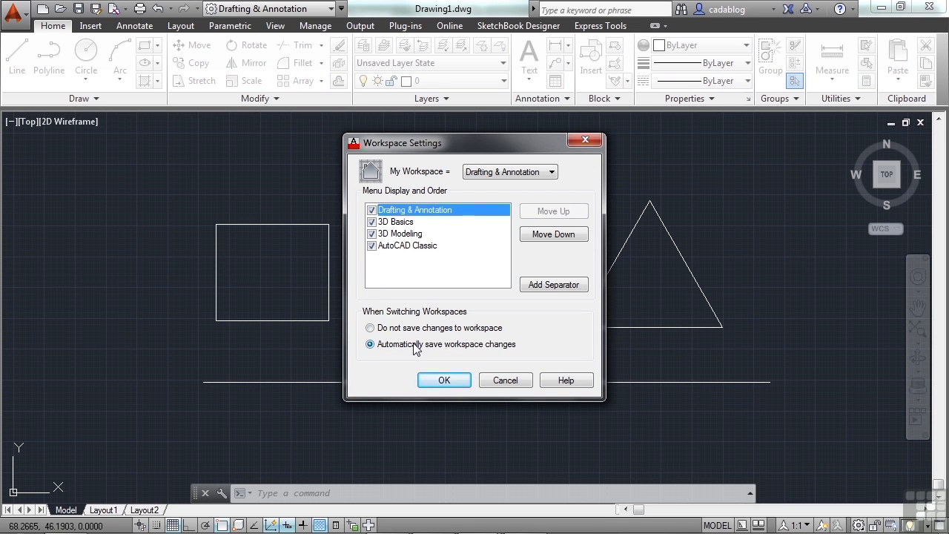
left_click(370, 328)
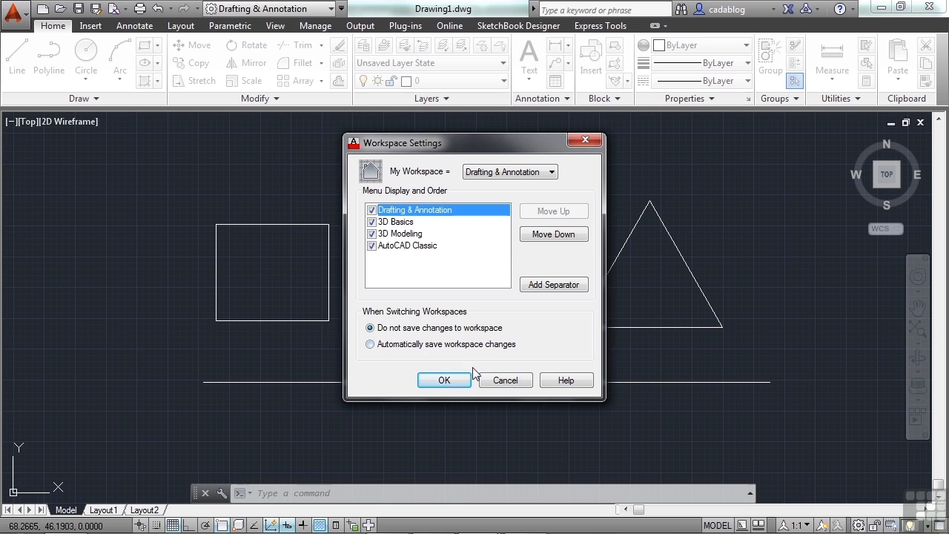
mouse_move(504, 380)
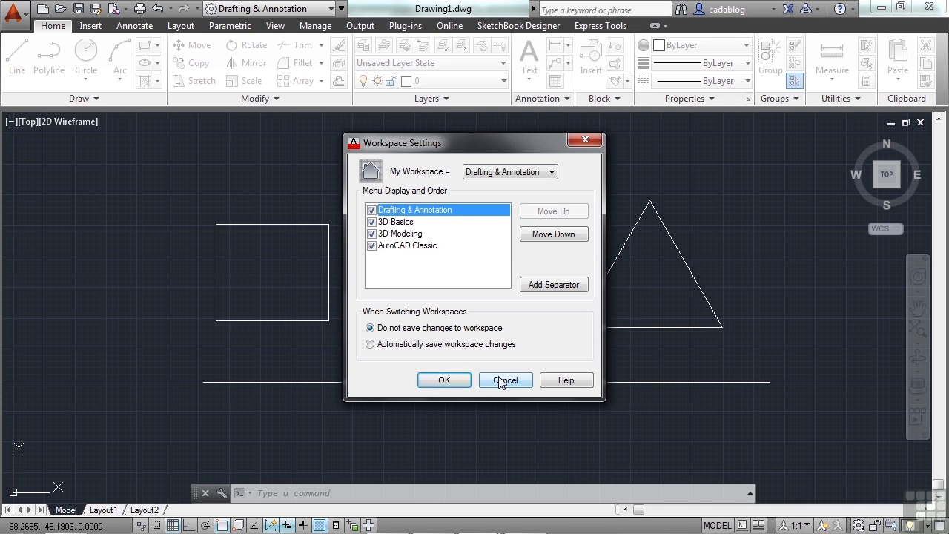
mouse_move(504, 380)
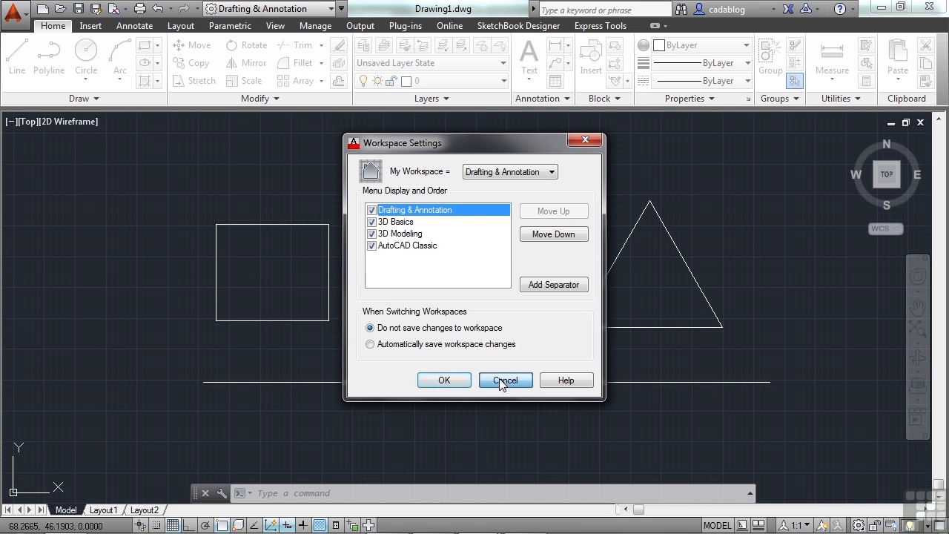
Step: Cancel out of Workspace Settings without applying changes
left_click(505, 379)
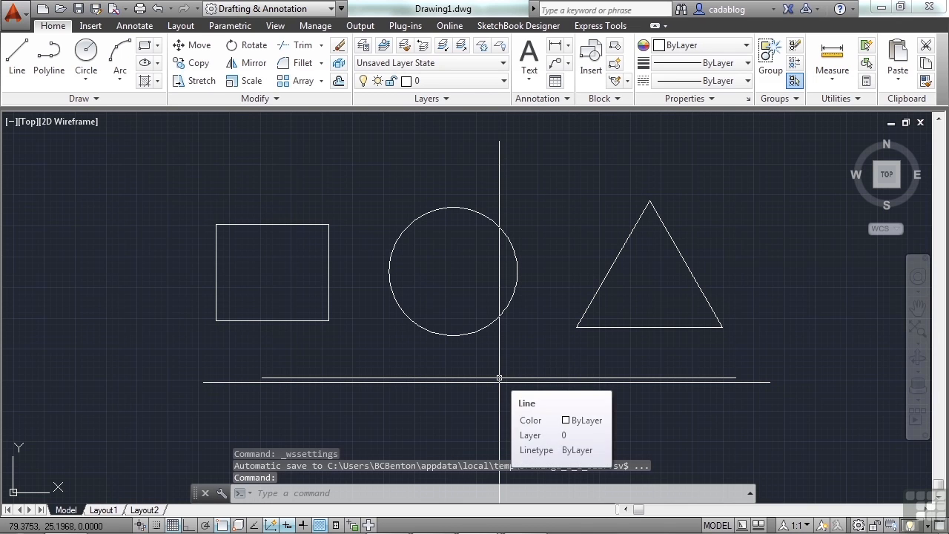
mouse_move(500, 368)
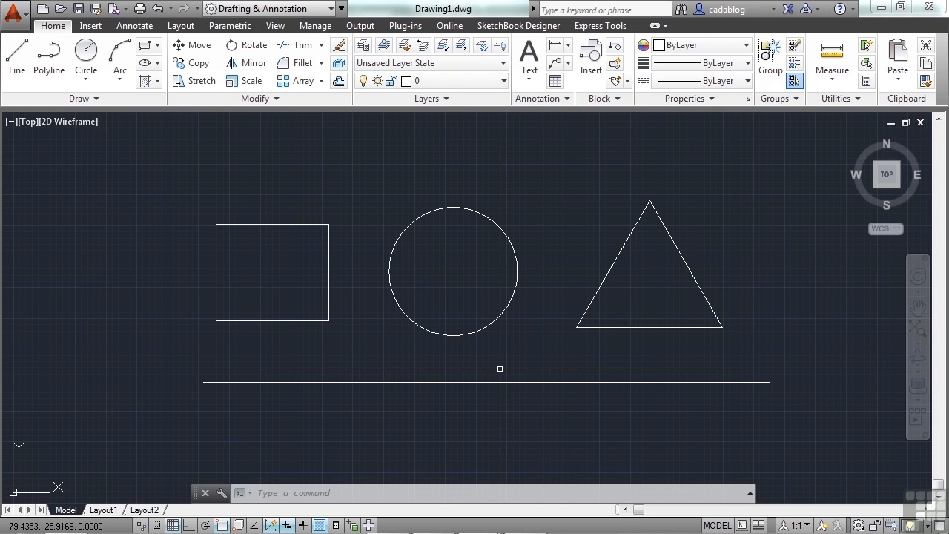
mouse_move(531, 371)
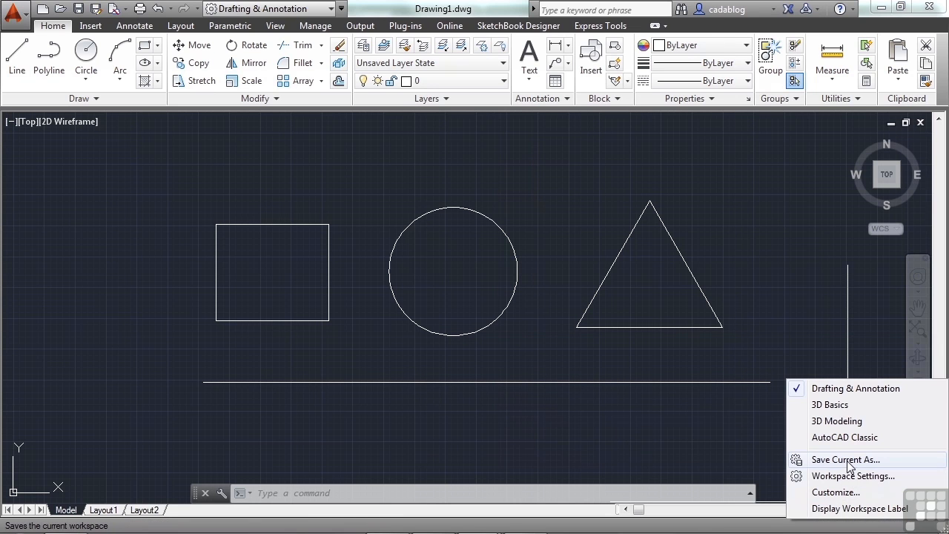
mouse_move(896, 465)
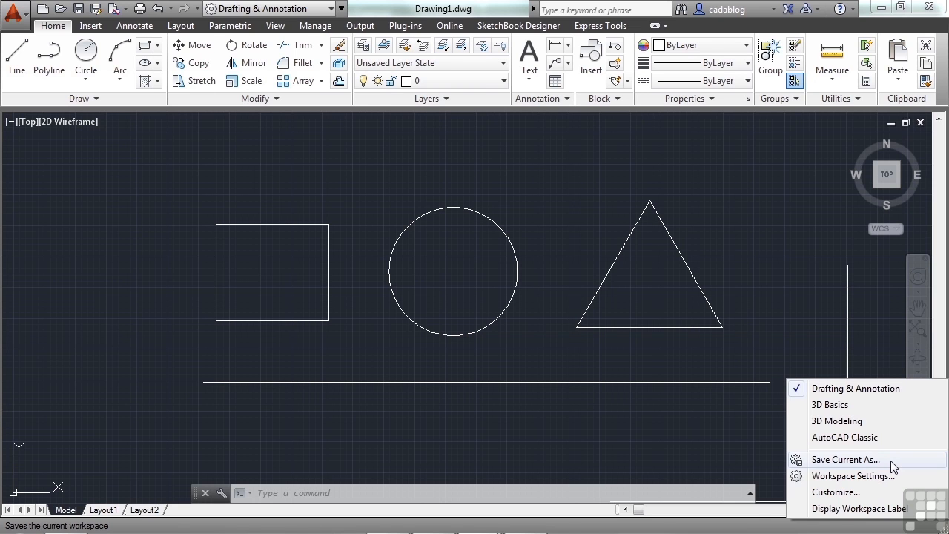
Step: Save the current setup as 'BCB-Example Workspace' and confirm it is listed as current
left_click(845, 460)
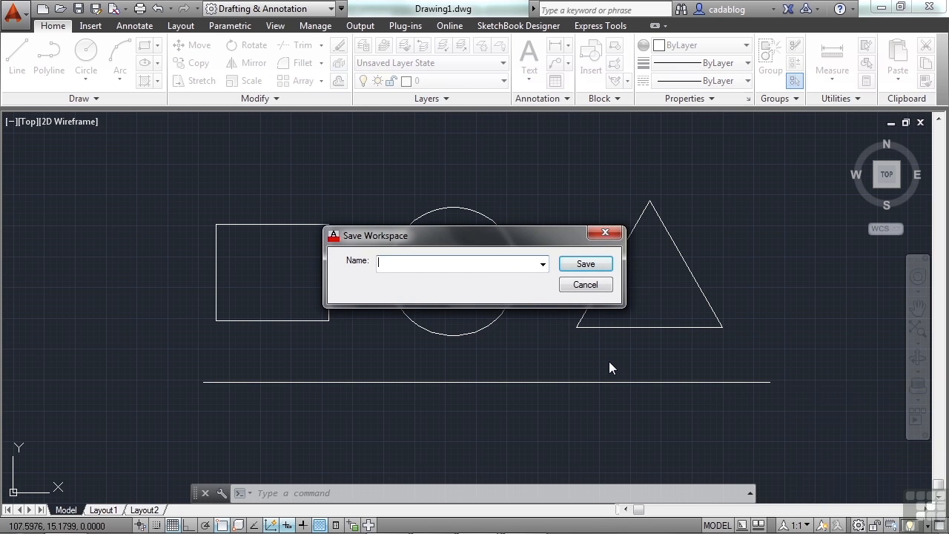
type("BCB-")
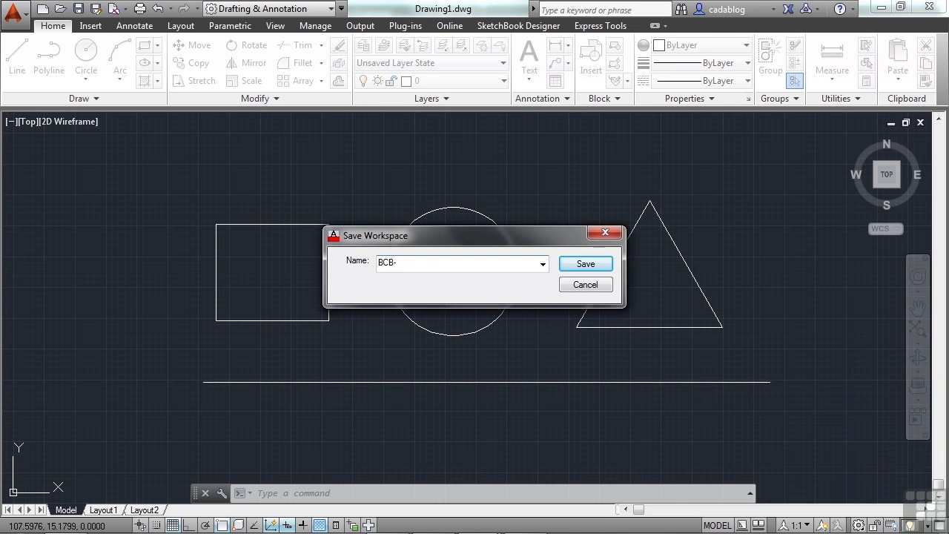
type("01")
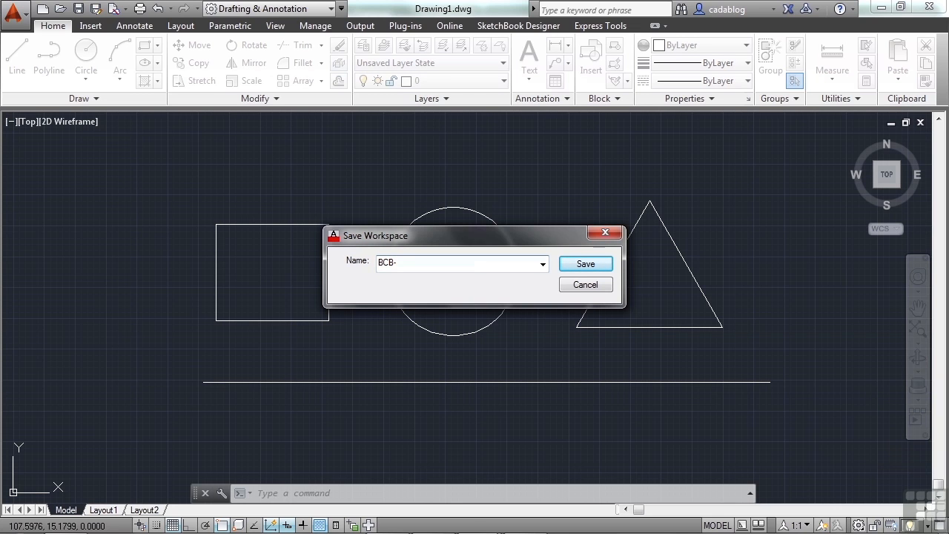
type("Exampl Wo")
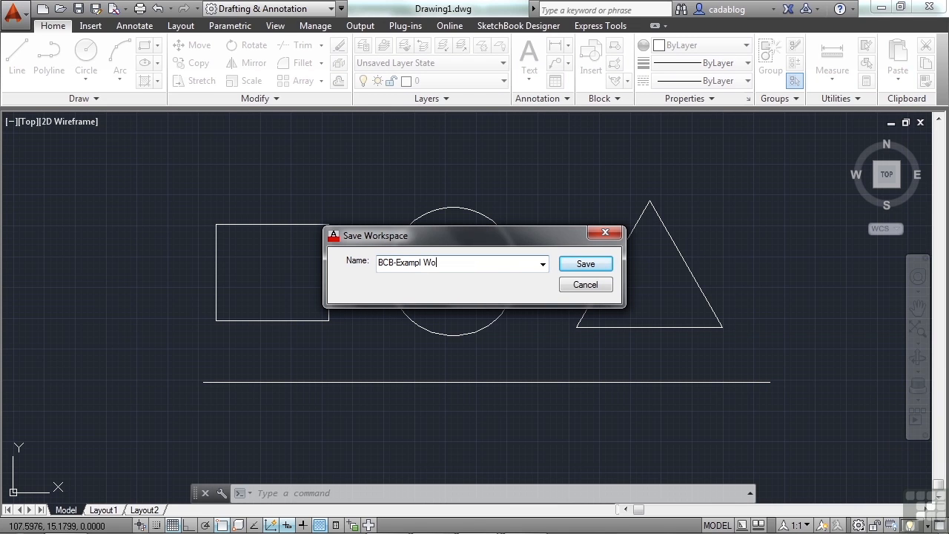
type("rkspace")
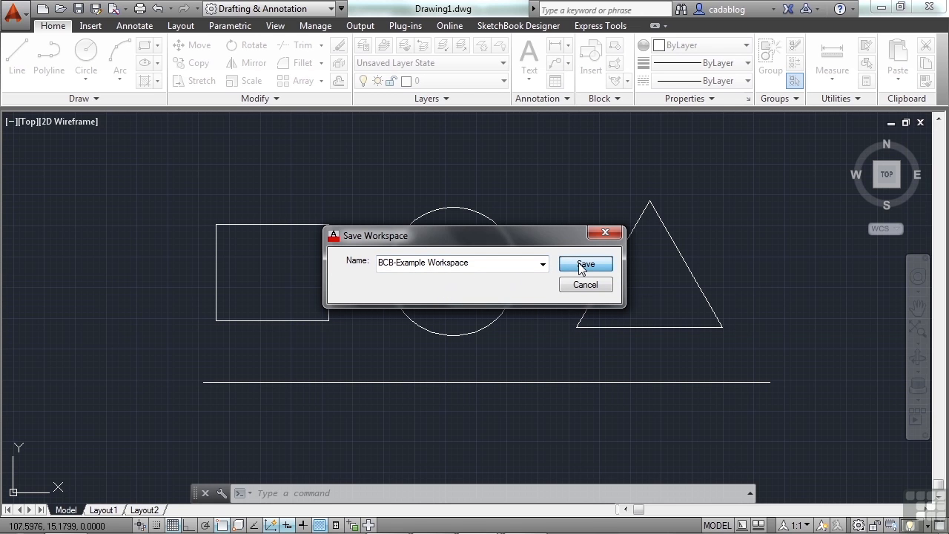
left_click(584, 264)
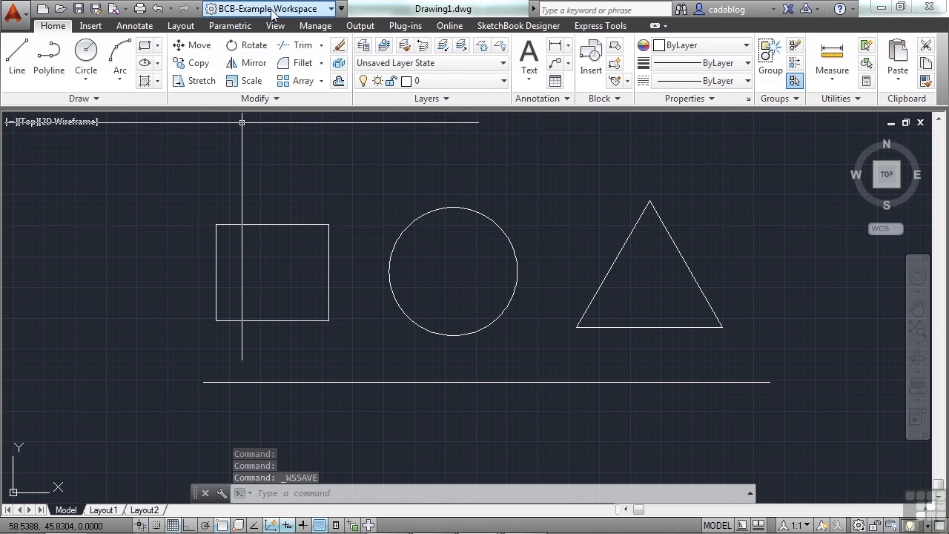
mouse_move(330, 14)
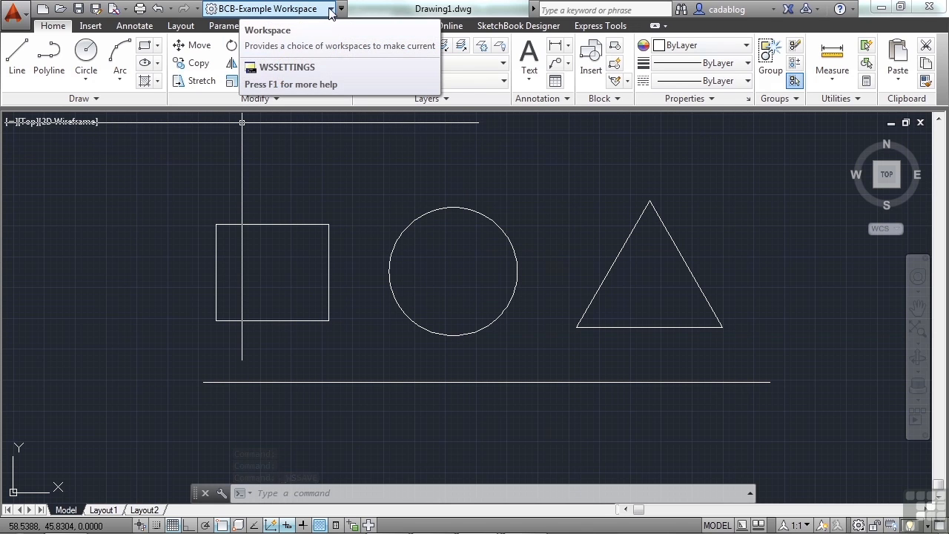
left_click(331, 9)
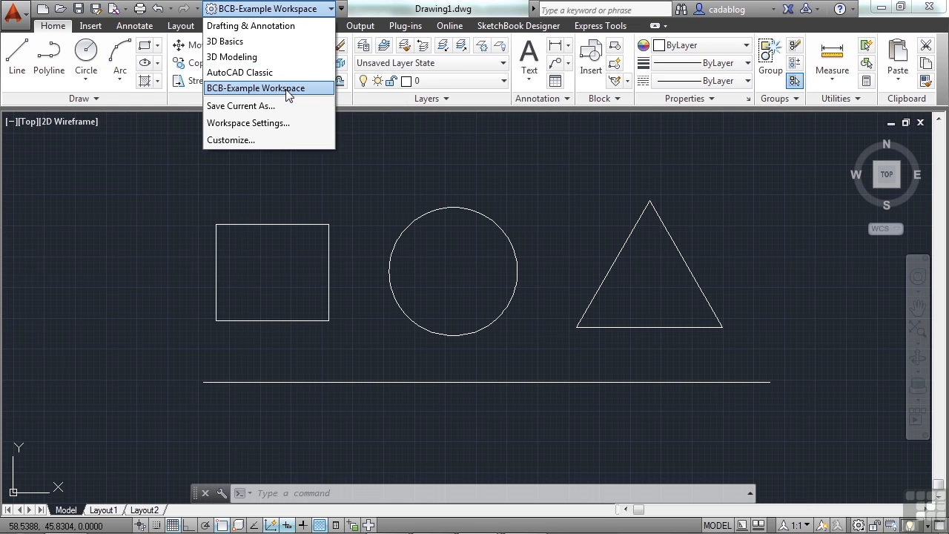
mouse_move(571, 210)
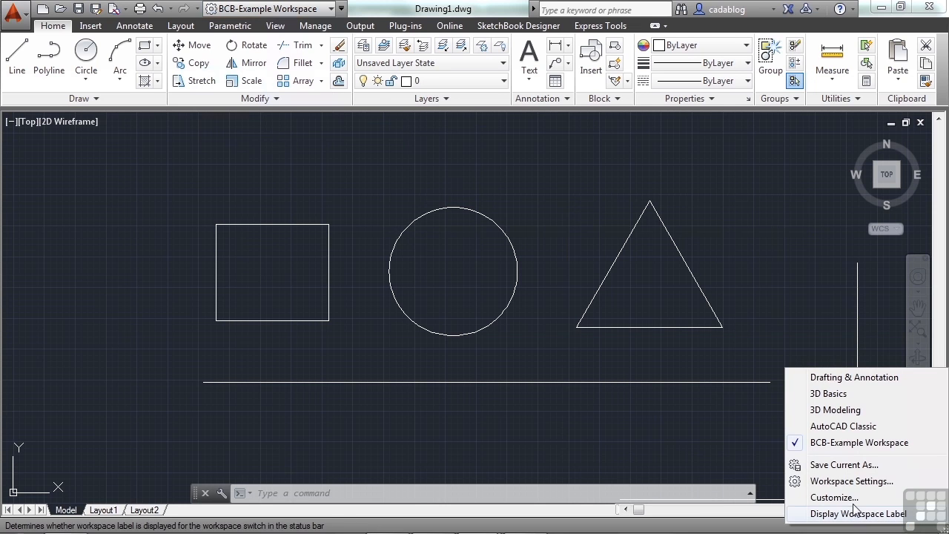
Step: Enable automatic saving of workspace changes and move BCB-Example Workspace to the top
left_click(851, 481)
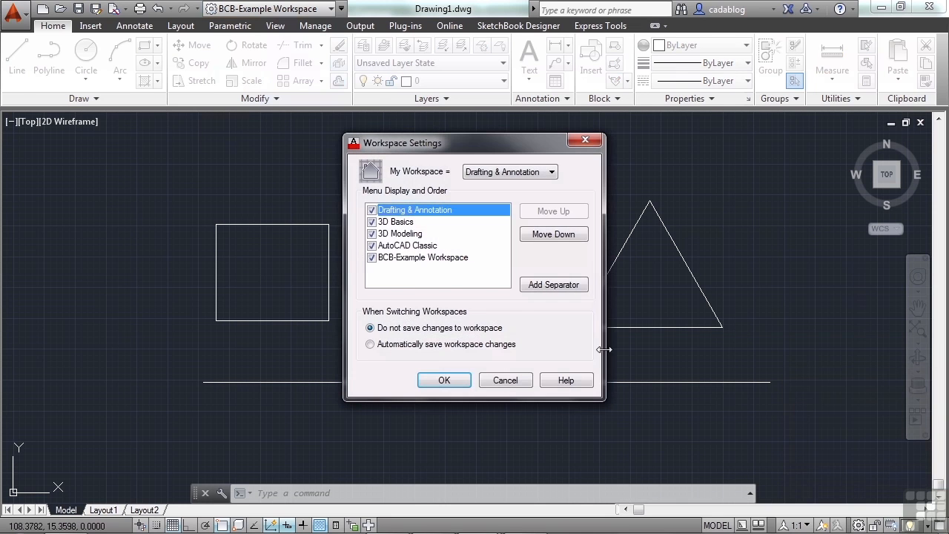
left_click(371, 344)
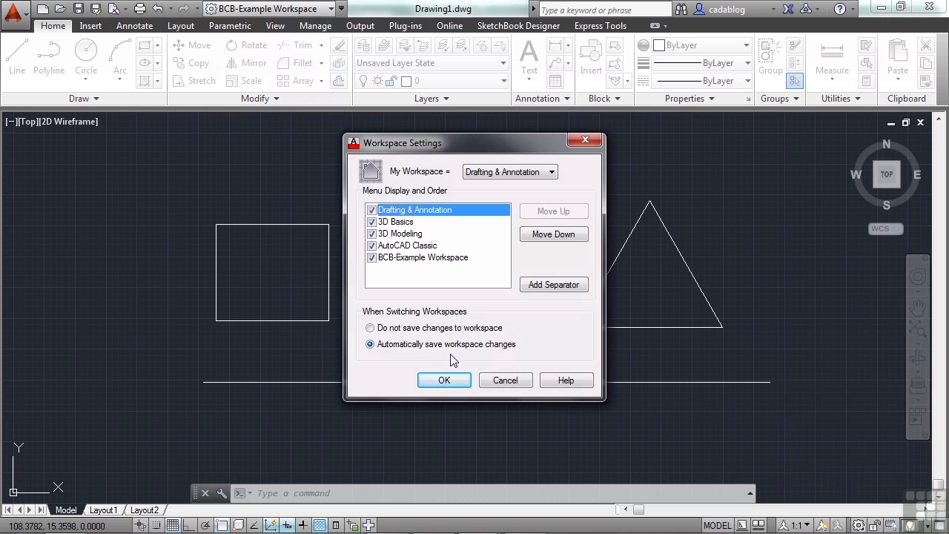
mouse_move(469, 356)
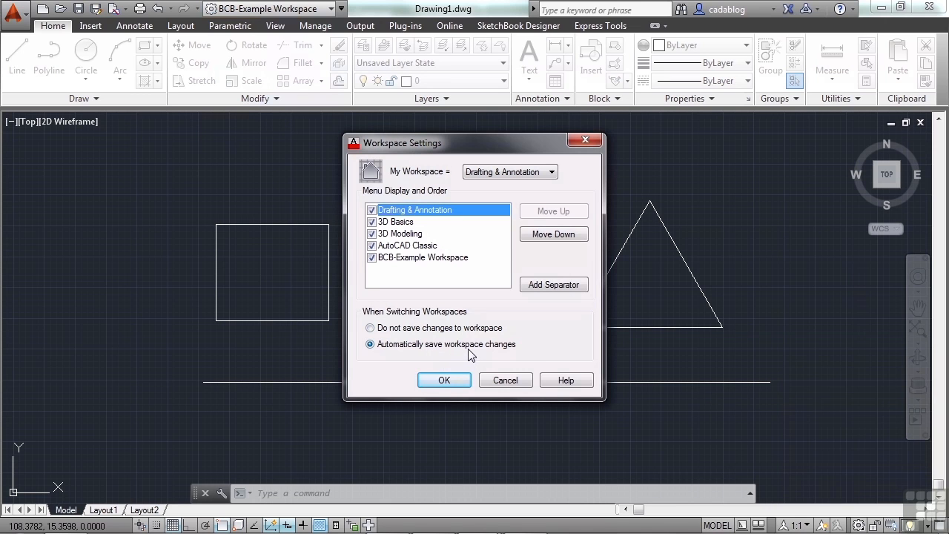
left_click(423, 258)
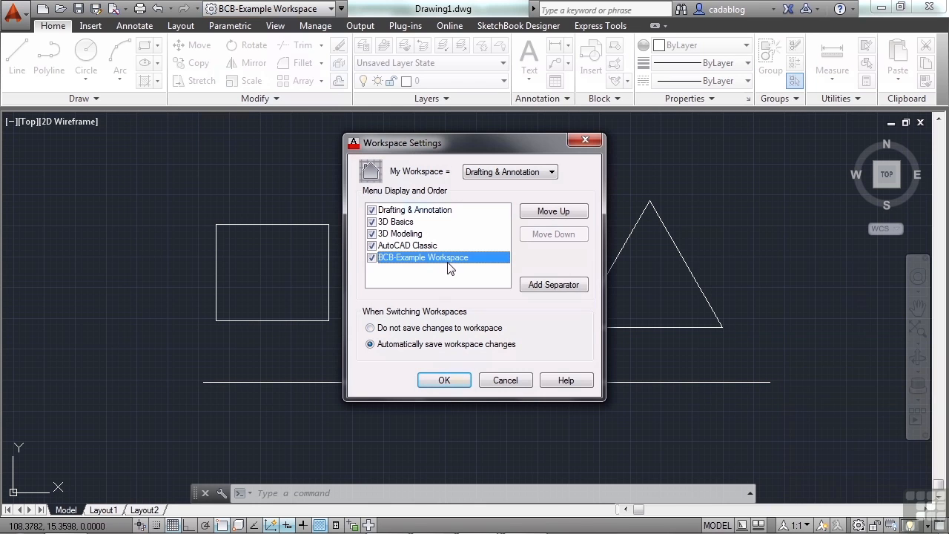
mouse_move(480, 259)
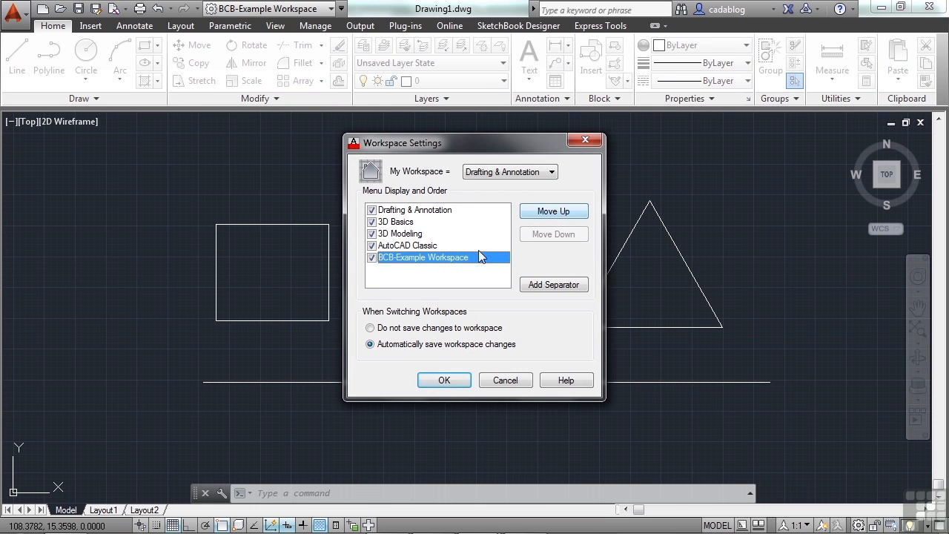
mouse_move(541, 231)
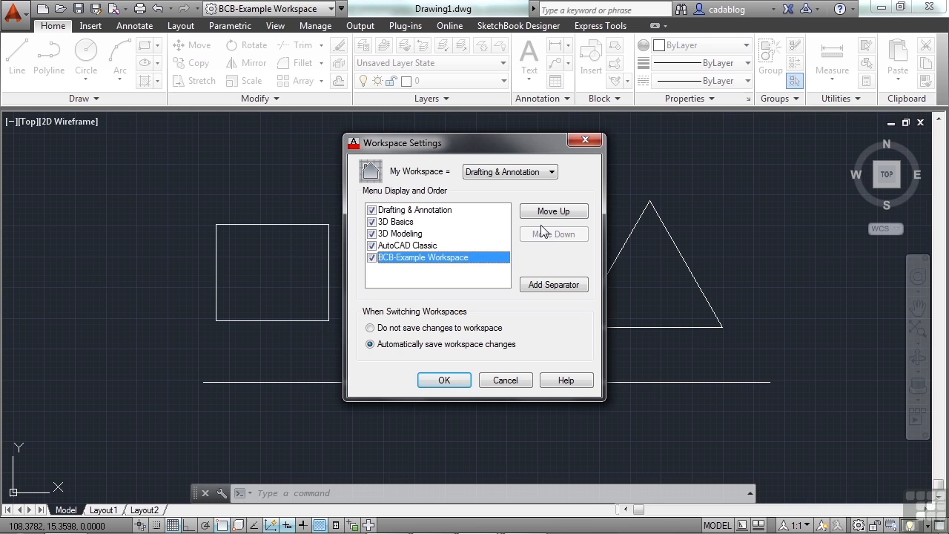
left_click(553, 211)
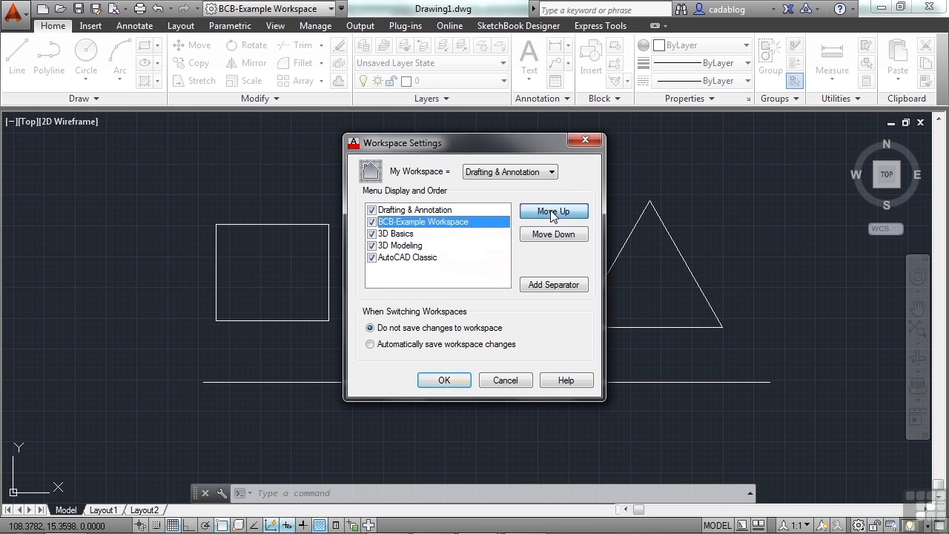
left_click(554, 211)
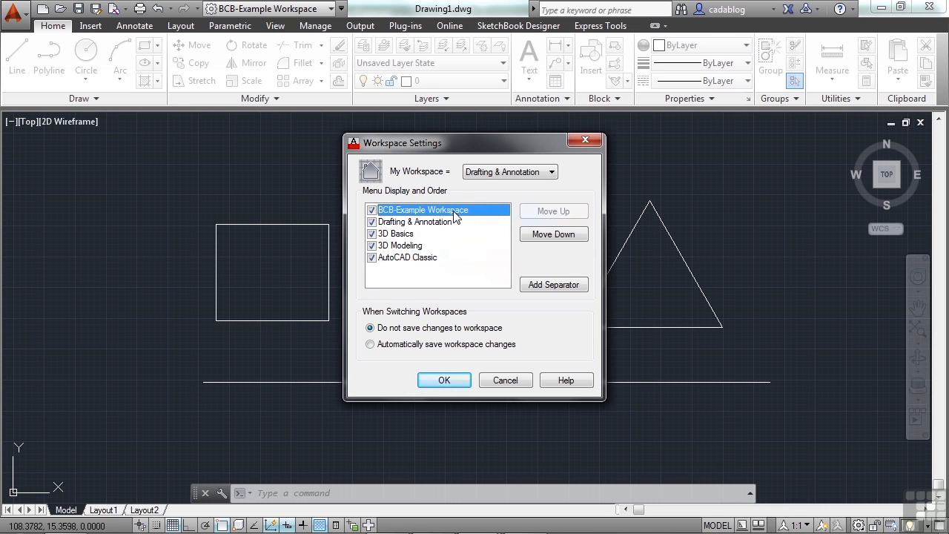
mouse_move(554, 285)
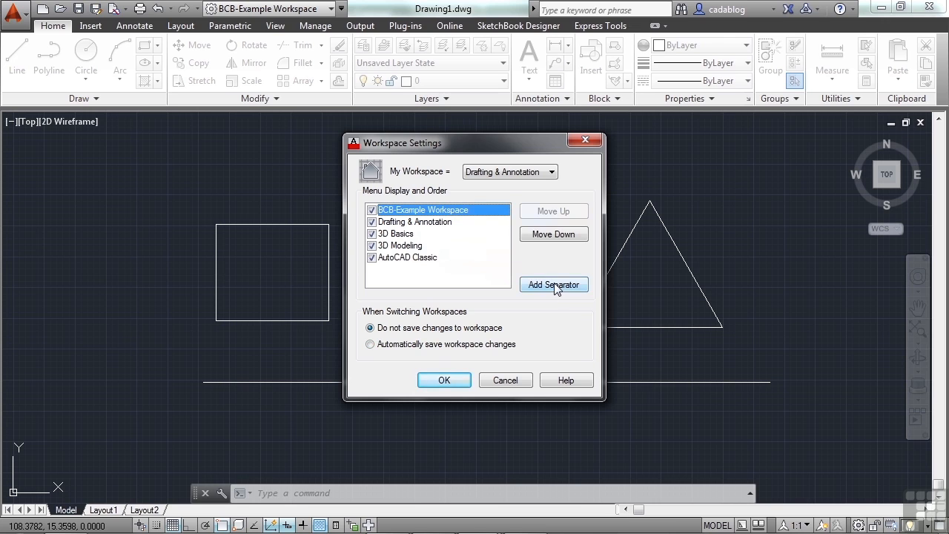
Step: Add a separator below BCB-Example Workspace and apply the settings
left_click(553, 285)
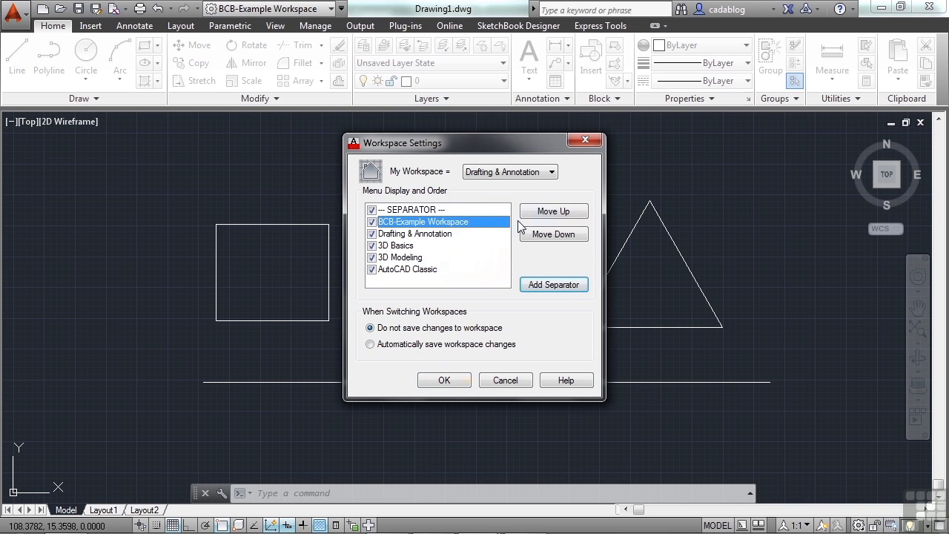
left_click(553, 210)
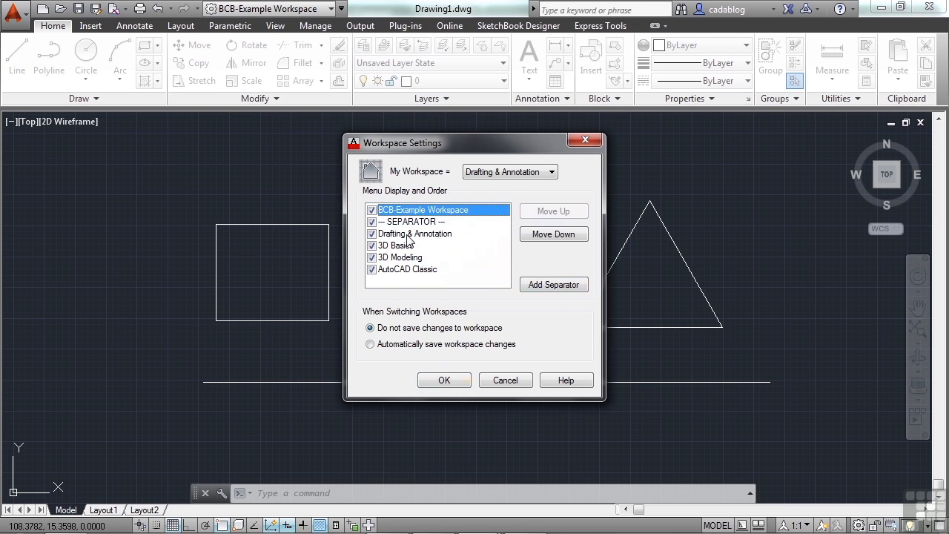
mouse_move(436, 373)
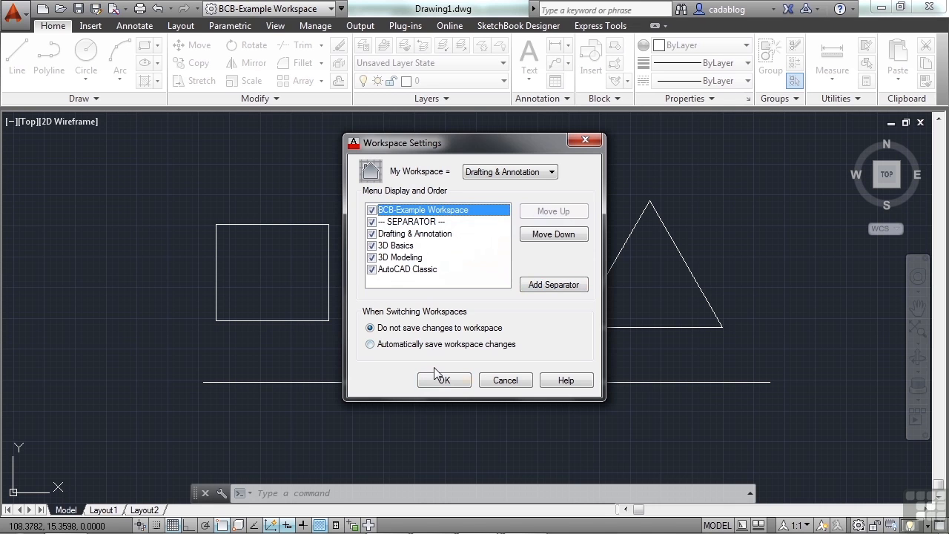
left_click(442, 380)
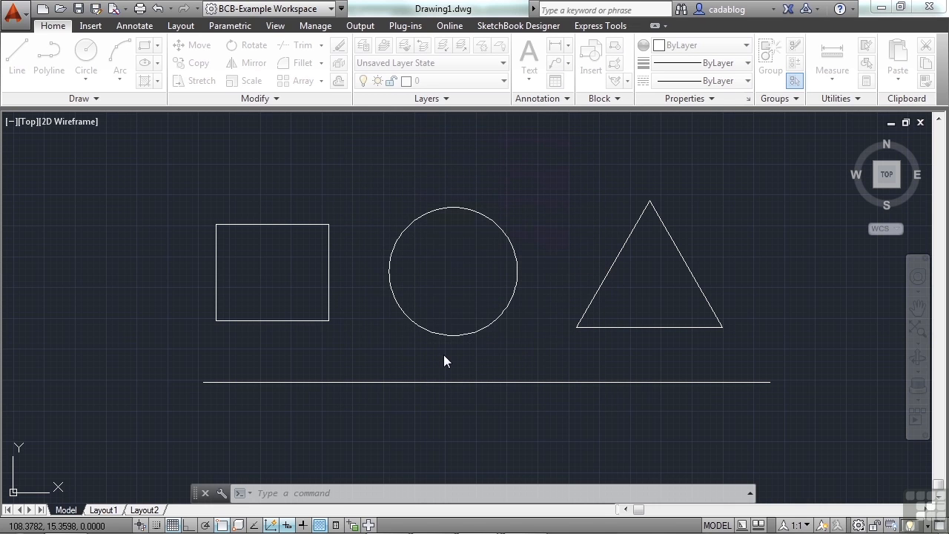
Step: Verify BCB-Example Workspace appears first above a separator, then dismiss the list
left_click(340, 9)
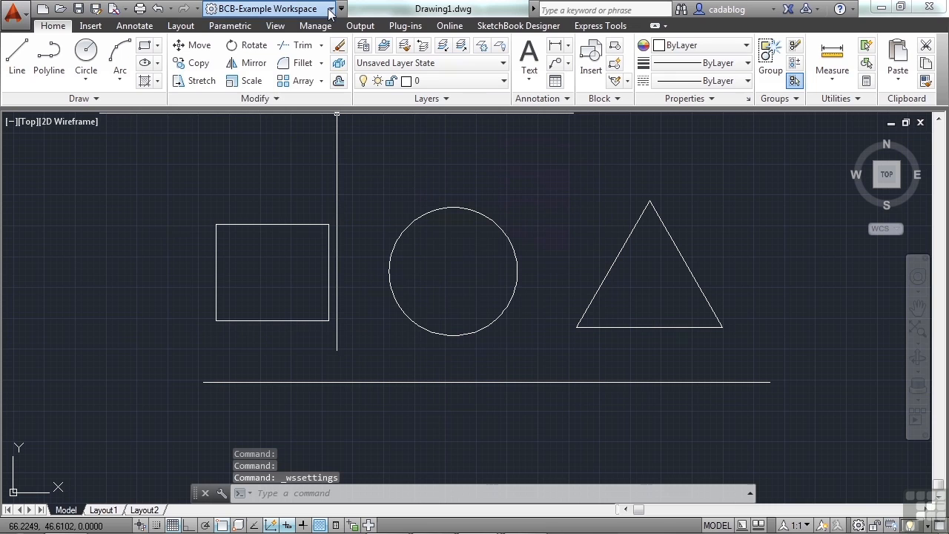
left_click(331, 9)
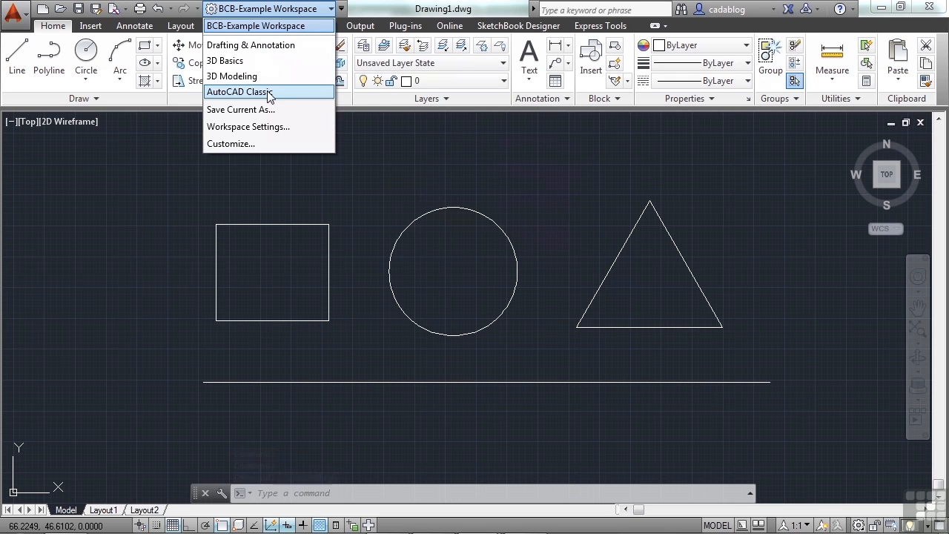
mouse_move(250, 44)
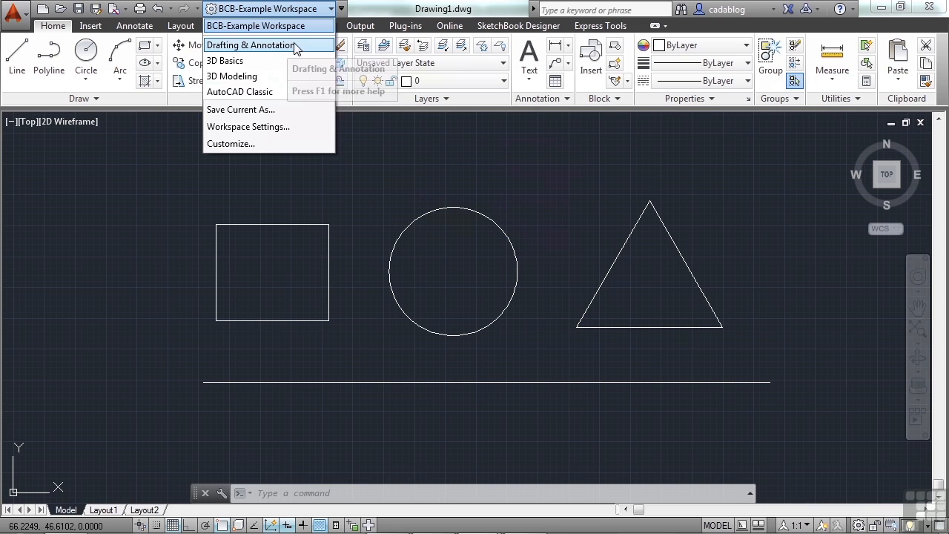
mouse_move(226, 61)
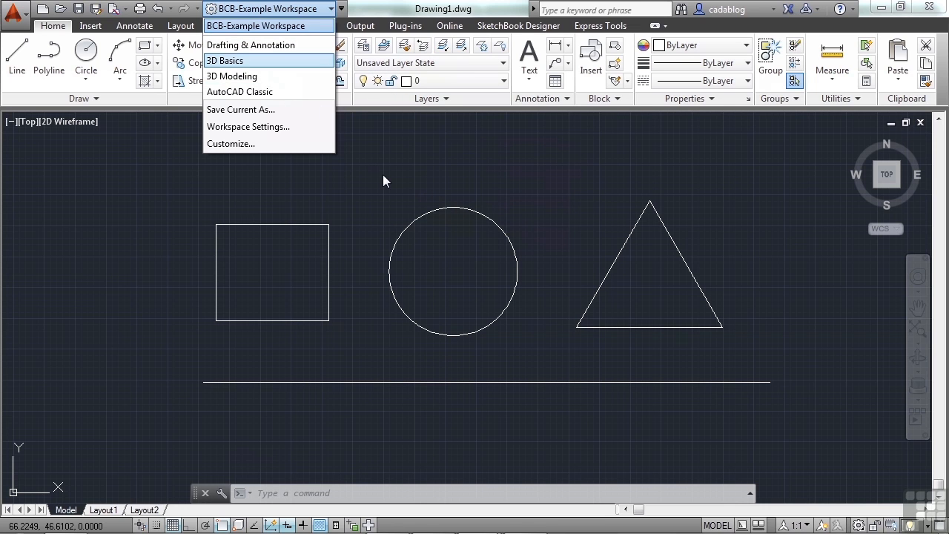
mouse_move(363, 175)
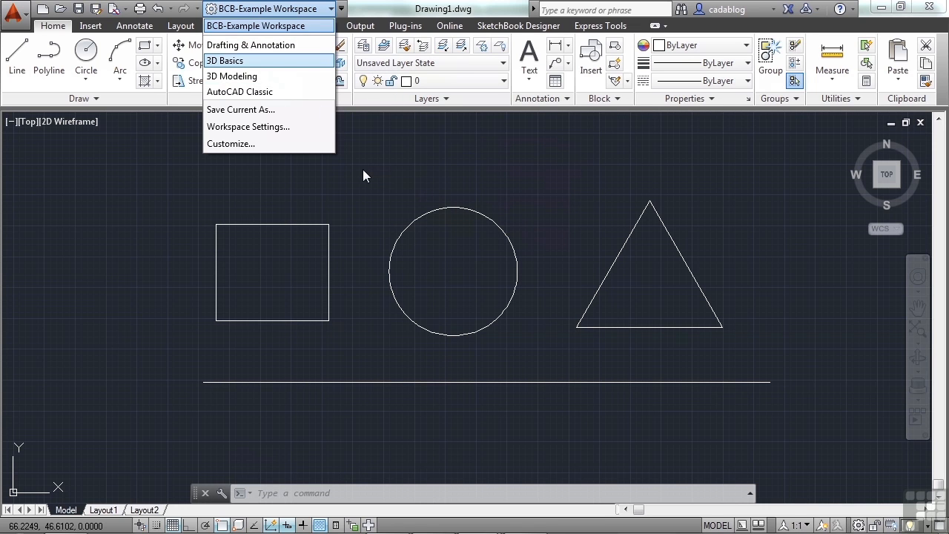
left_click(373, 184)
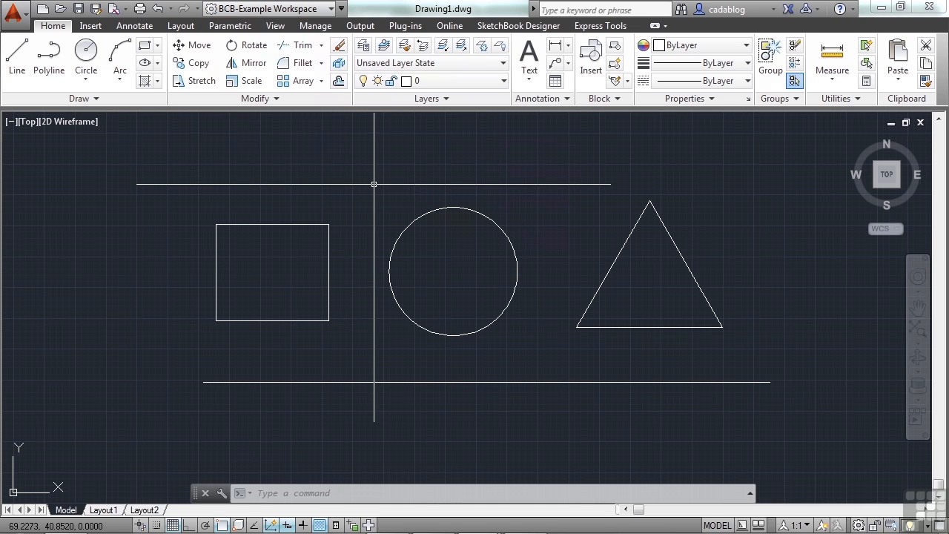
mouse_move(375, 184)
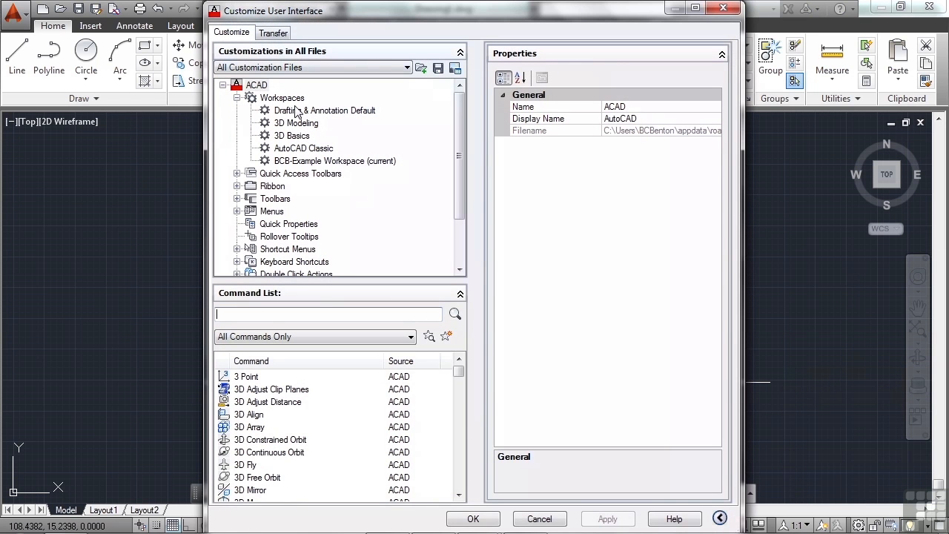
Step: Select BCB-Example Workspace (current) under Workspaces in Customize User Interface
left_click(282, 98)
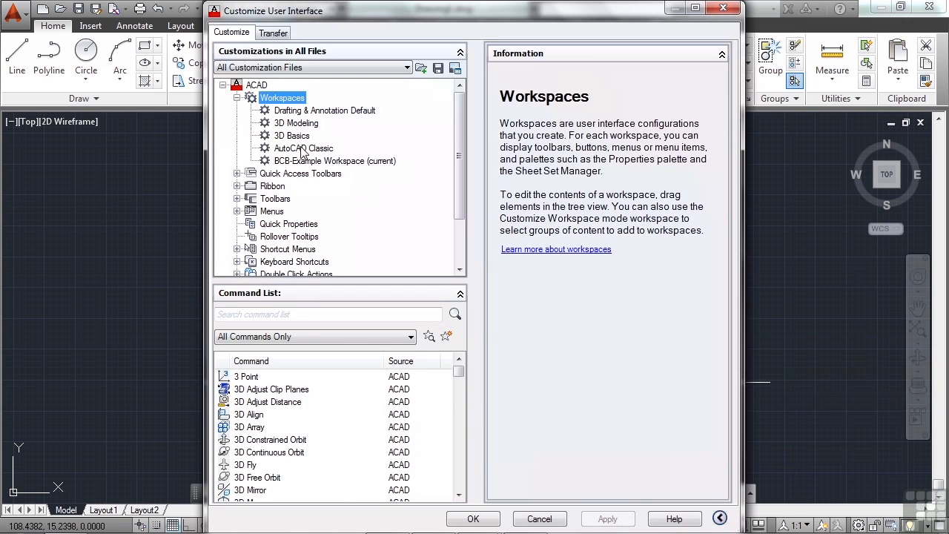
left_click(335, 160)
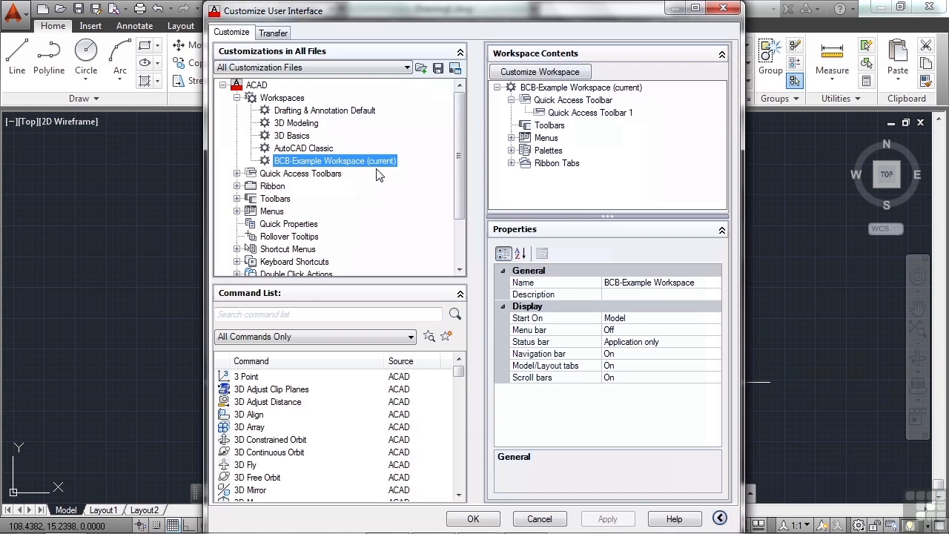
mouse_move(335, 163)
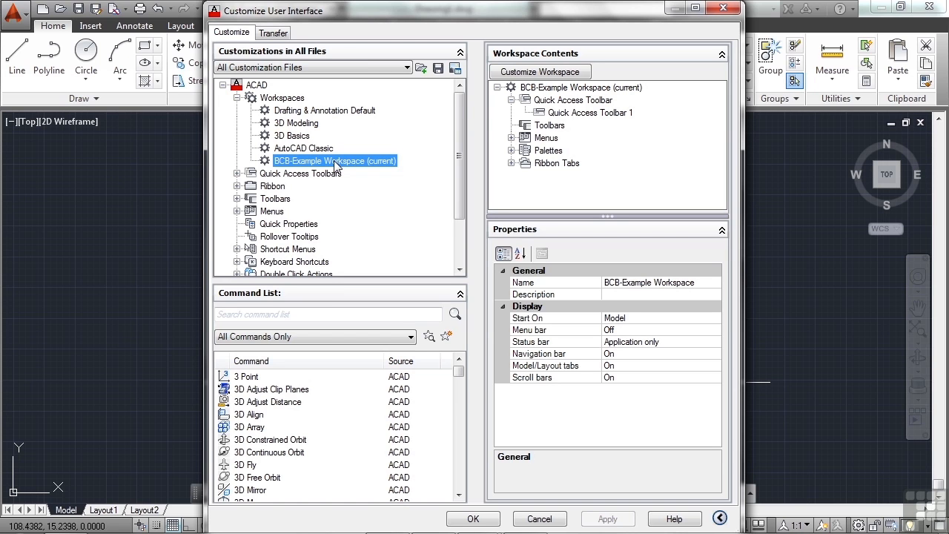
mouse_move(295, 17)
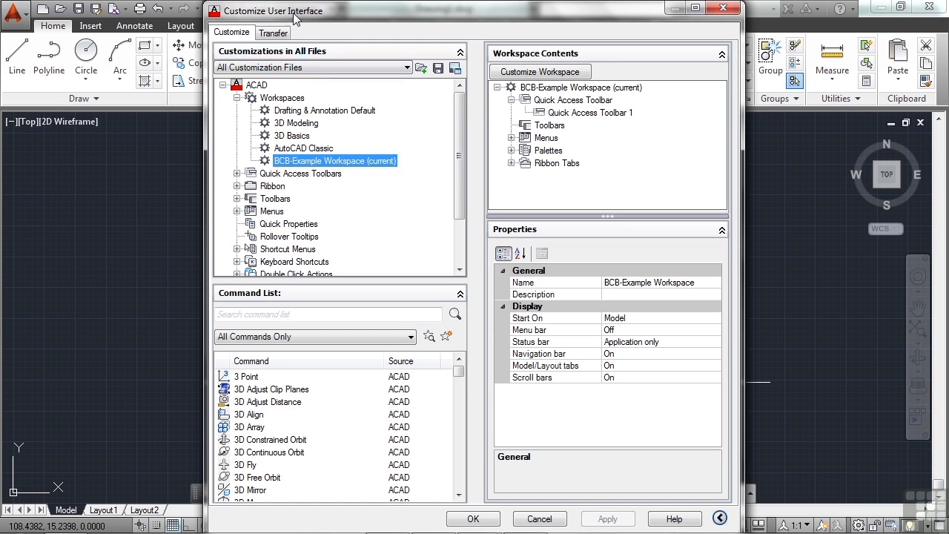
mouse_move(365, 18)
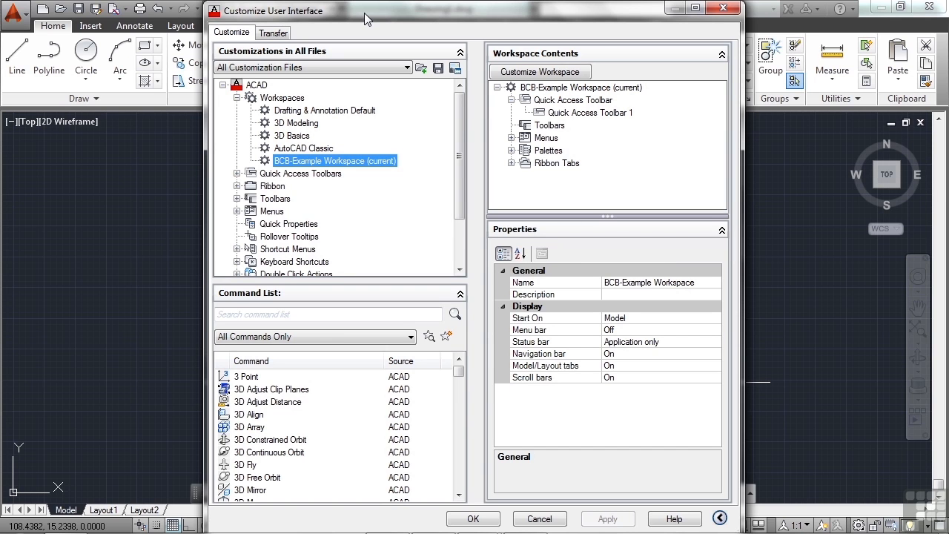
mouse_move(384, 31)
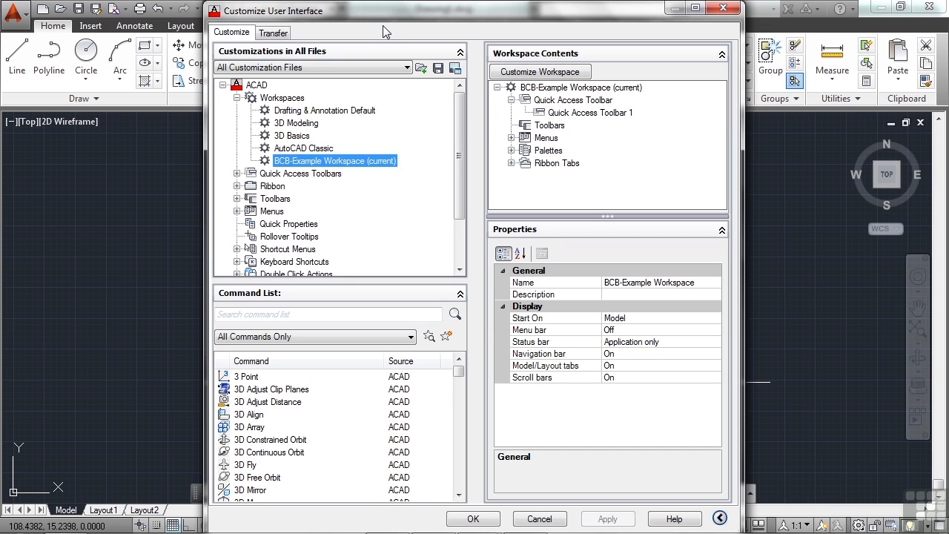
mouse_move(324, 178)
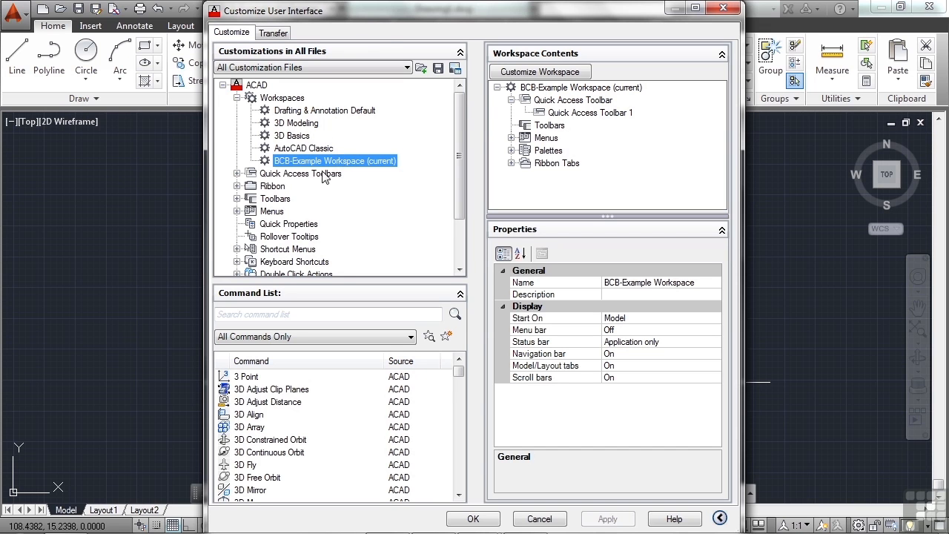
Step: Briefly expand the Quick Access Toolbars and Ribbon nodes of the workspace
left_click(238, 173)
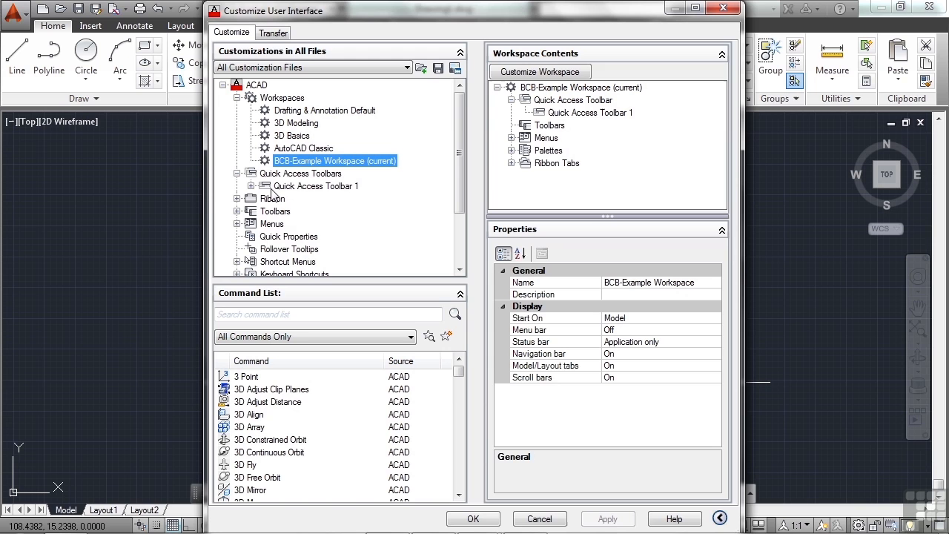
mouse_move(264, 178)
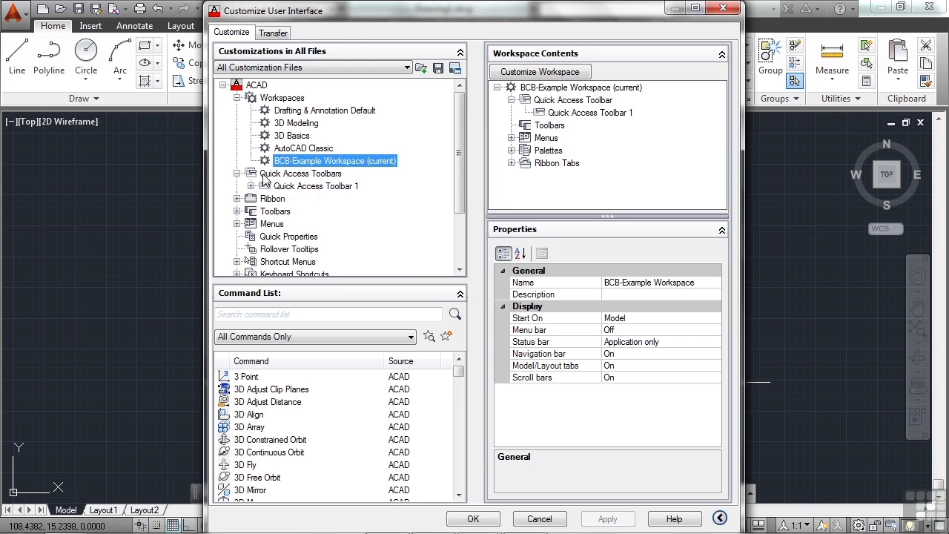
left_click(237, 173)
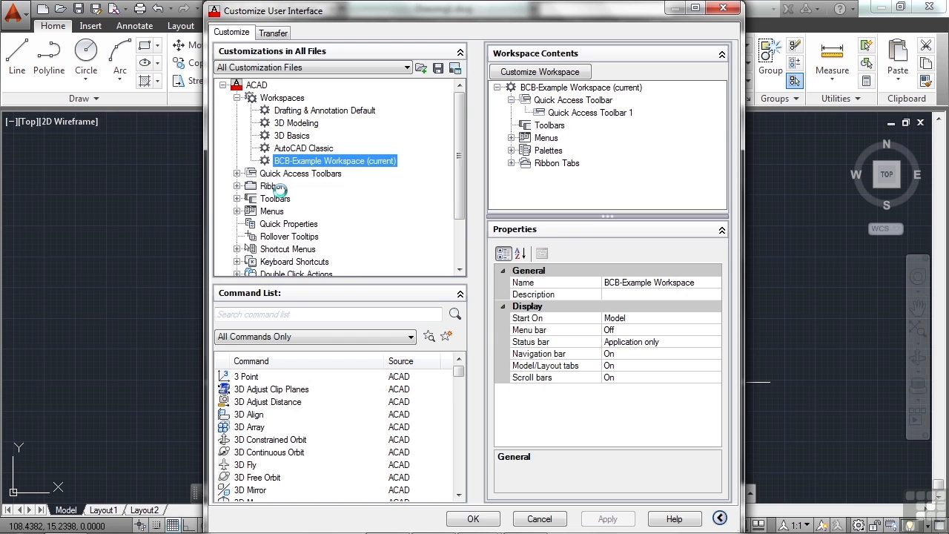
left_click(237, 186)
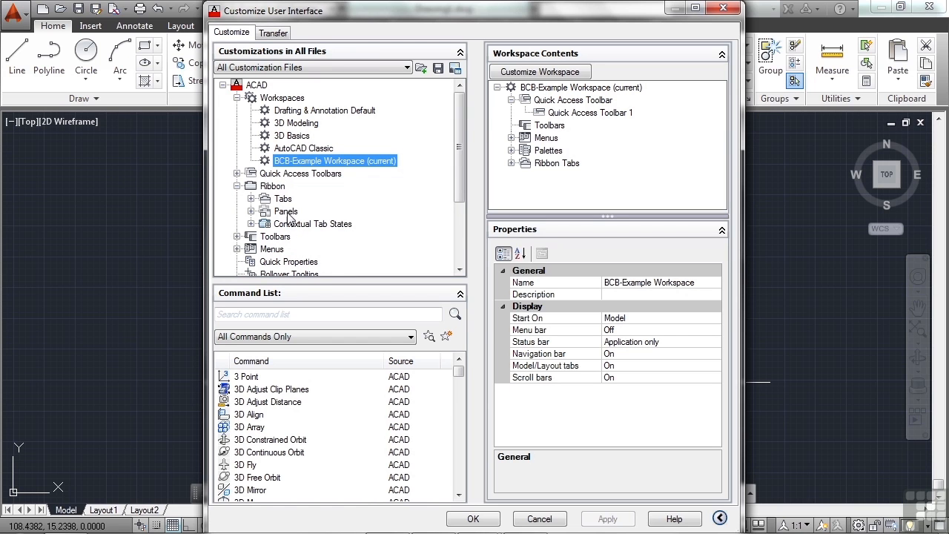
mouse_move(245, 198)
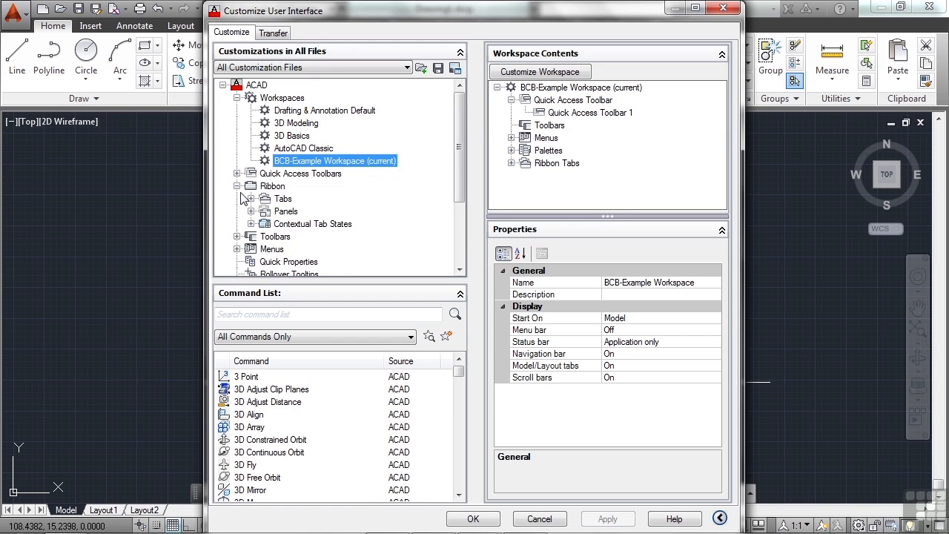
left_click(237, 186)
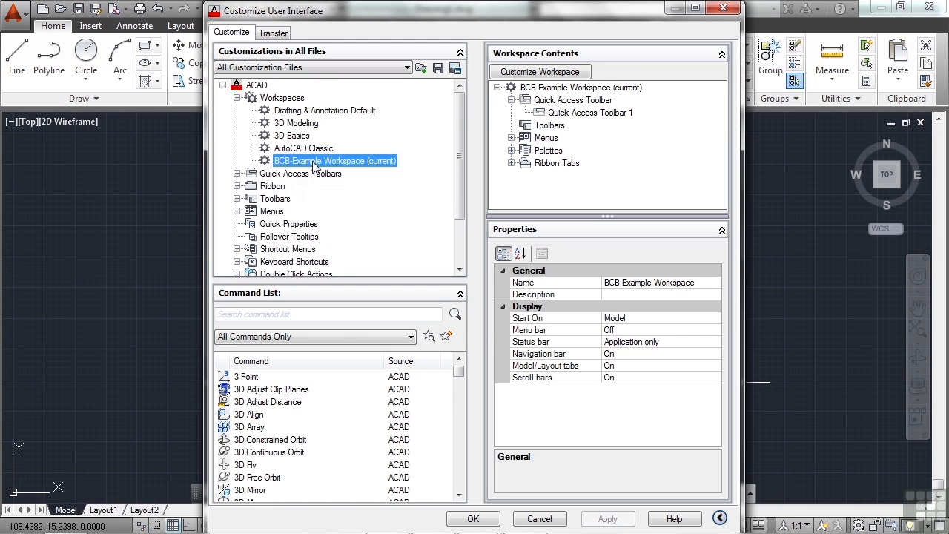
Step: Begin customizing BCB-Example Workspace's contents and review its included menus and ribbon tabs
right_click(333, 160)
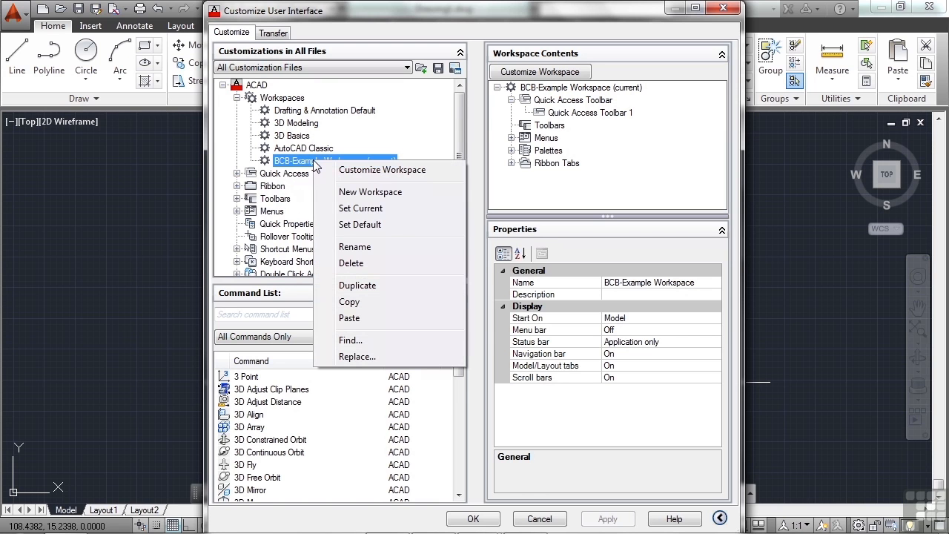
mouse_move(415, 178)
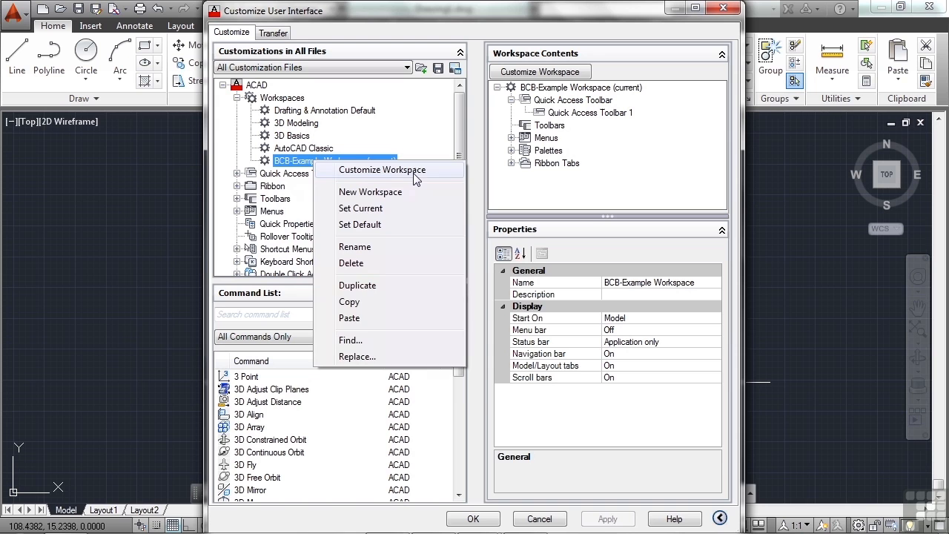
left_click(361, 207)
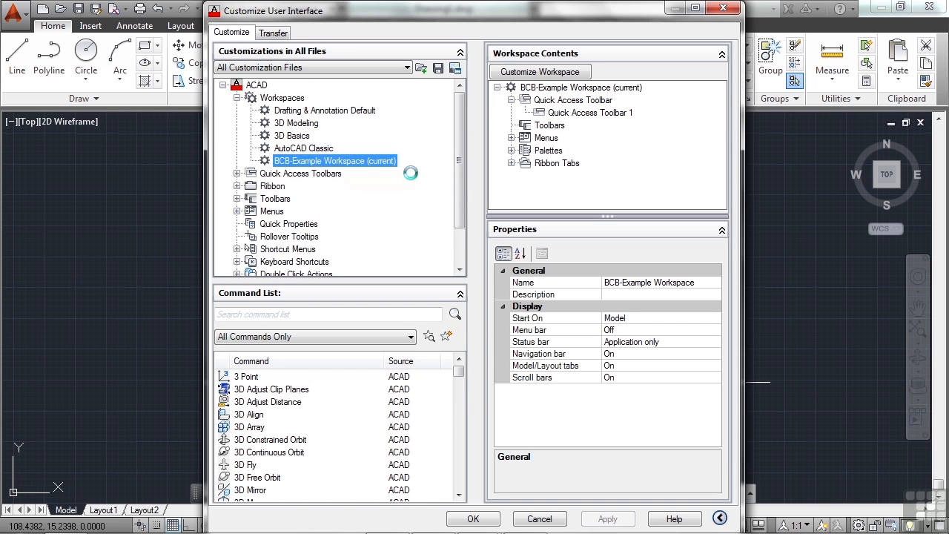
left_click(540, 71)
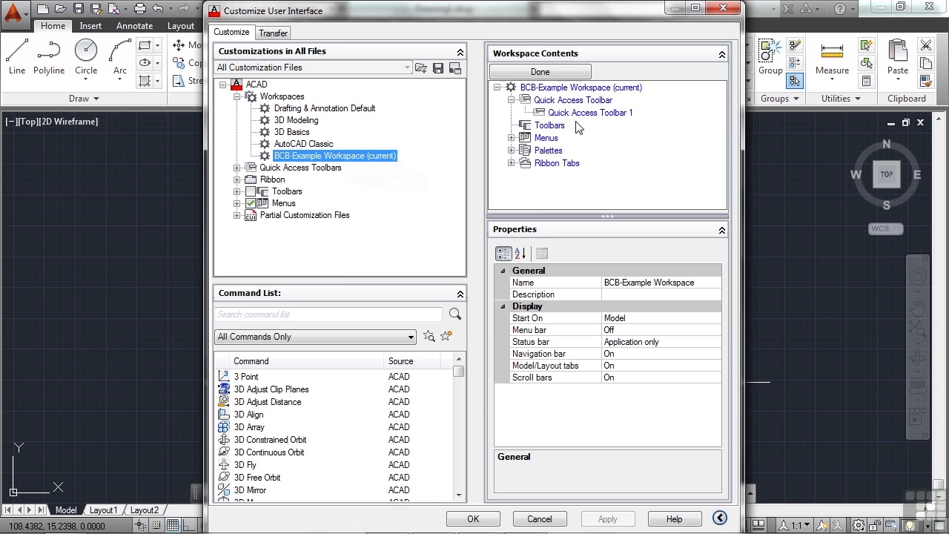
left_click(512, 136)
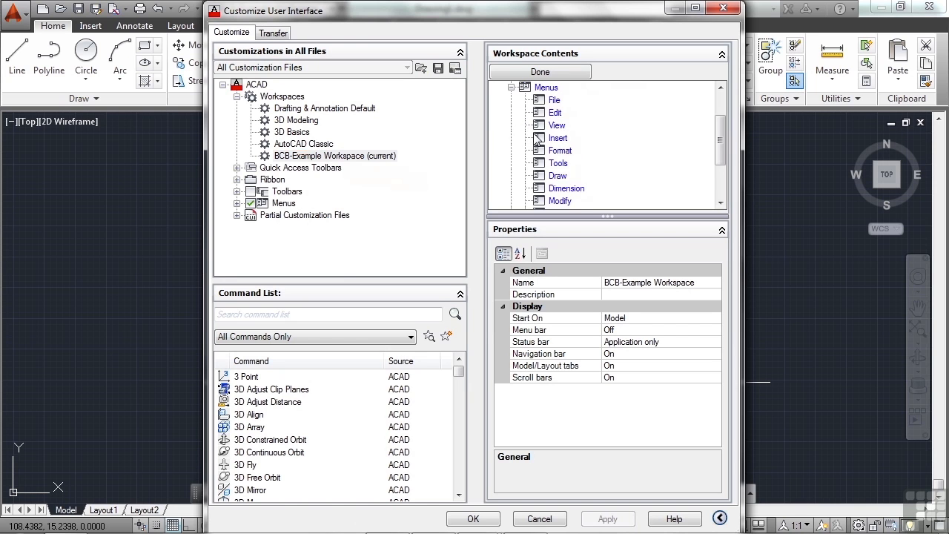
left_click(512, 87)
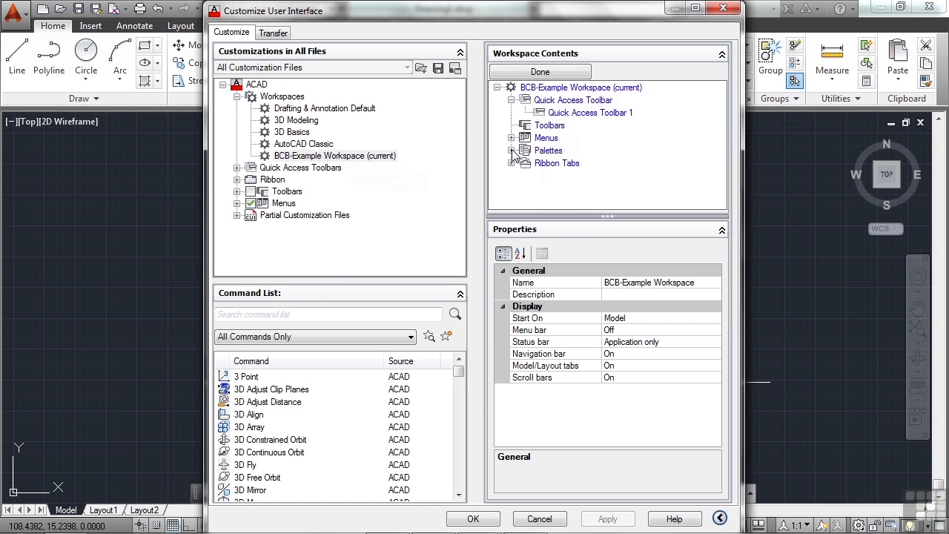
mouse_move(513, 166)
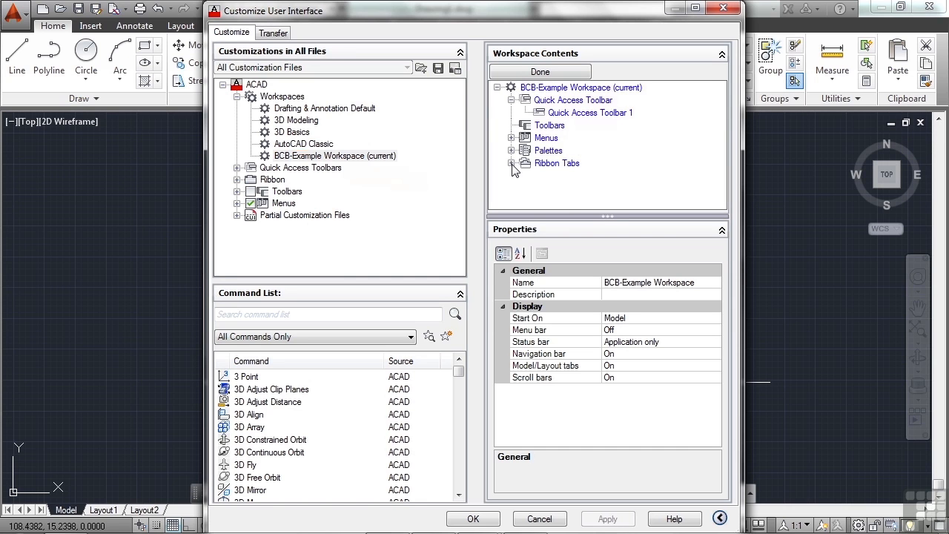
left_click(513, 161)
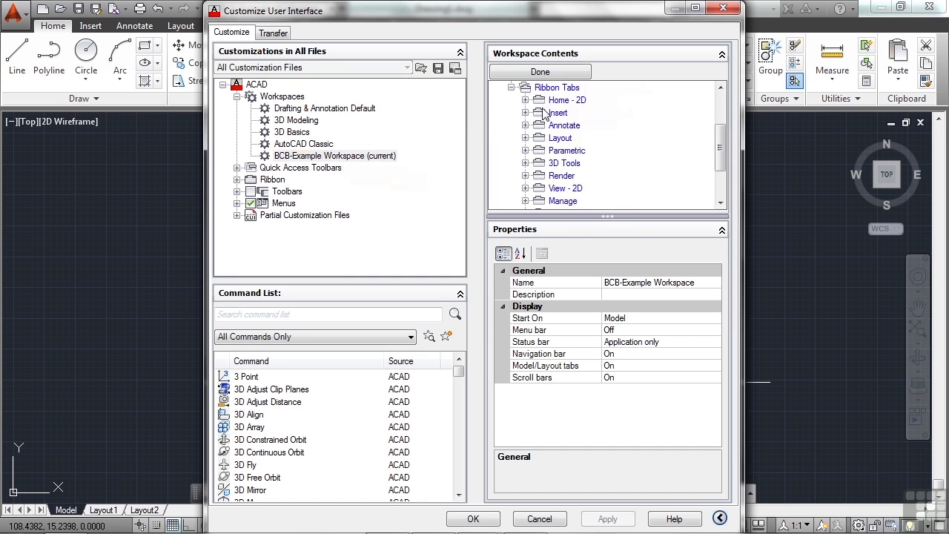
left_click(525, 101)
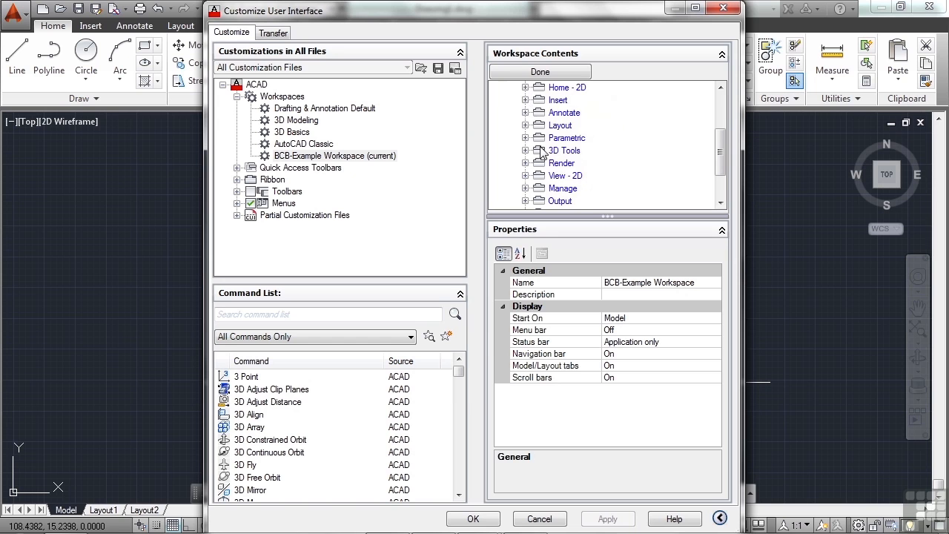
scroll("up", 3)
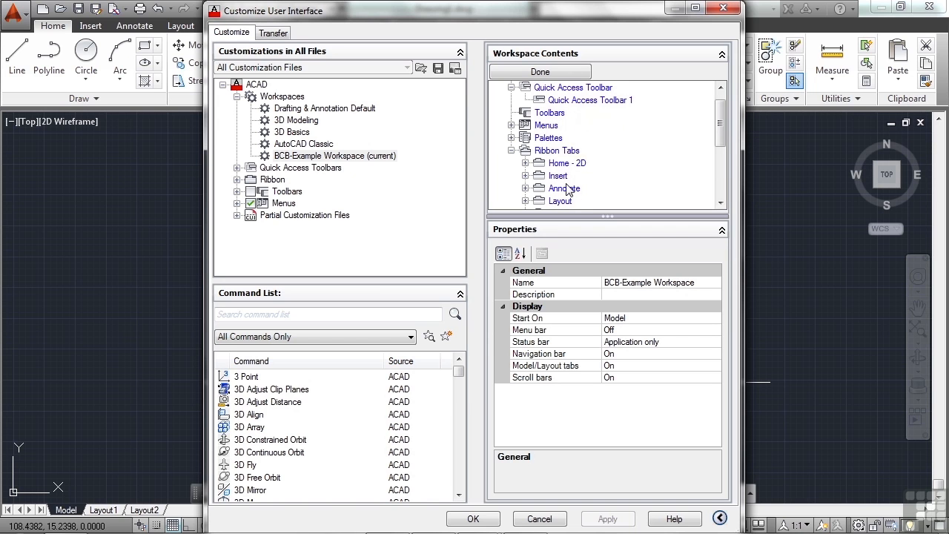
mouse_move(565, 175)
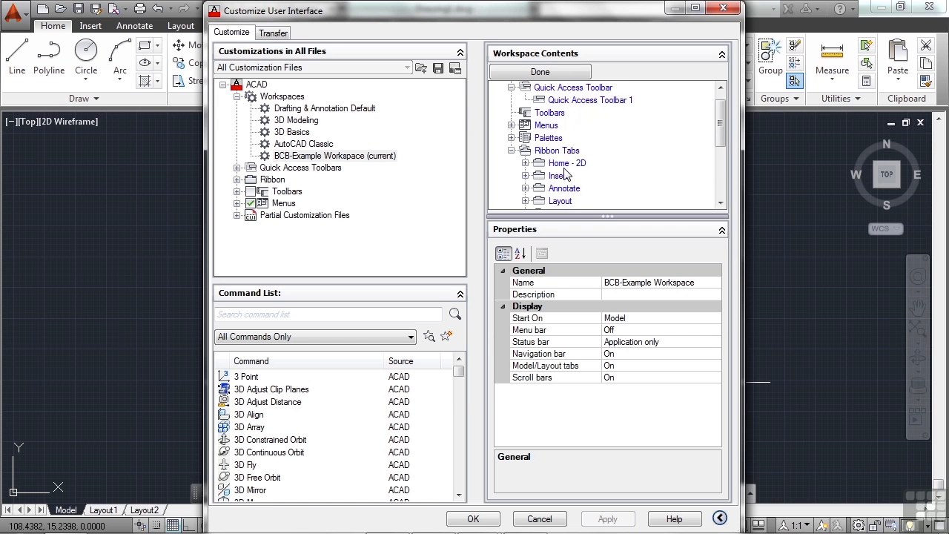
mouse_move(516, 160)
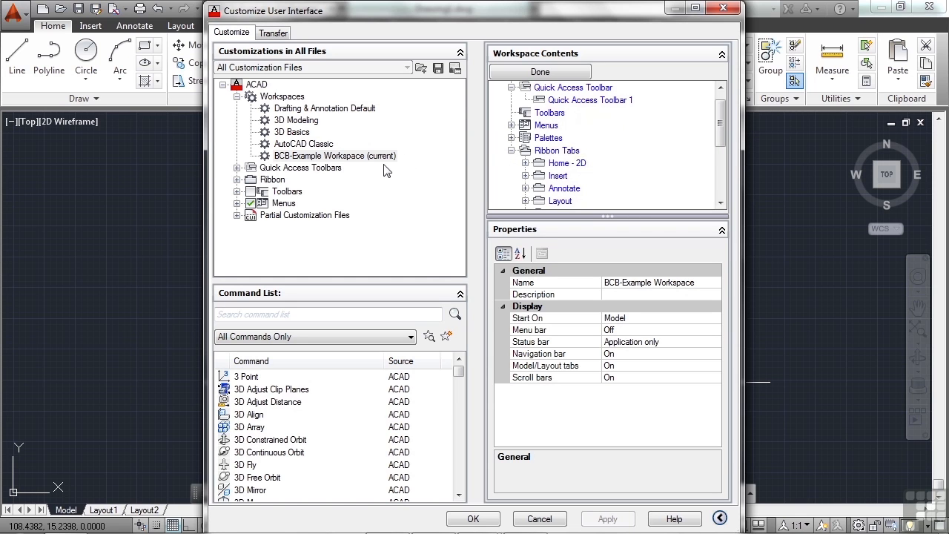
mouse_move(239, 185)
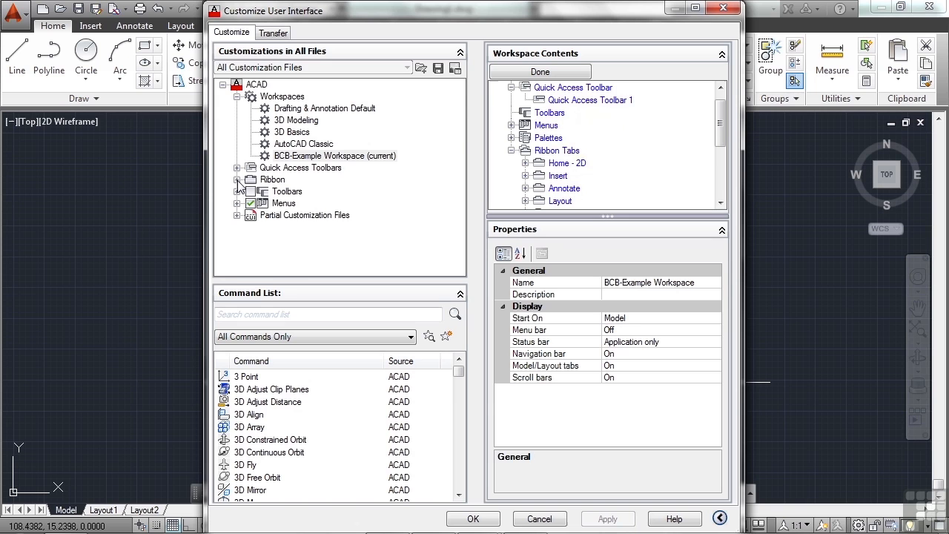
Step: Add the Draw toolbar to the workspace with its orientation set to Left
left_click(237, 190)
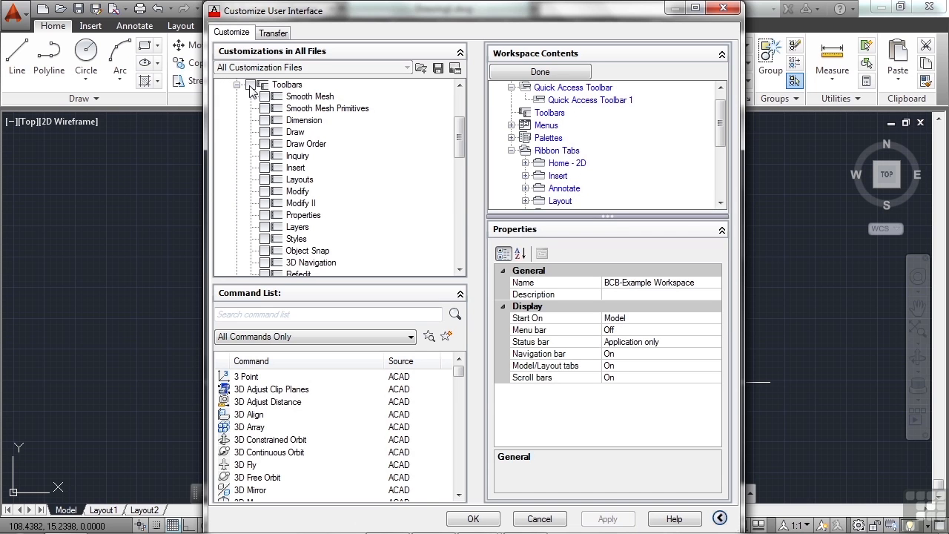
left_click(237, 83)
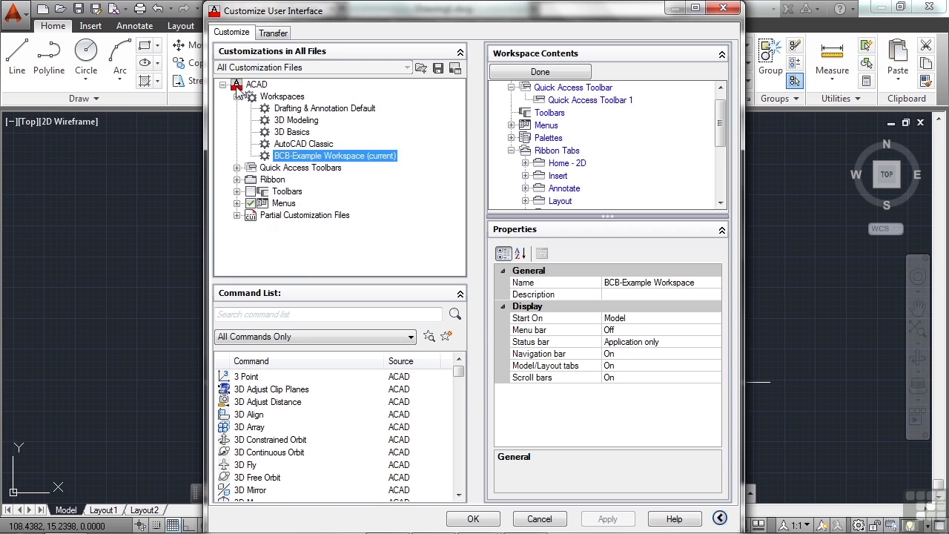
left_click(237, 190)
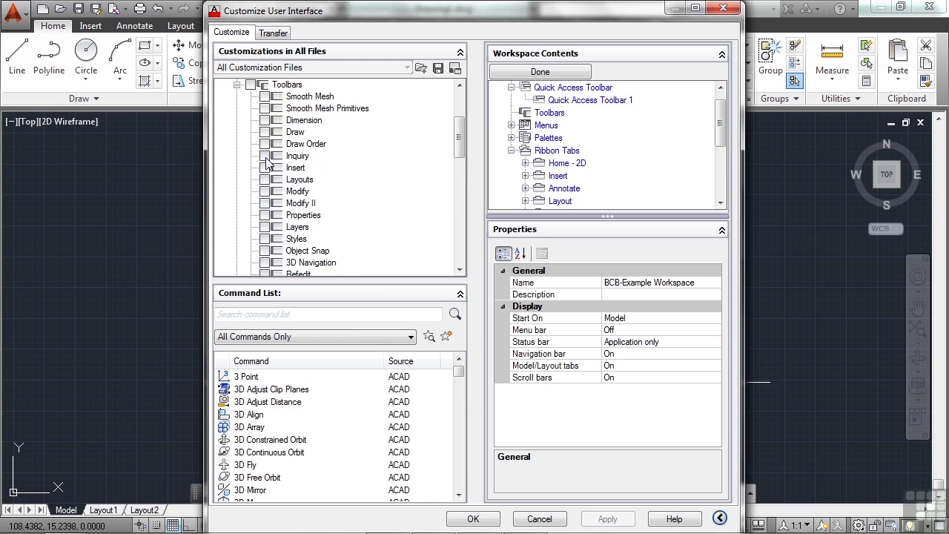
left_click(310, 97)
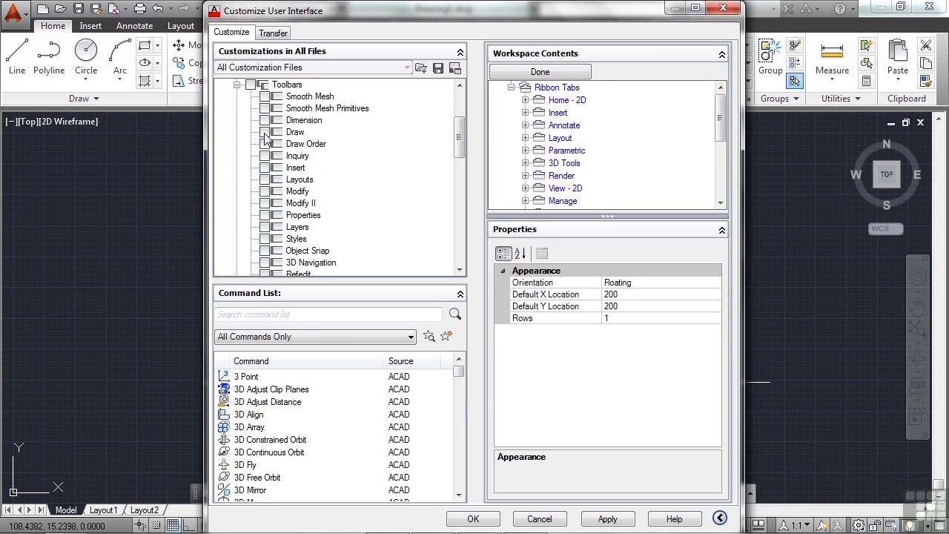
left_click(265, 132)
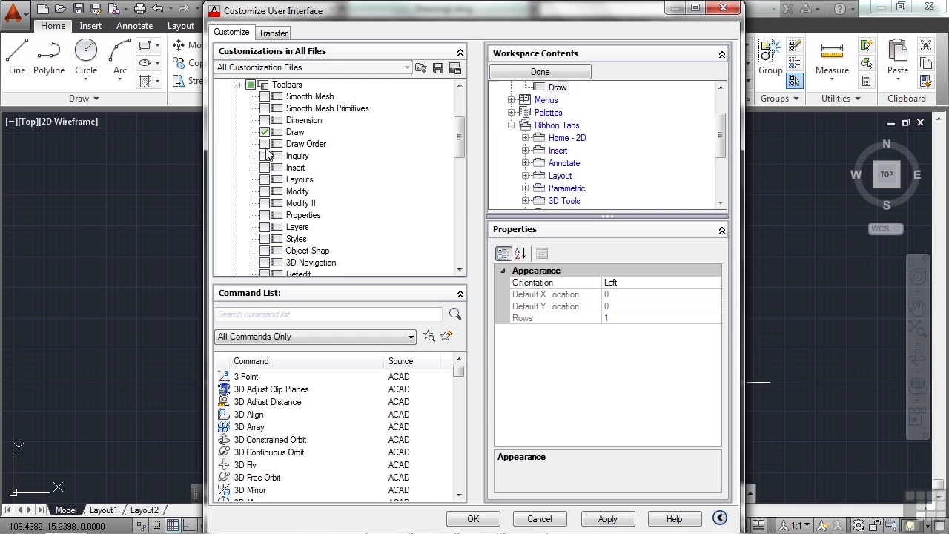
mouse_move(281, 203)
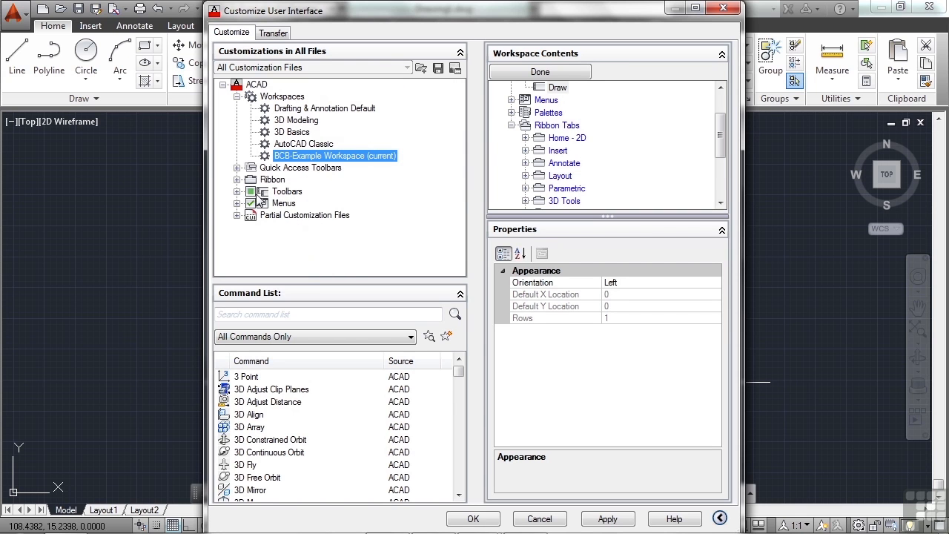
Step: Keep only the wanted ribbon tabs, such as Home - 2D, Annotate, Layout, View - 2D and Manage
left_click(236, 180)
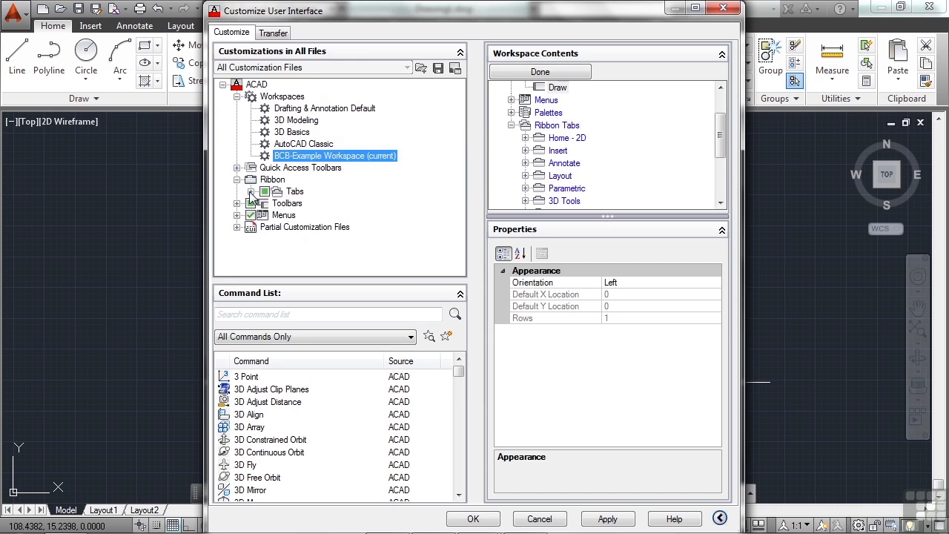
left_click(252, 191)
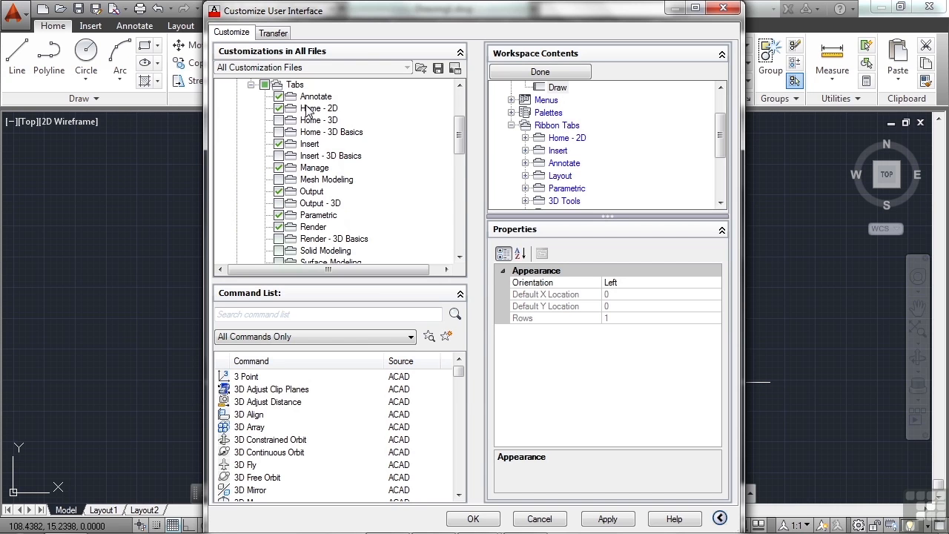
mouse_move(338, 131)
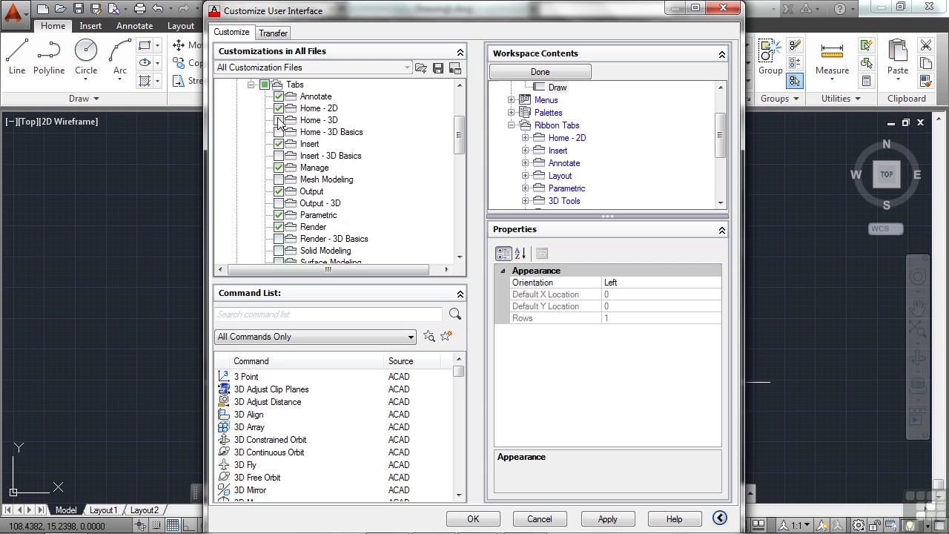
scroll("down", 3)
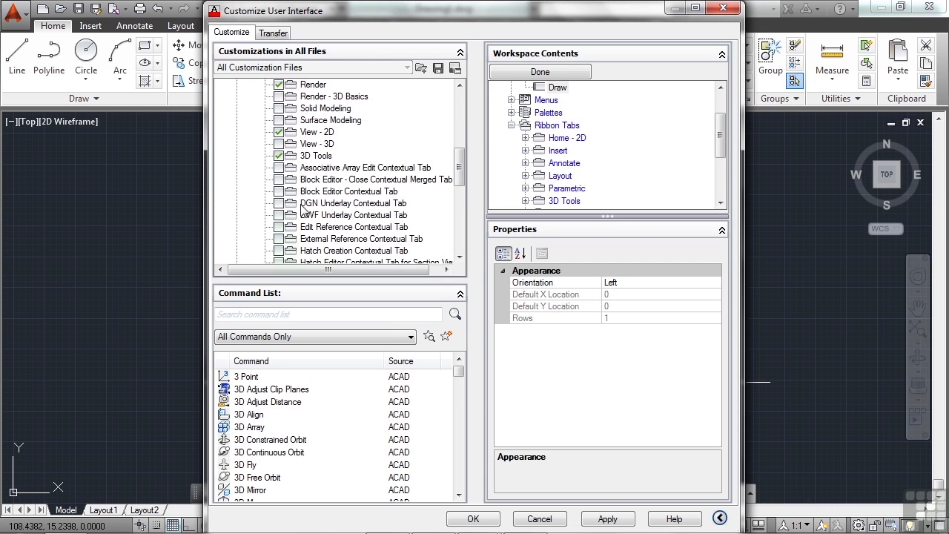
mouse_move(379, 220)
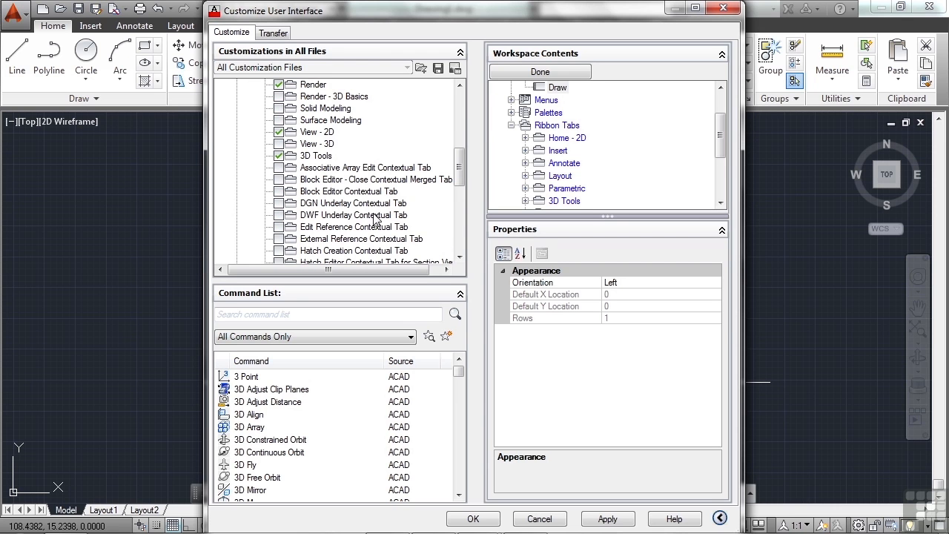
scroll("down", 3)
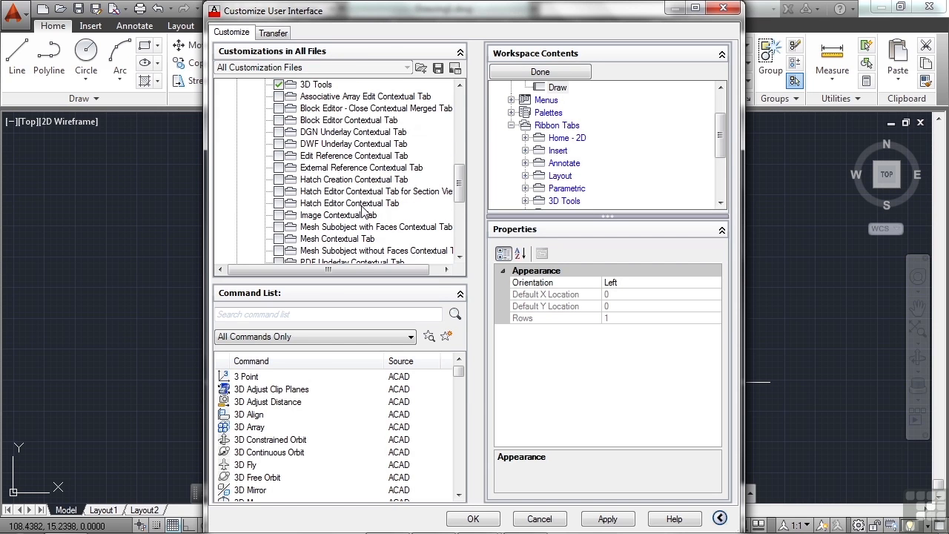
mouse_move(359, 210)
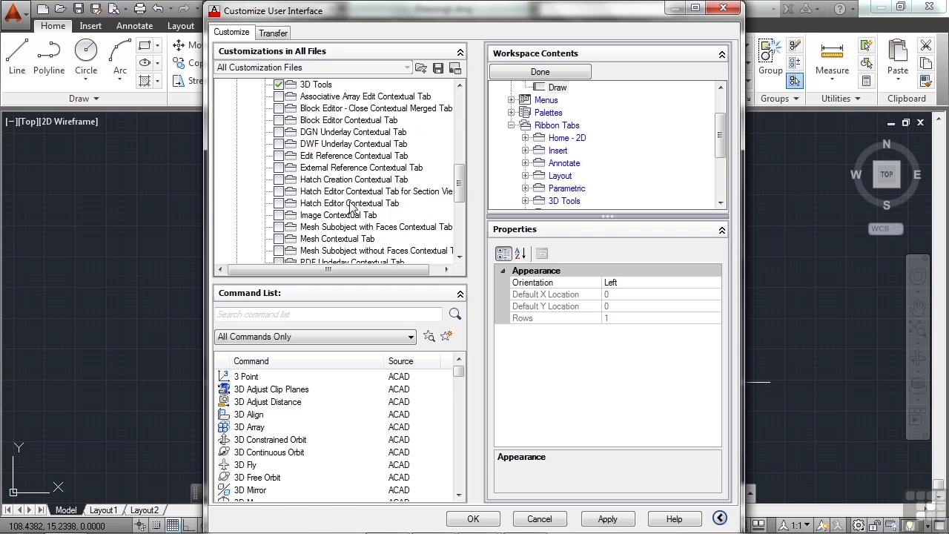
mouse_move(324, 211)
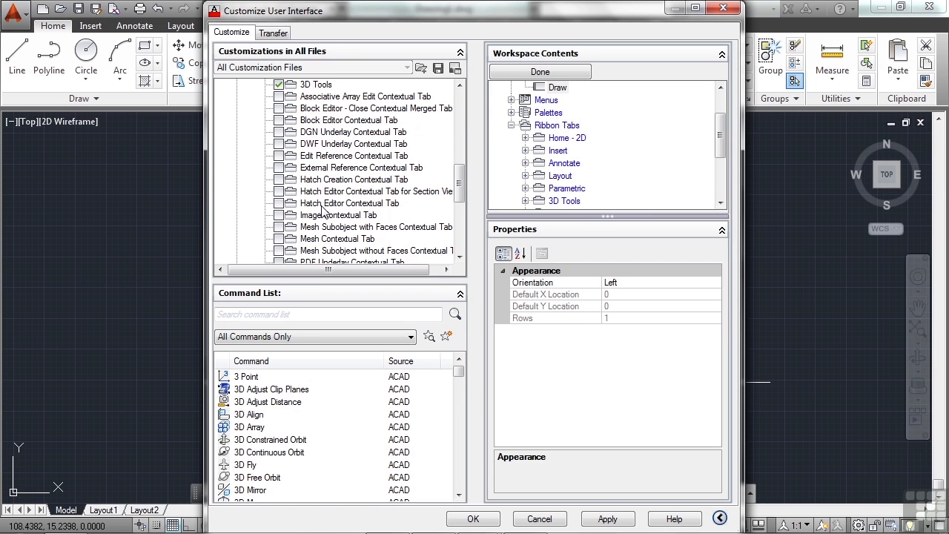
mouse_move(359, 214)
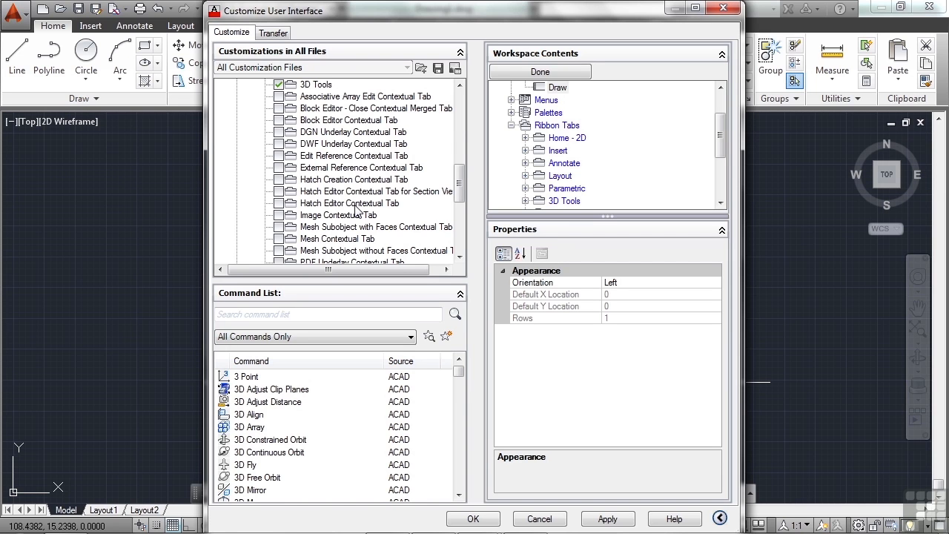
scroll("down", 3)
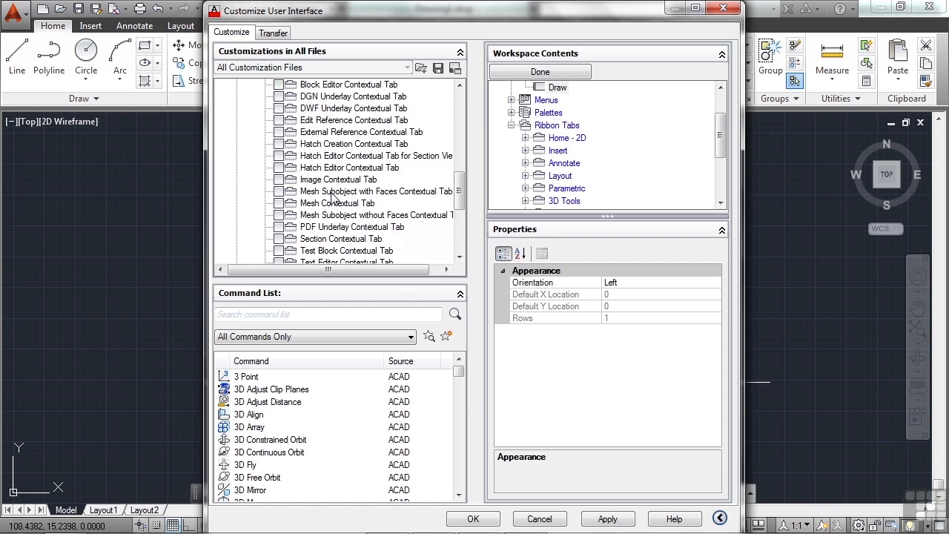
scroll("up", 3)
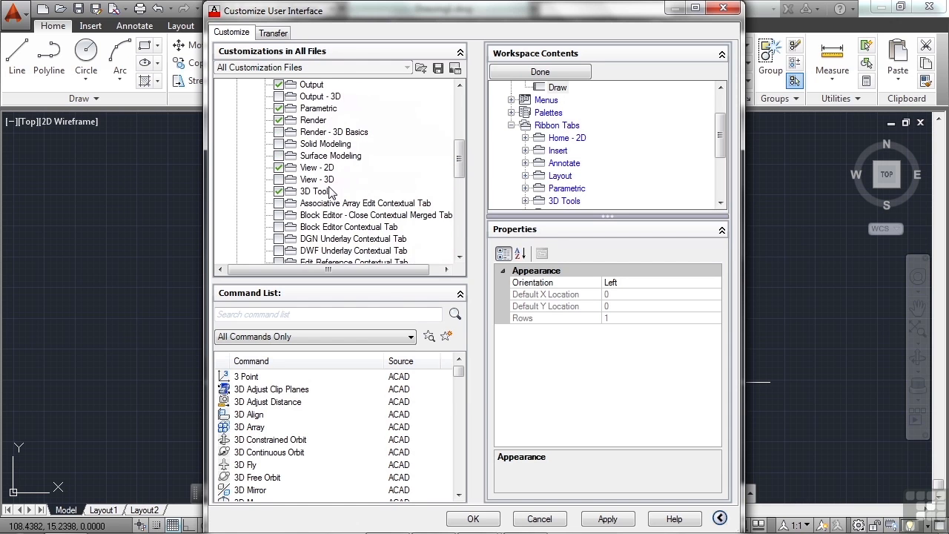
scroll("up", 3)
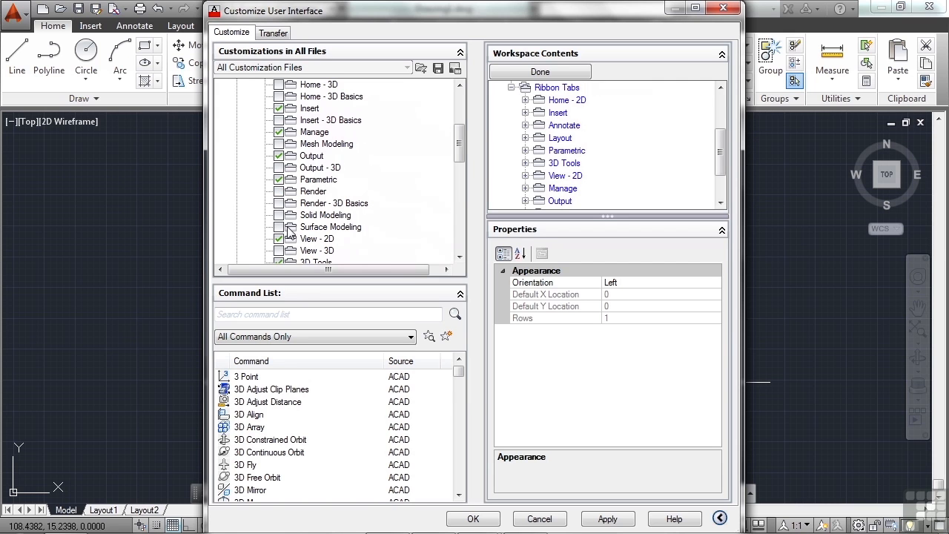
left_click(279, 167)
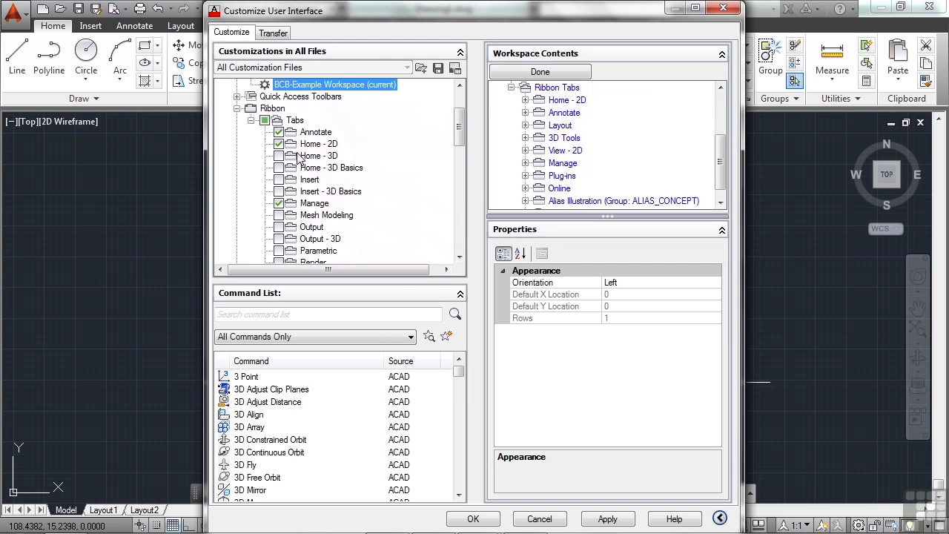
mouse_move(297, 214)
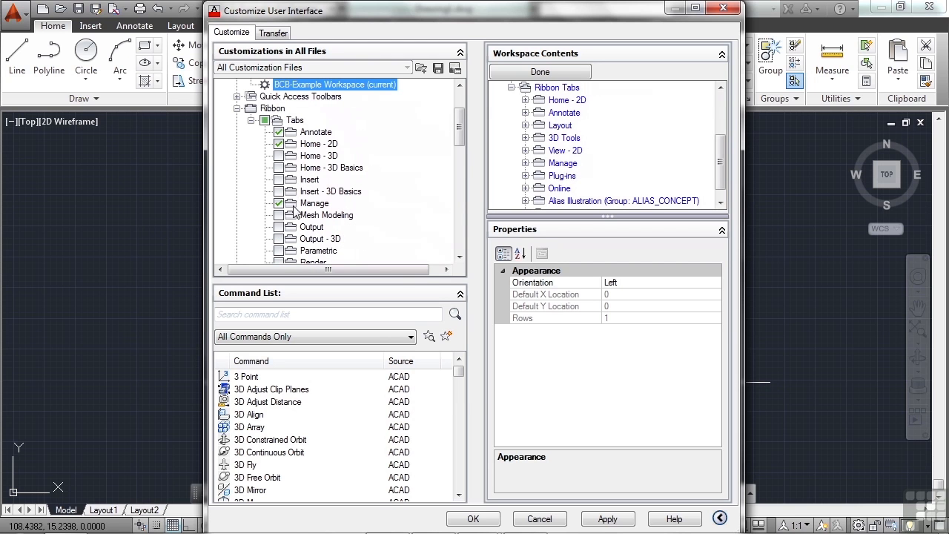
scroll("down", 3)
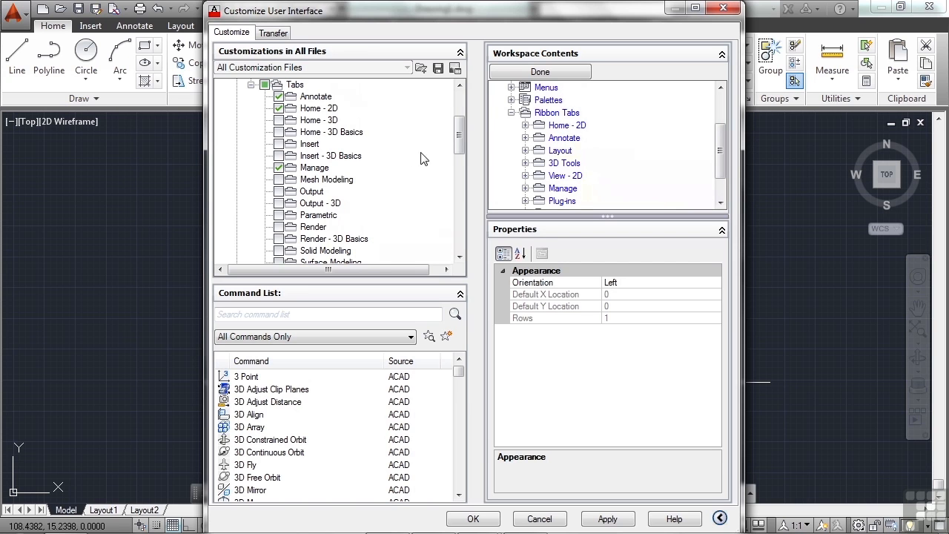
Step: Finish editing the workspace, apply the customization and return to the drawing
left_click(279, 108)
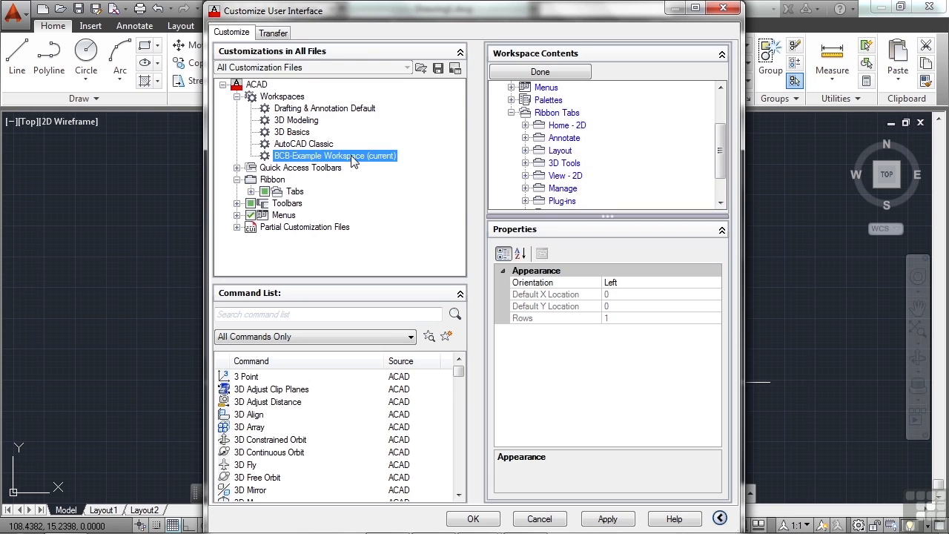
mouse_move(349, 156)
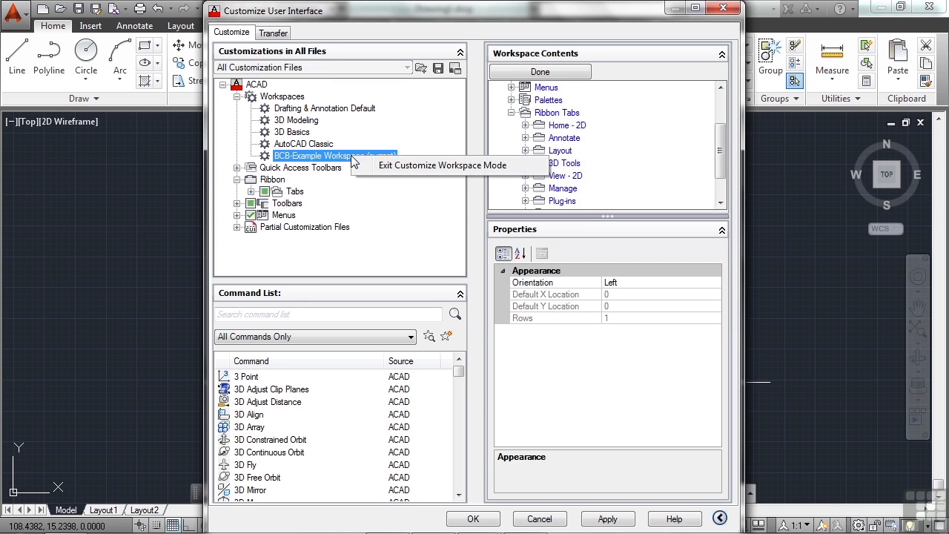
mouse_move(308, 160)
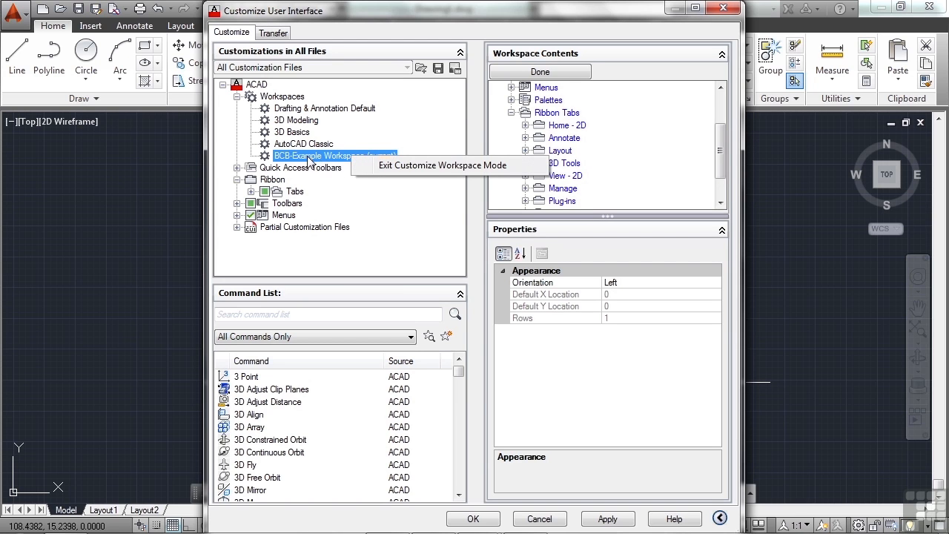
mouse_move(414, 172)
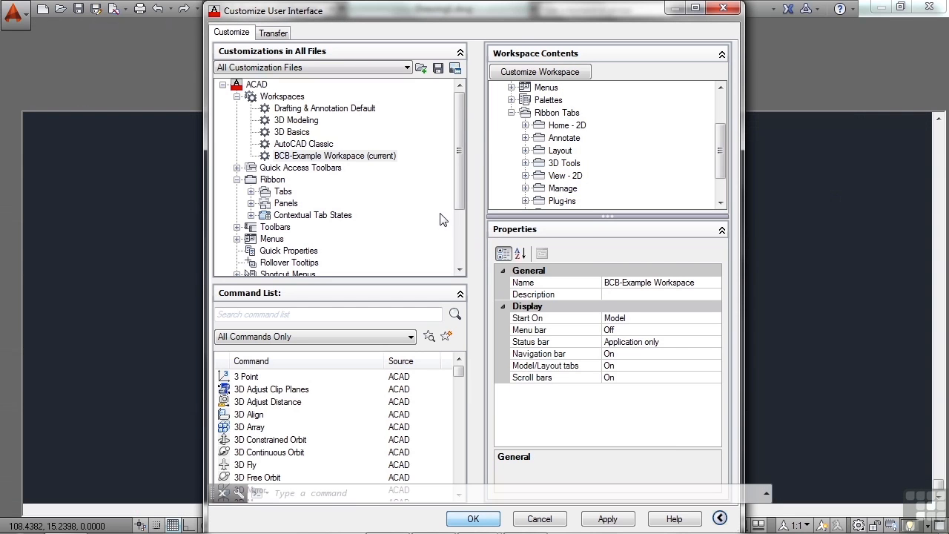
left_click(473, 519)
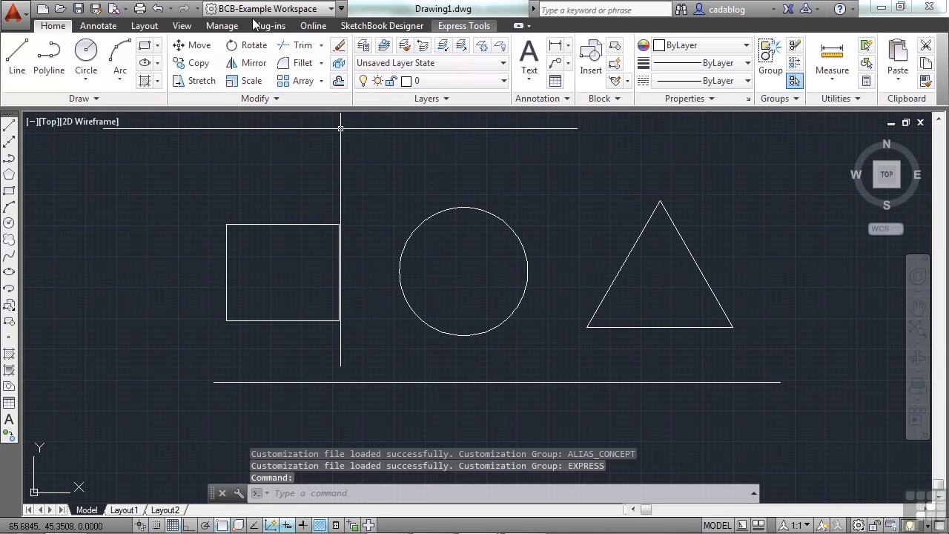
mouse_move(433, 172)
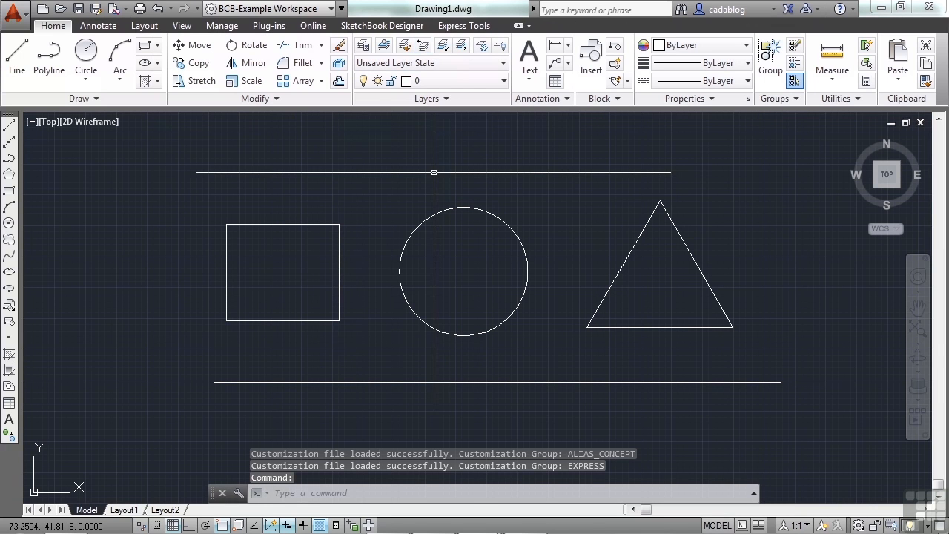
mouse_move(415, 187)
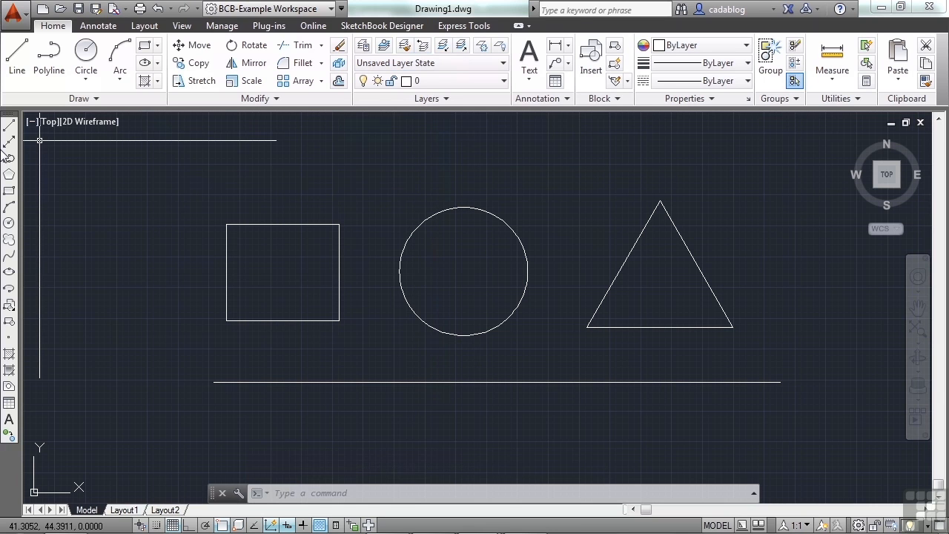
mouse_move(175, 170)
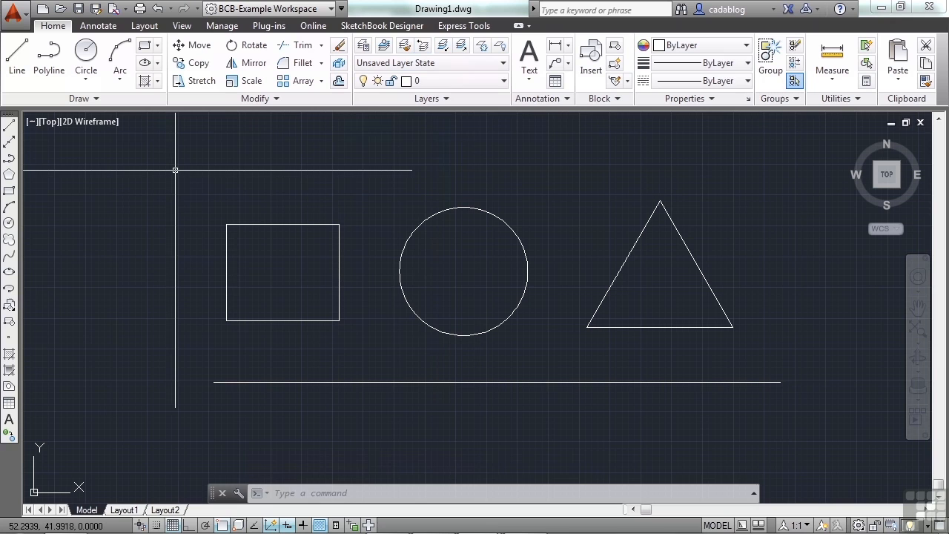
mouse_move(421, 182)
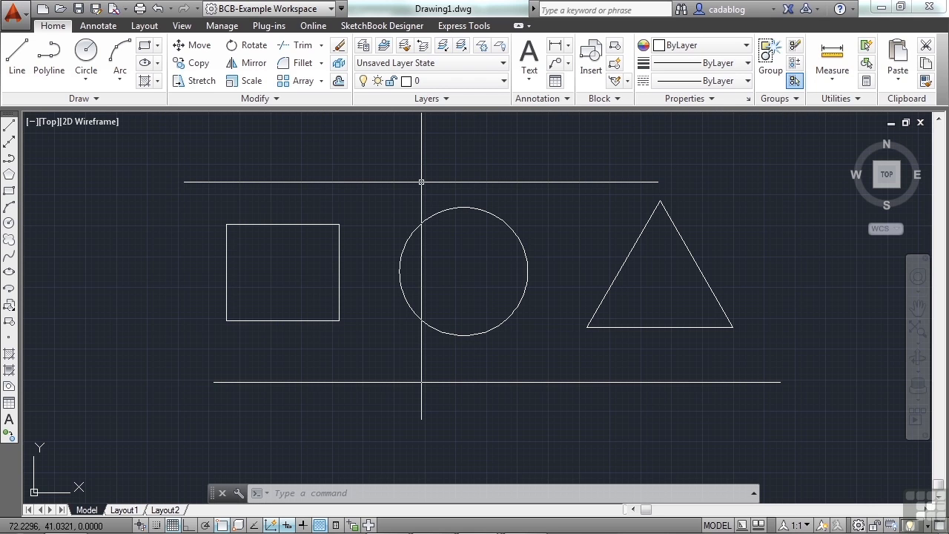
mouse_move(451, 275)
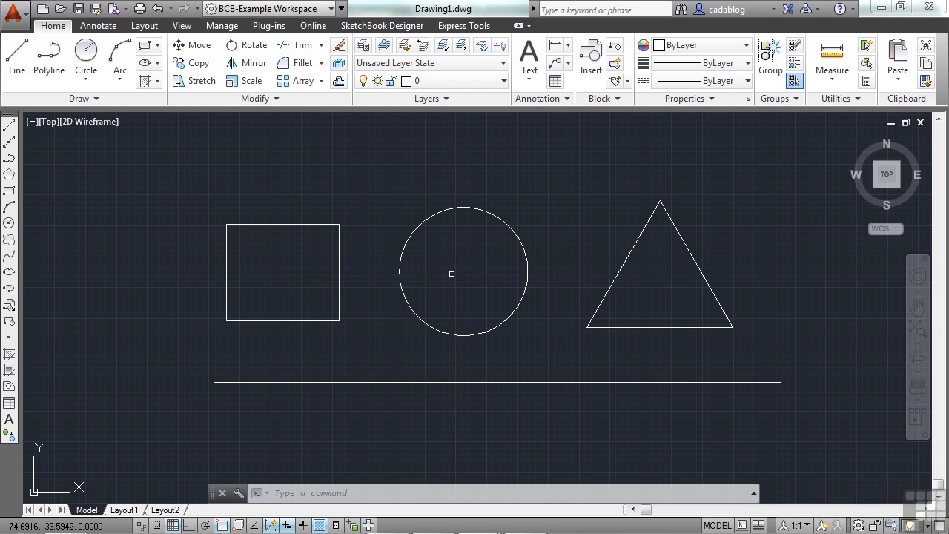
Step: Show the Properties palette beside the left-docked Draw toolbar
left_click(688, 97)
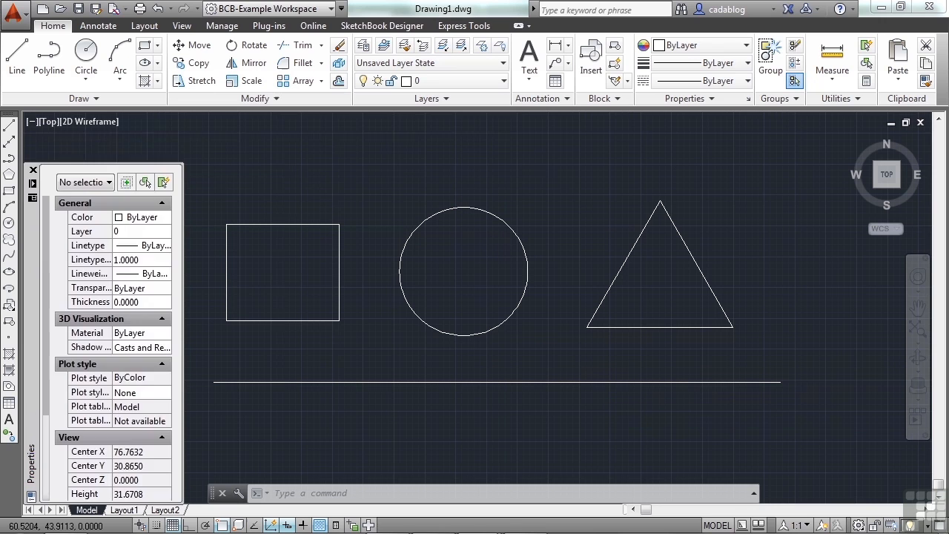
Step: Switch to Drafting & Annotation and back to BCB-Example Workspace, keeping reduced tabs and left toolbar
left_click(341, 9)
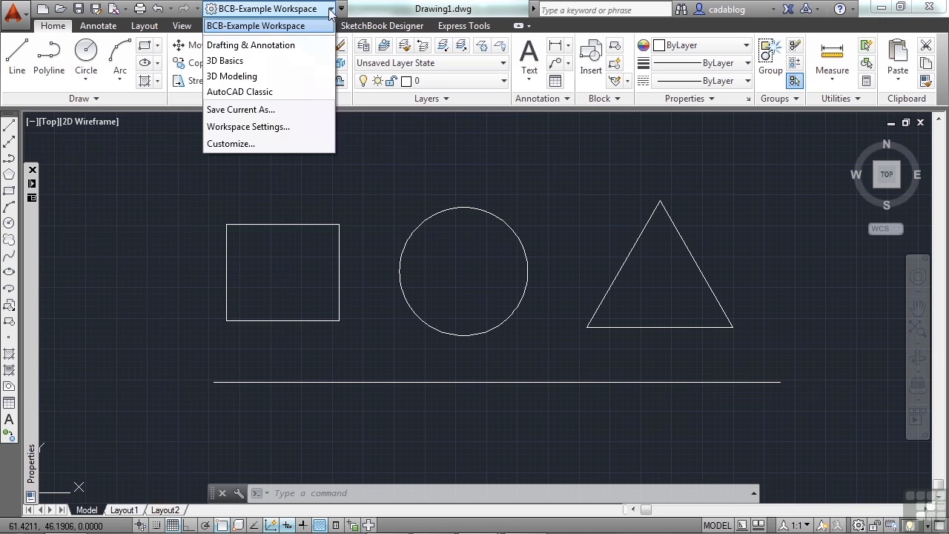
mouse_move(226, 61)
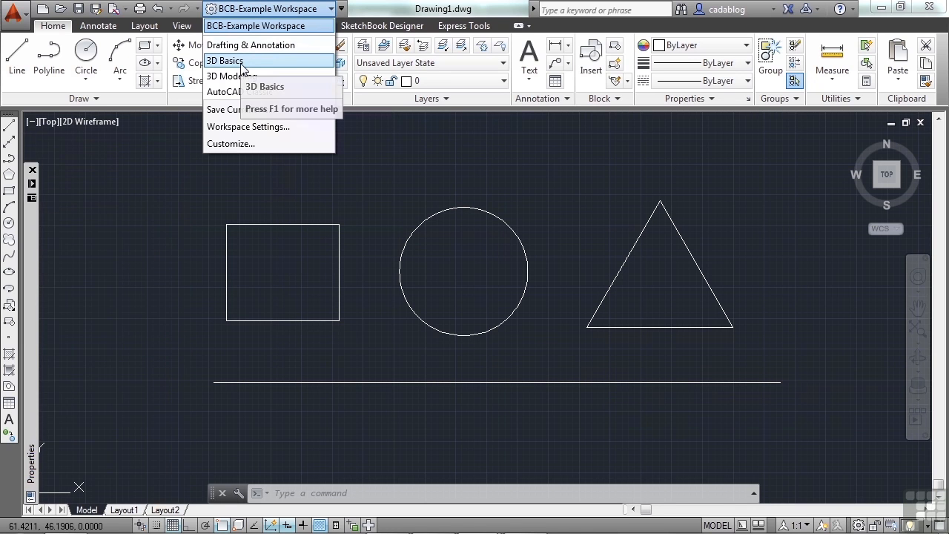
left_click(252, 45)
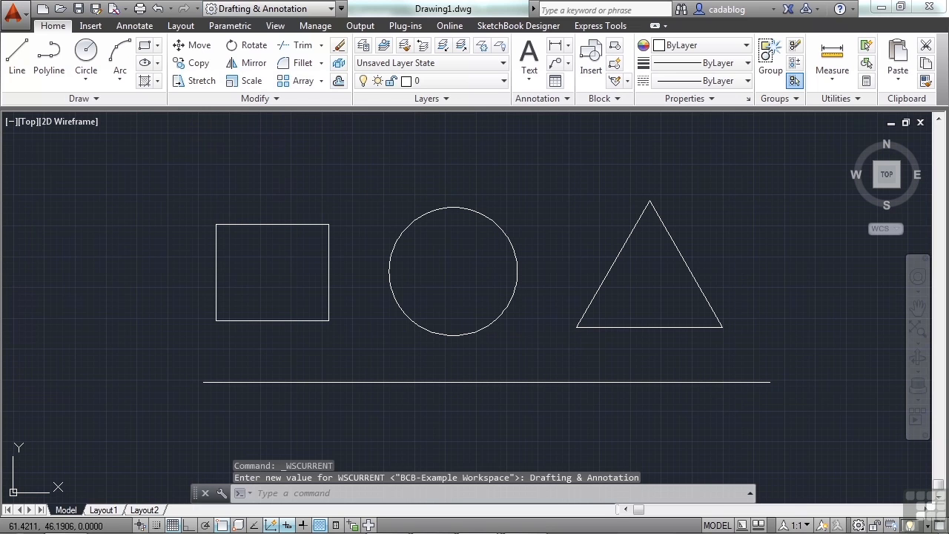
mouse_move(311, 149)
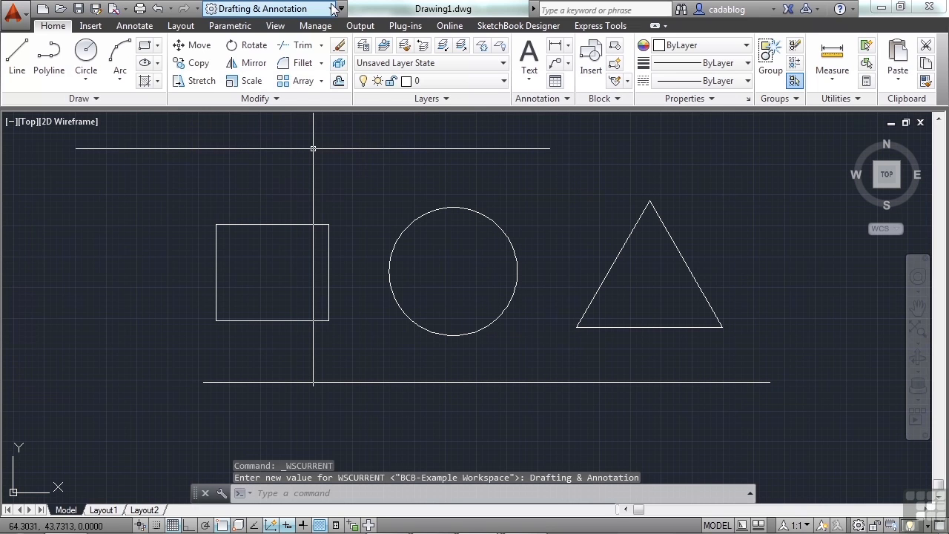
left_click(339, 9)
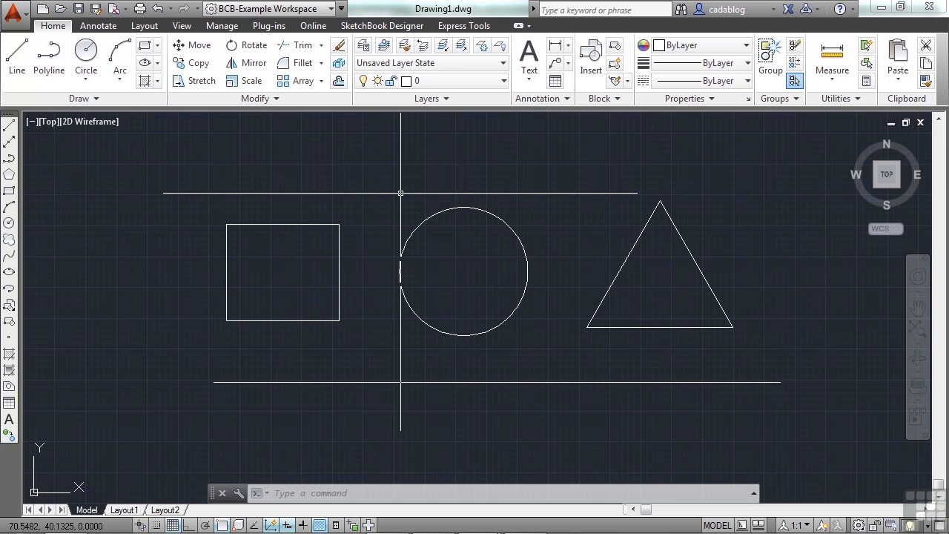
mouse_move(393, 190)
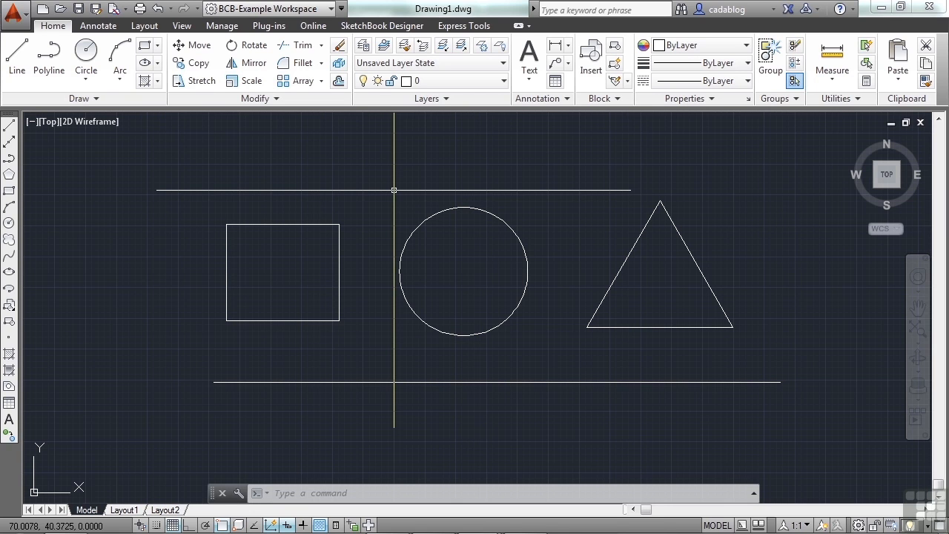
mouse_move(380, 199)
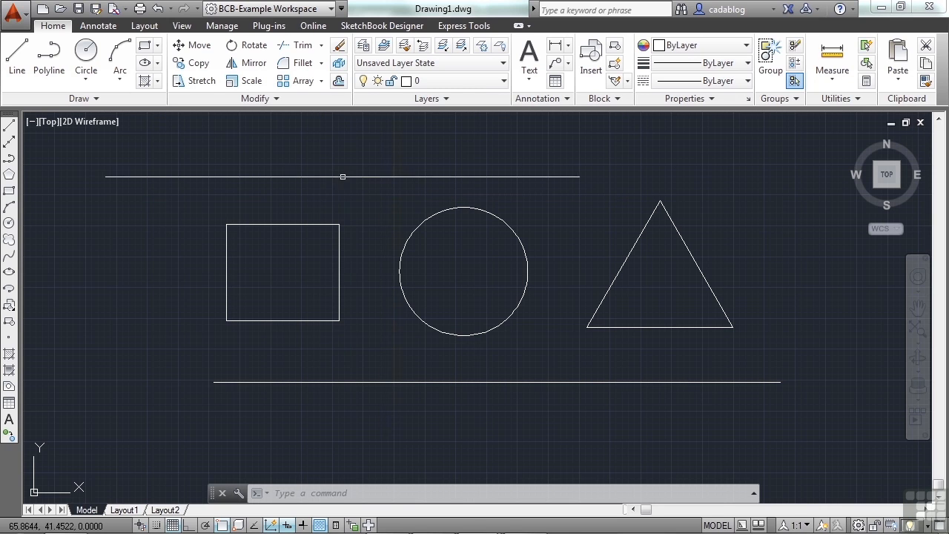
mouse_move(329, 166)
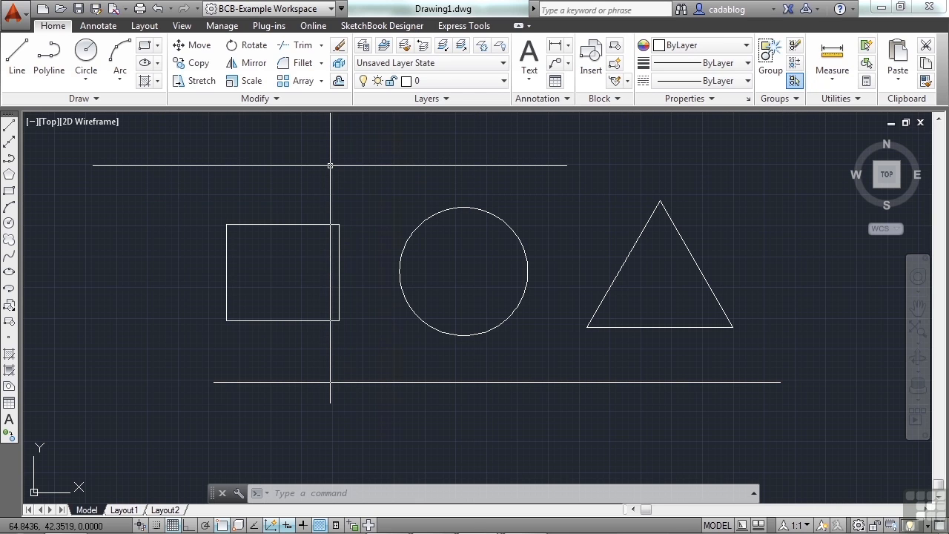
mouse_move(335, 163)
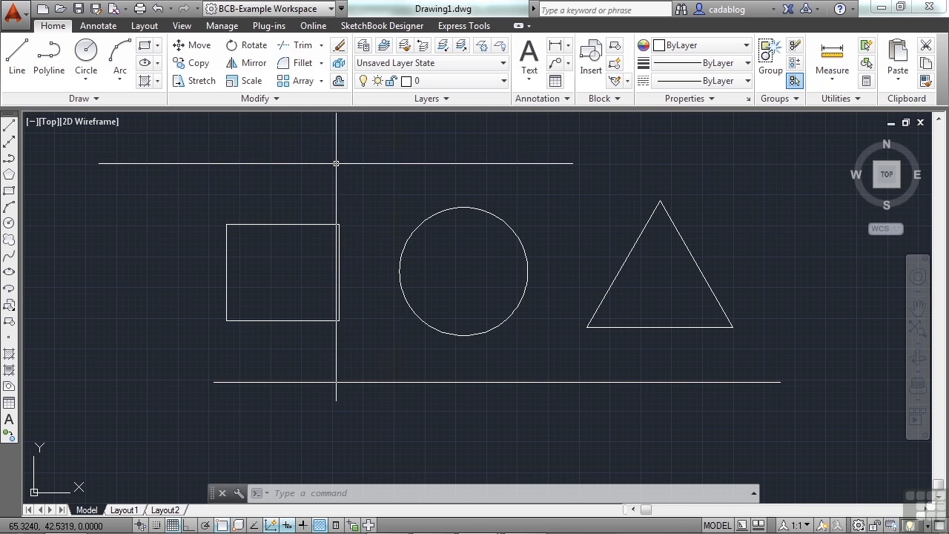
Step: Stay in BCB-Example Workspace and activate the Annotate ribbon tab
left_click(342, 9)
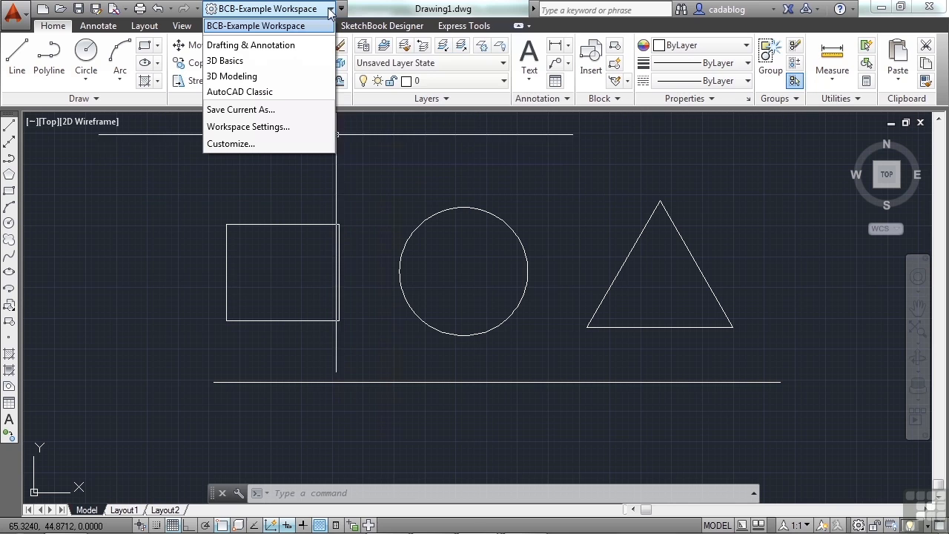
mouse_move(329, 135)
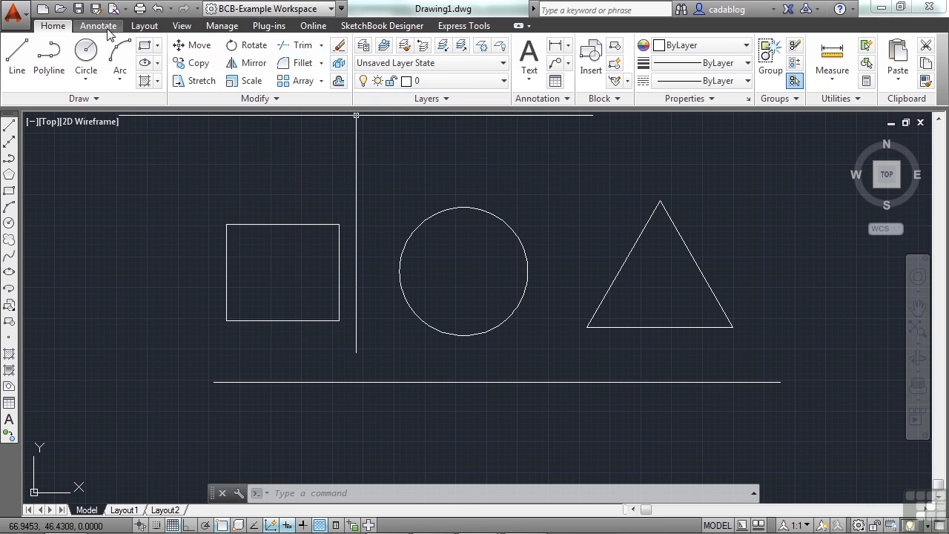
left_click(98, 26)
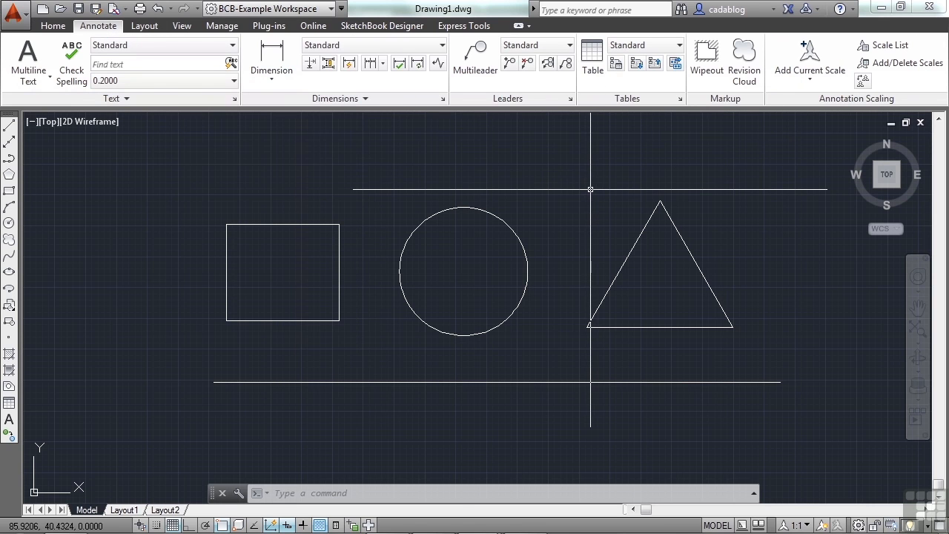